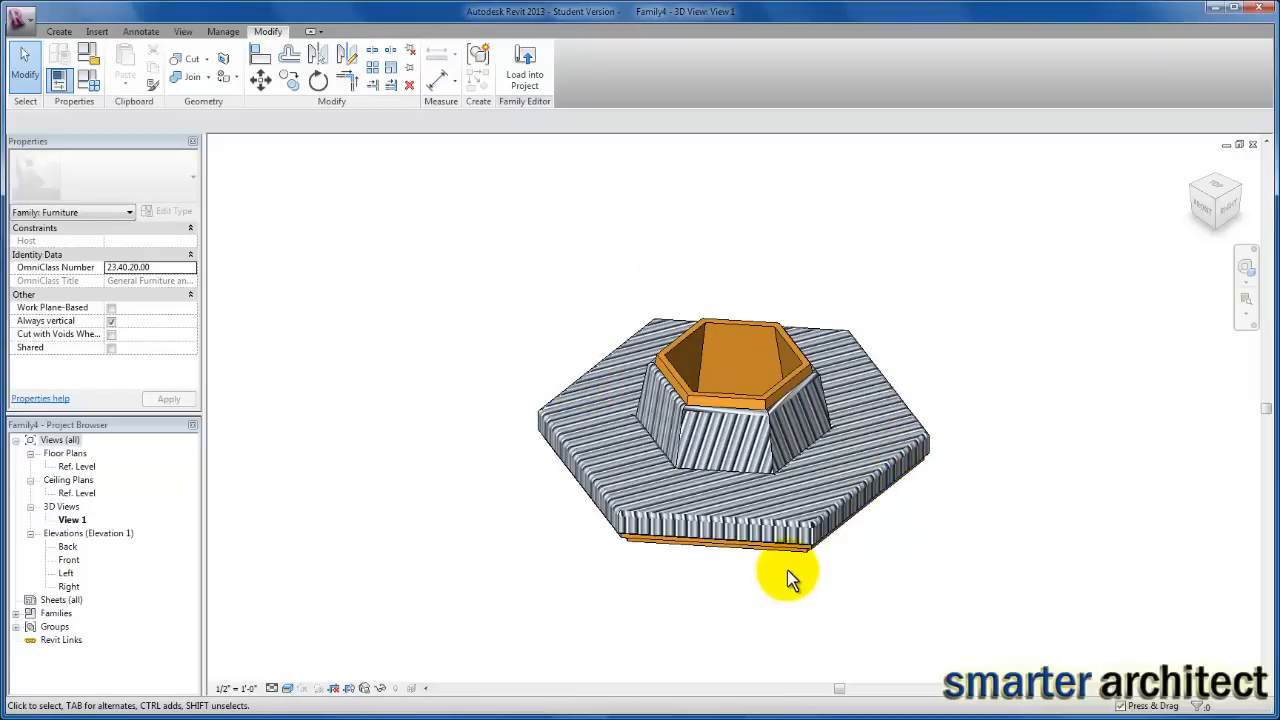
mouse_move(1024, 396)
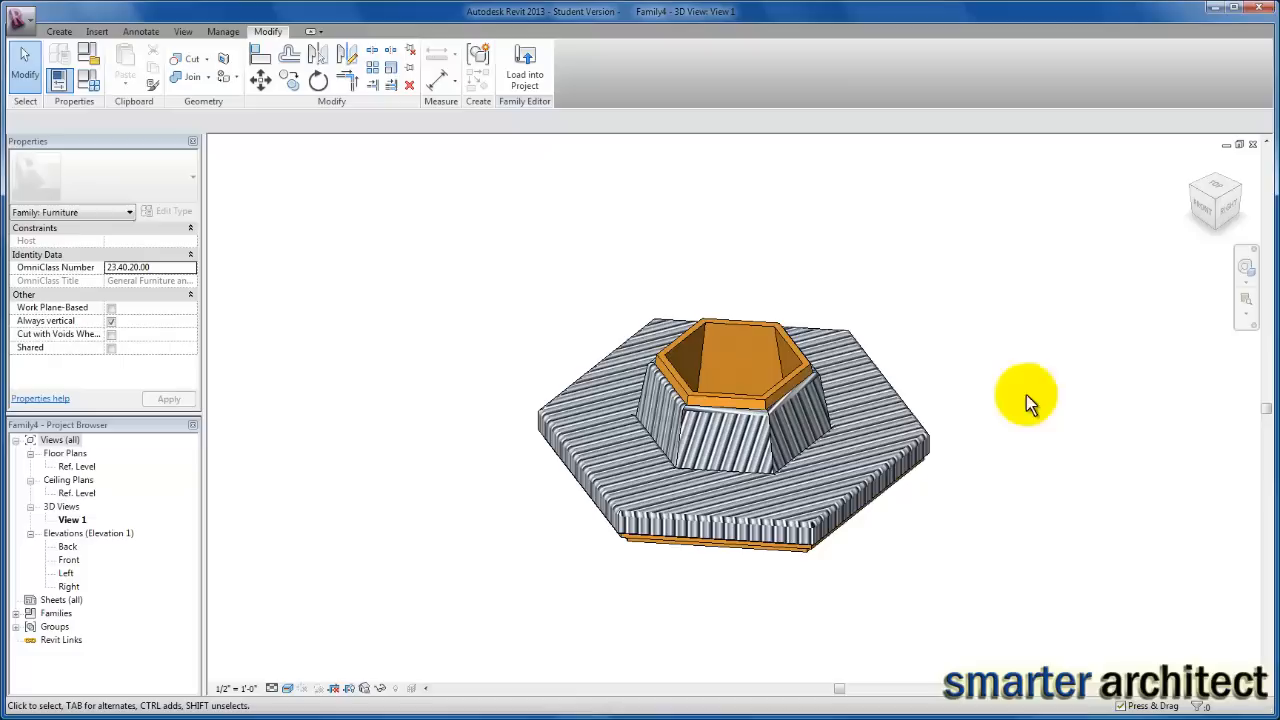
mouse_move(484, 490)
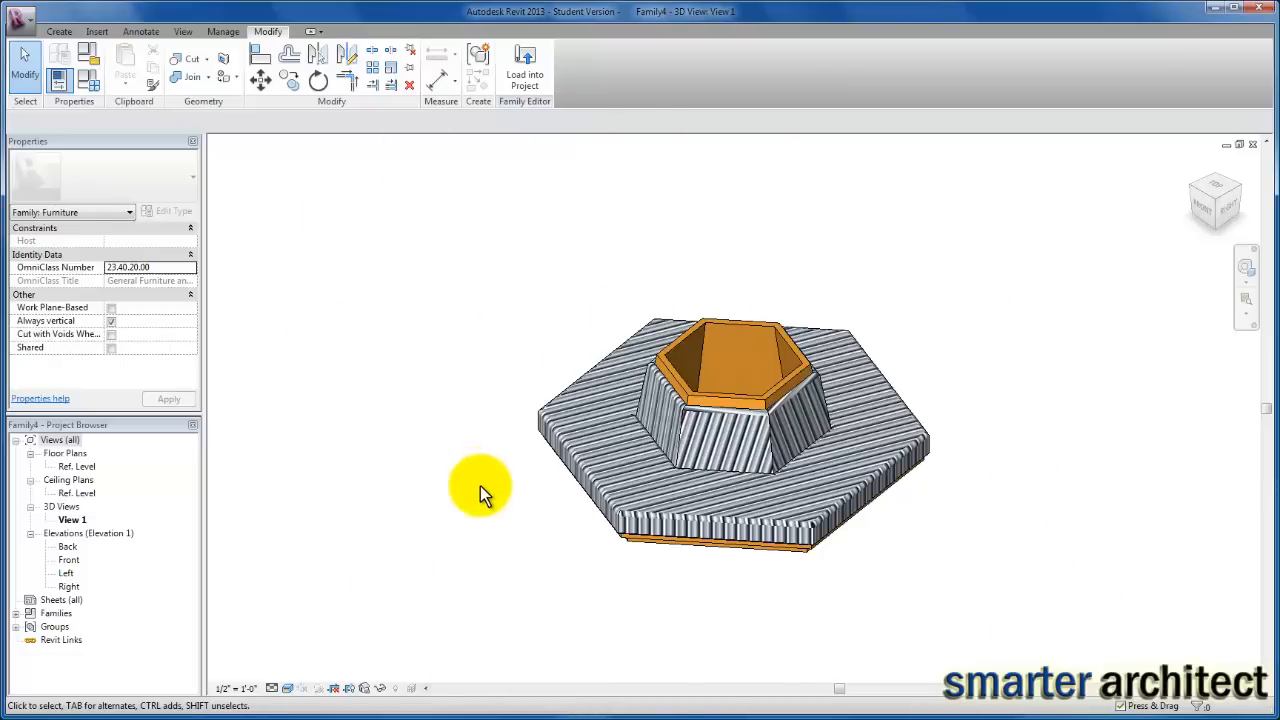
mouse_move(740, 404)
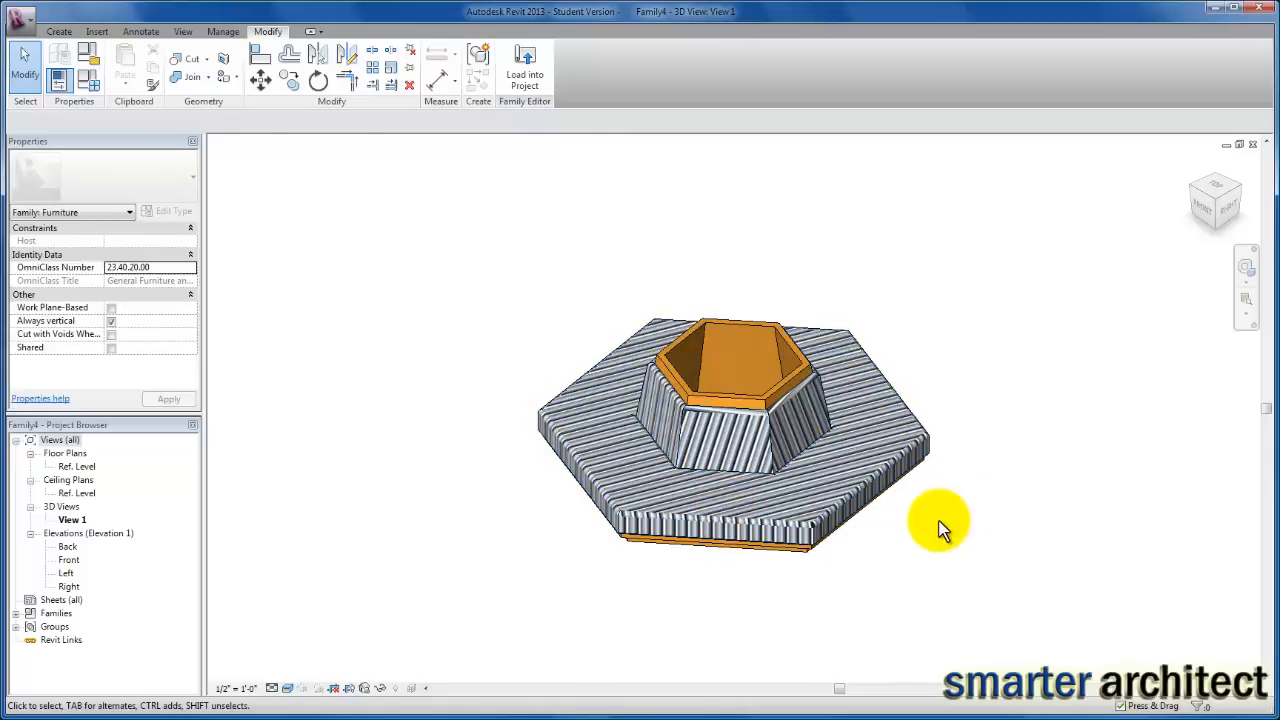
Step: Start a new family from the Furniture template
click(116, 282)
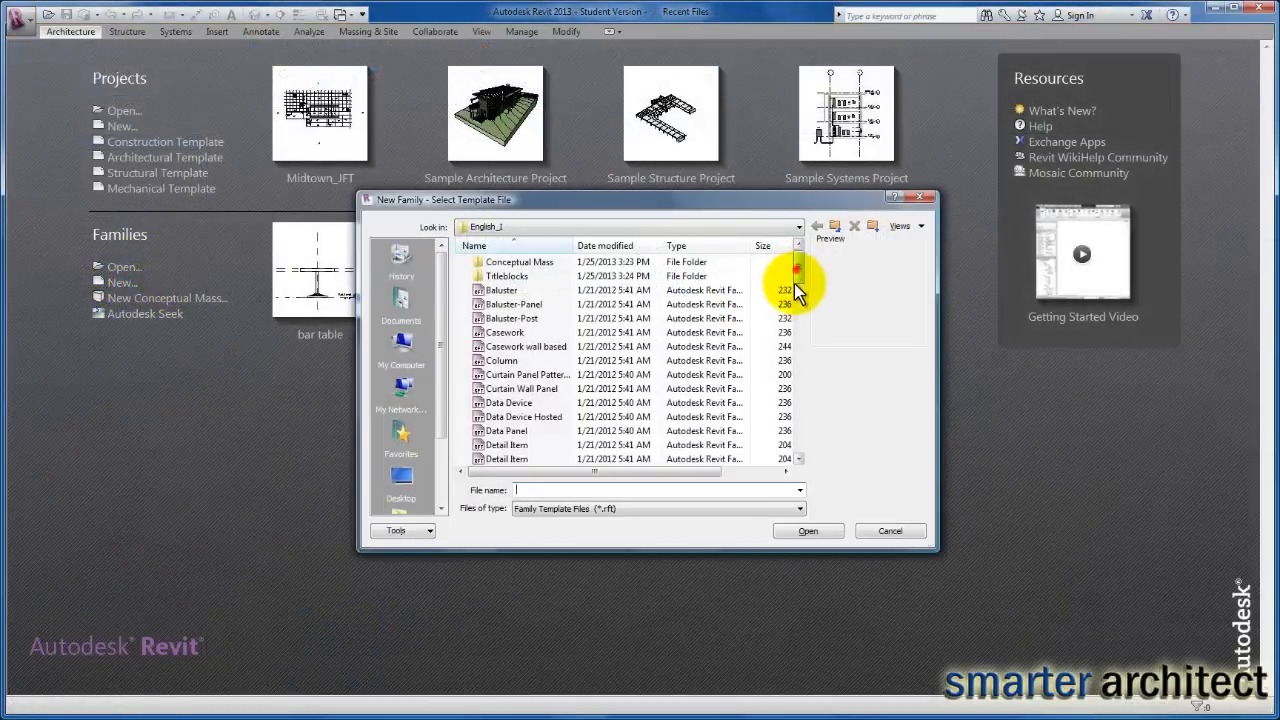
scroll(down, 3)
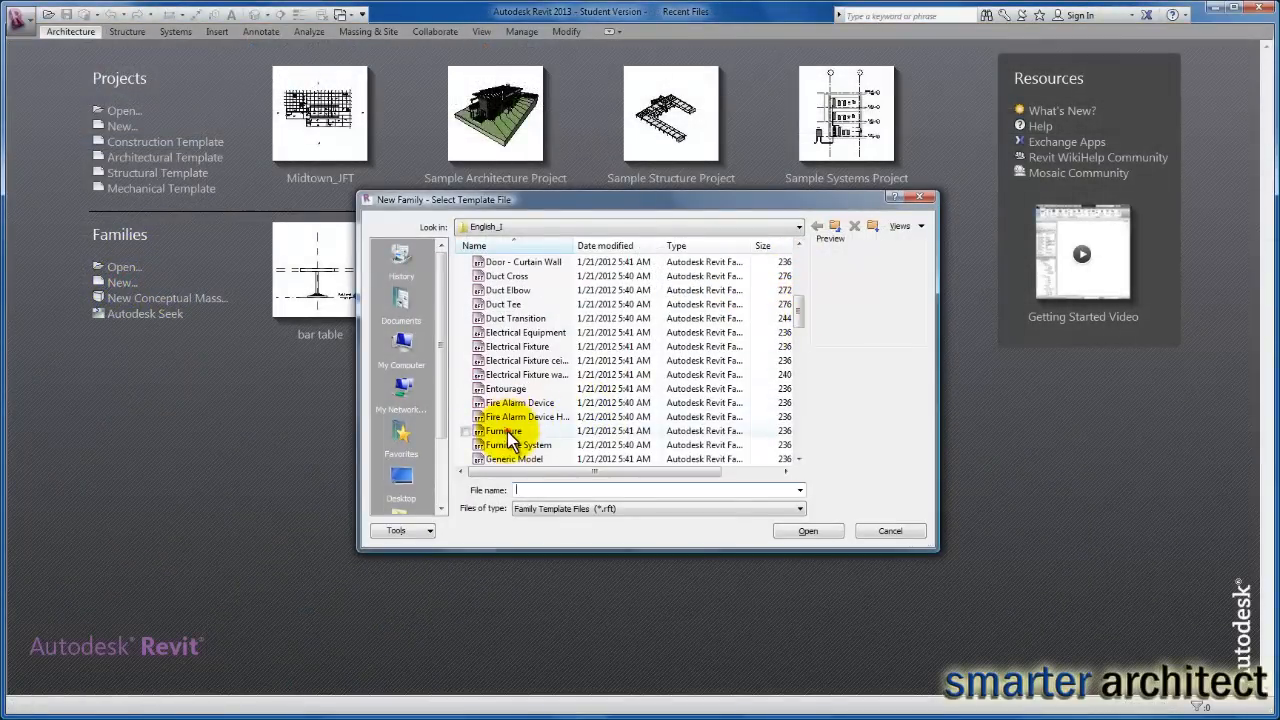
click(808, 532)
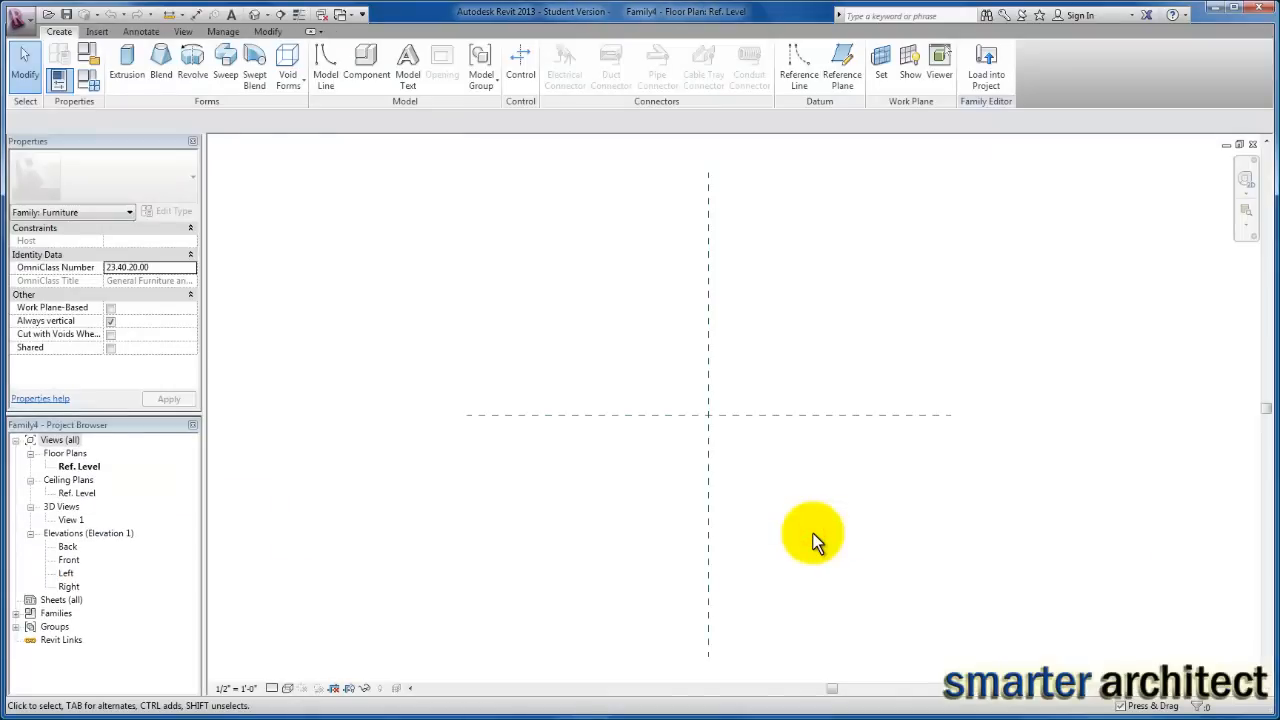
Step: Begin a sweep and sketch its path as a circumscribed hexagon at the reference-plane origin
click(224, 64)
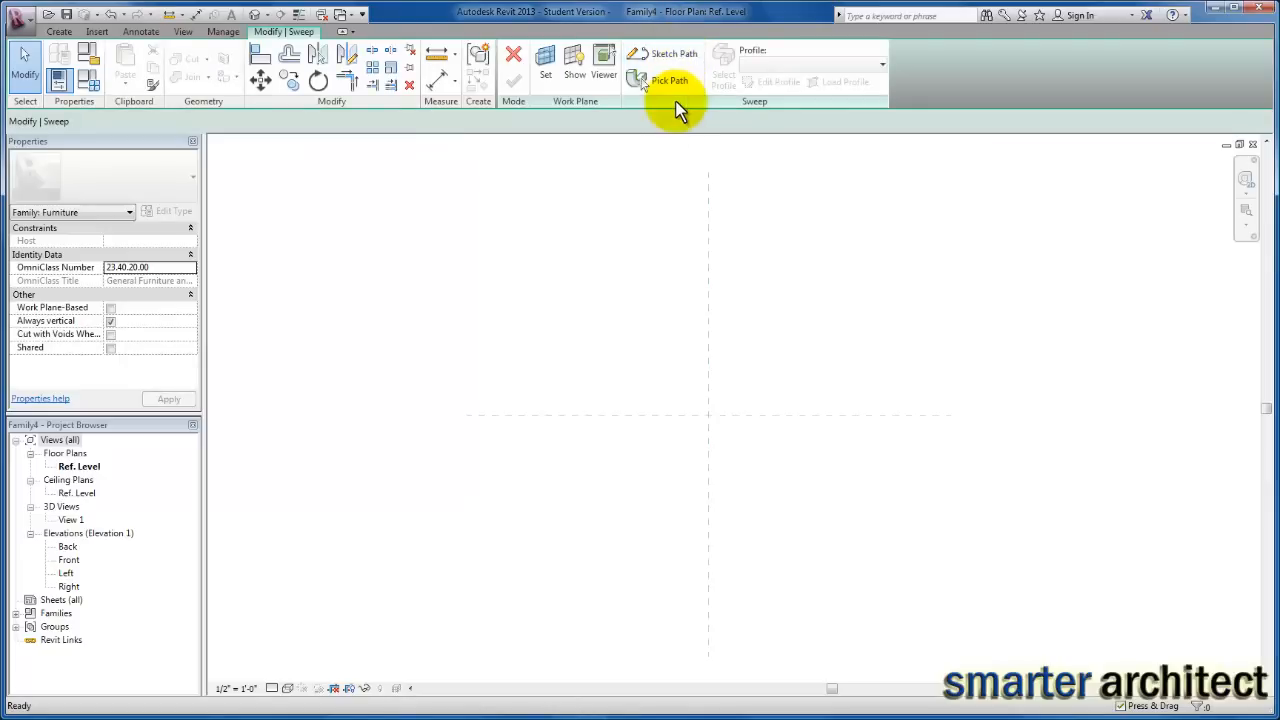
mouse_move(668, 80)
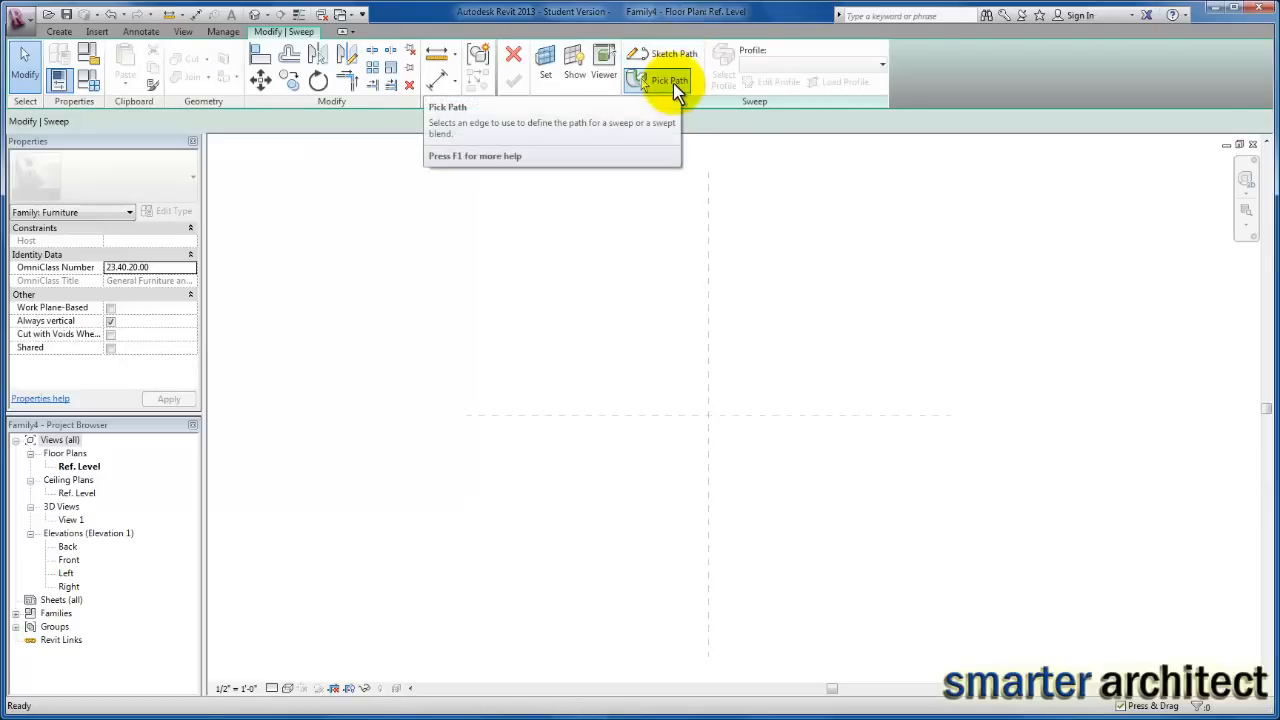
click(670, 80)
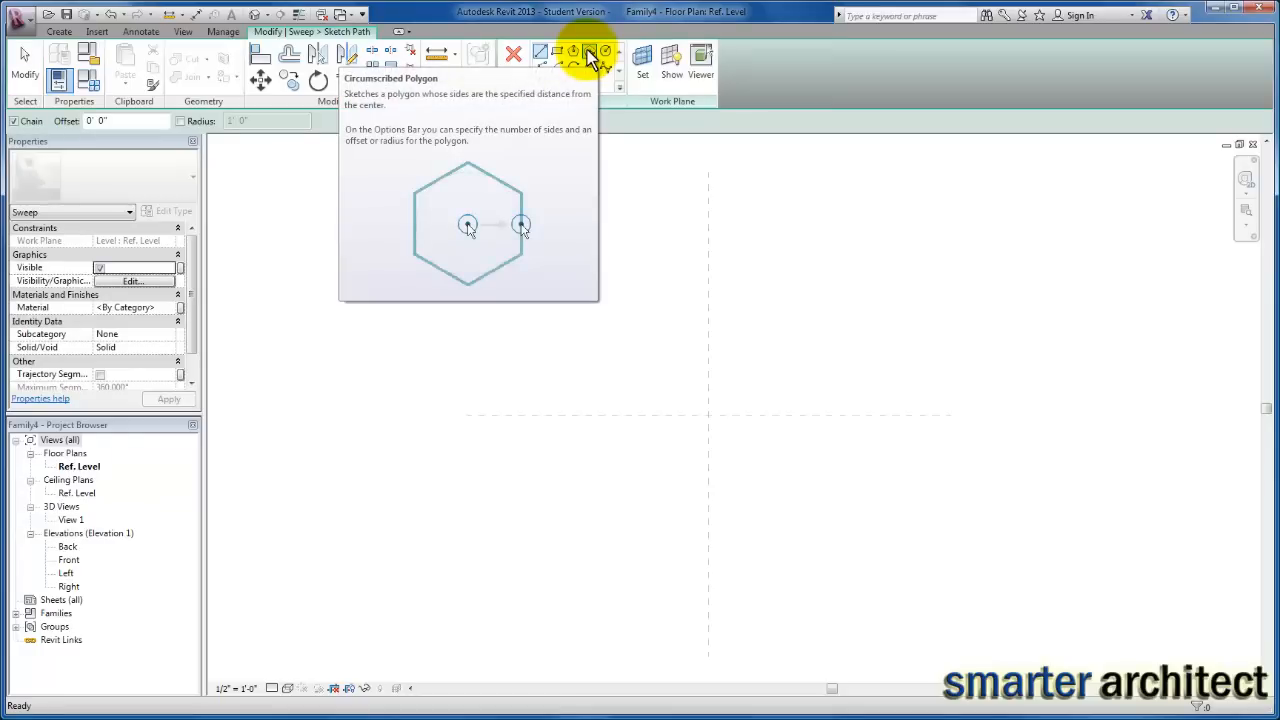
click(588, 52)
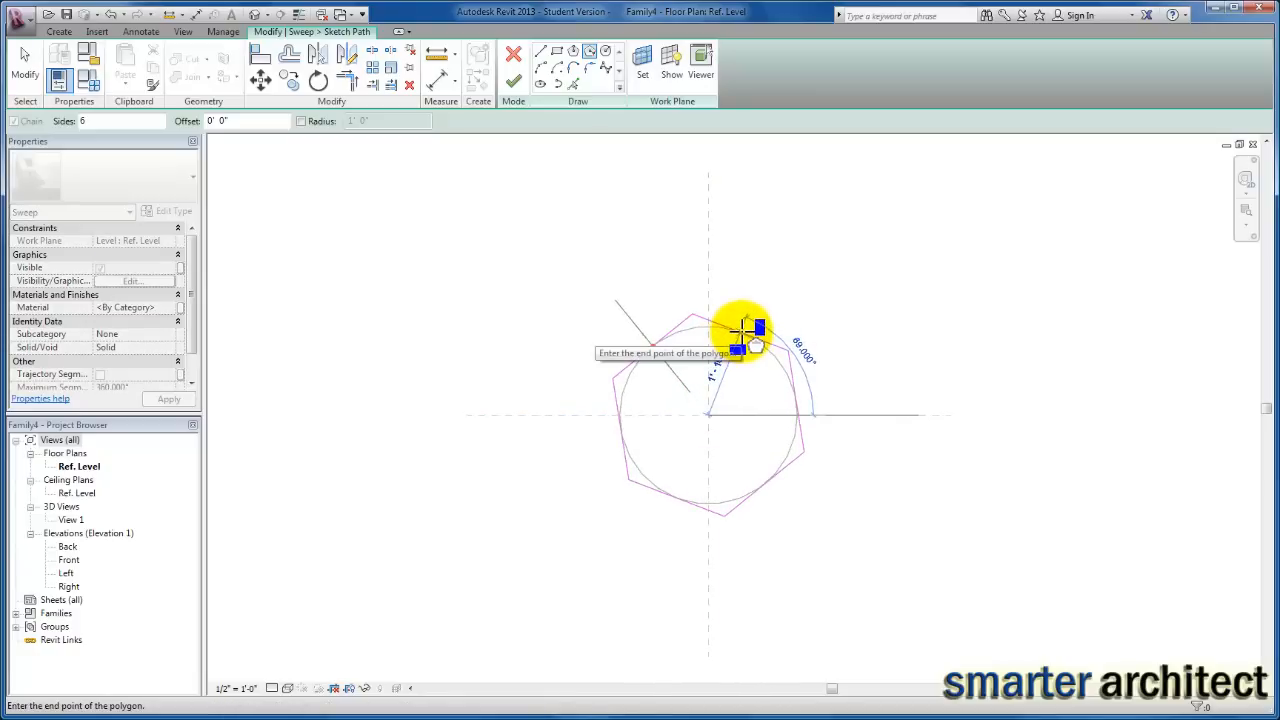
text(2)
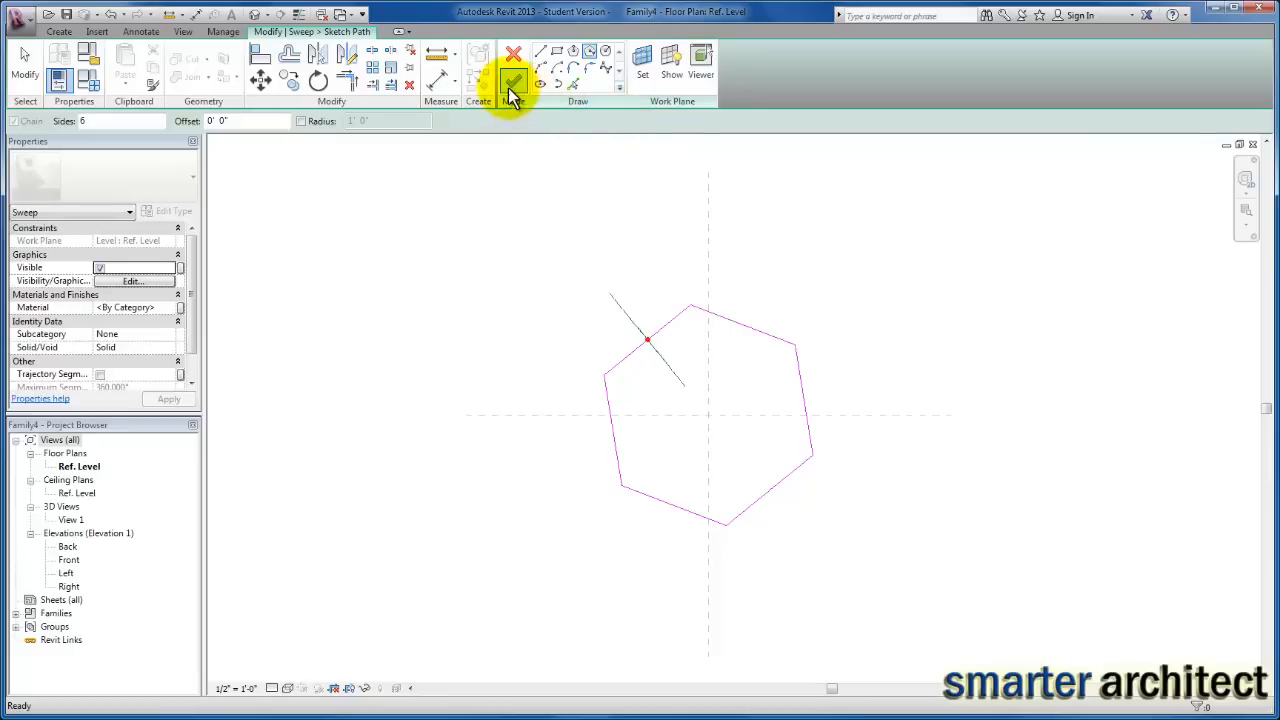
Step: Finish the hexagonal path and cancel the first Go To View prompt for the profile
click(512, 84)
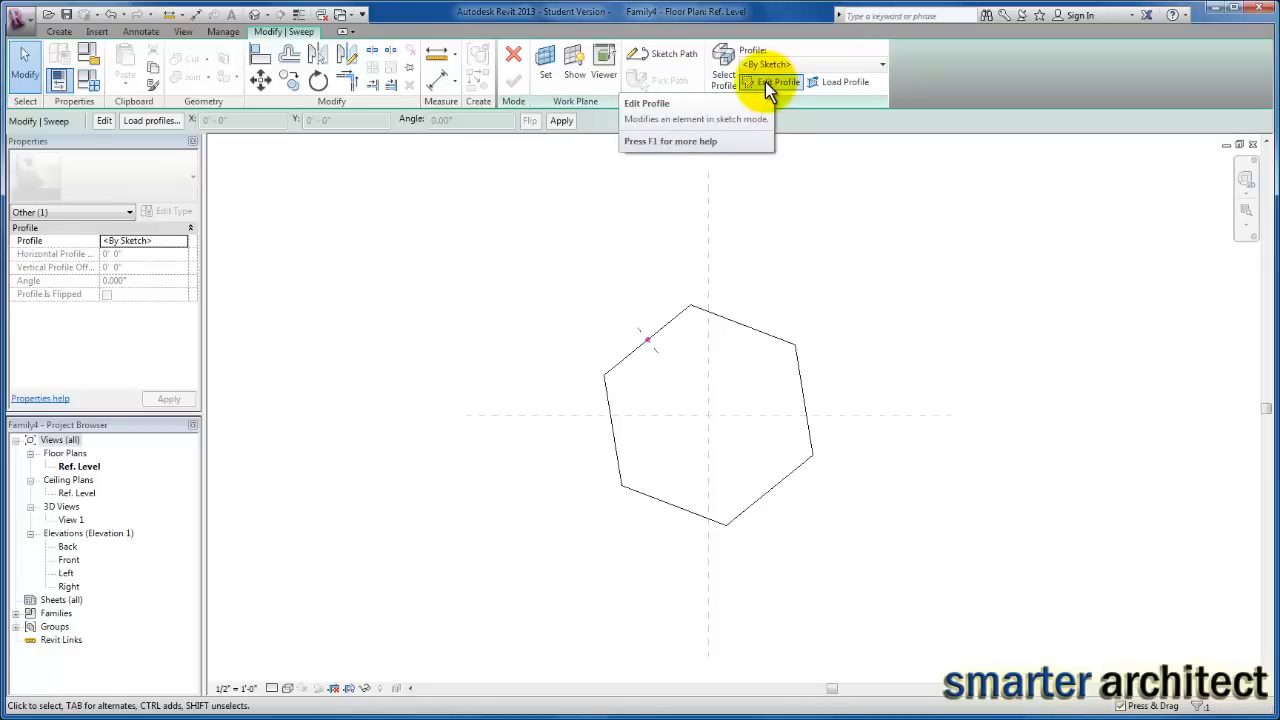
click(784, 82)
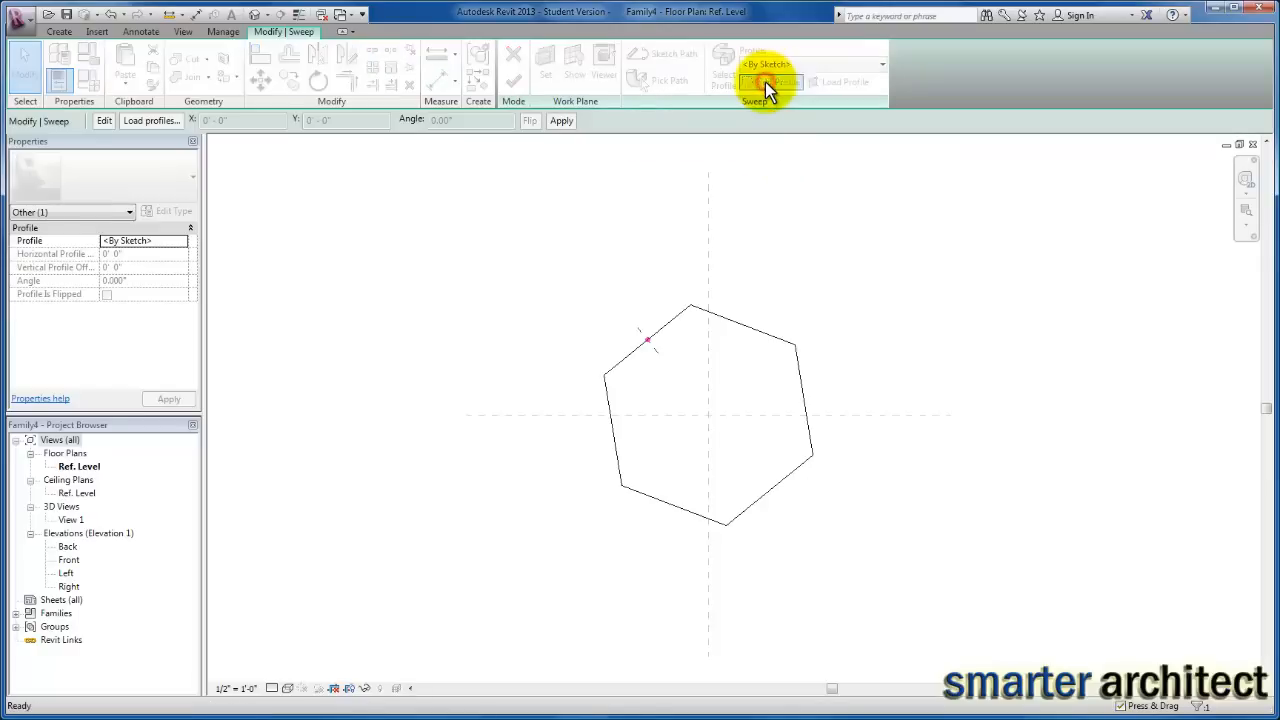
click(770, 82)
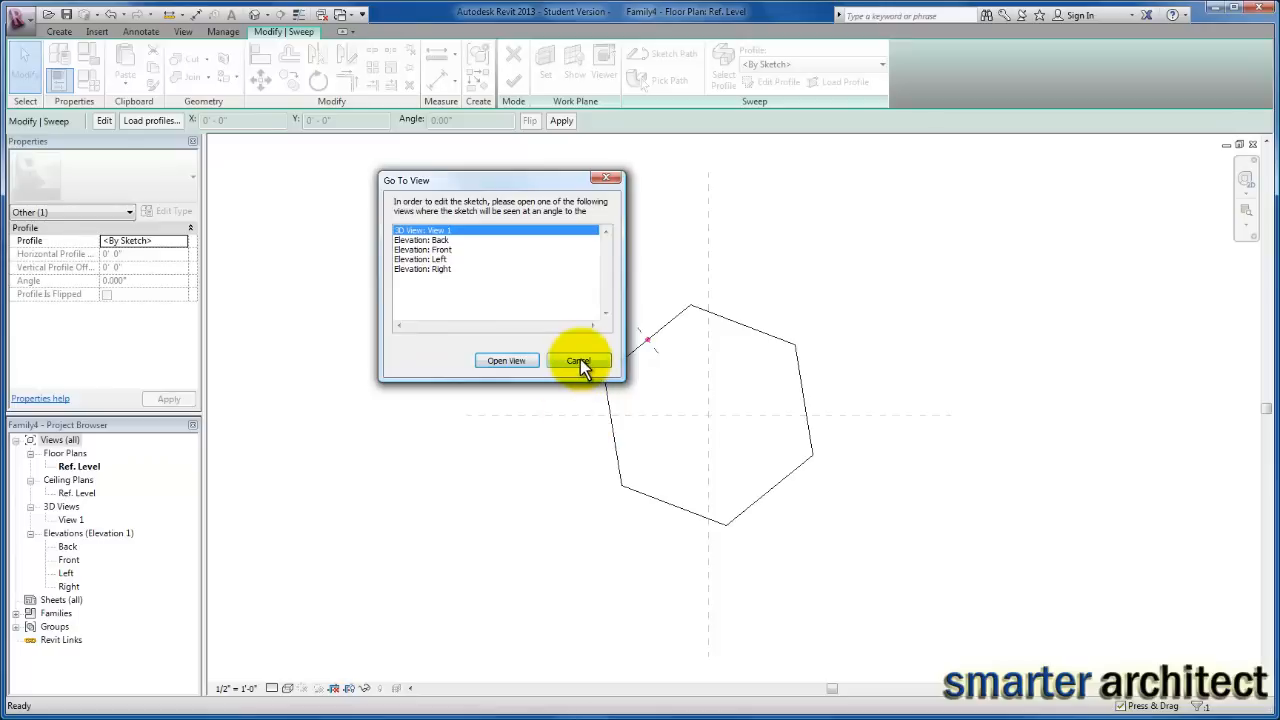
click(578, 360)
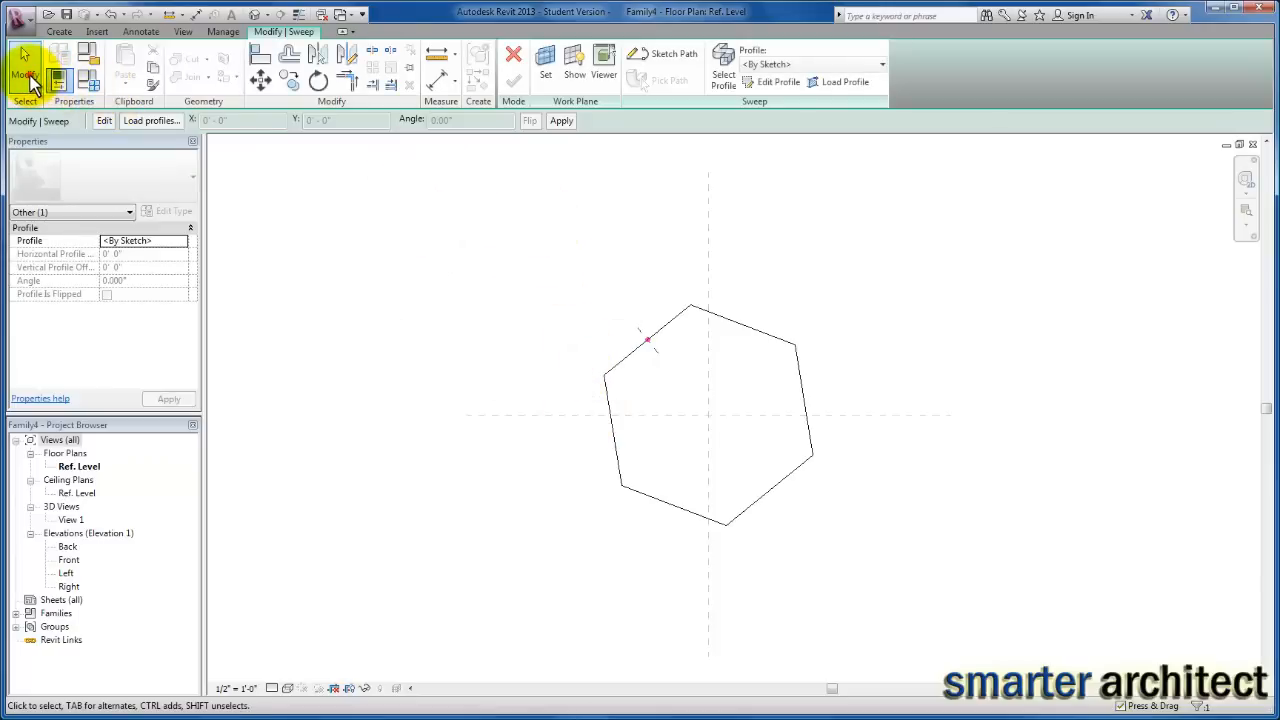
Step: Bring up the Workplane Viewer and start Edit Profile again to reach the view choice
click(604, 62)
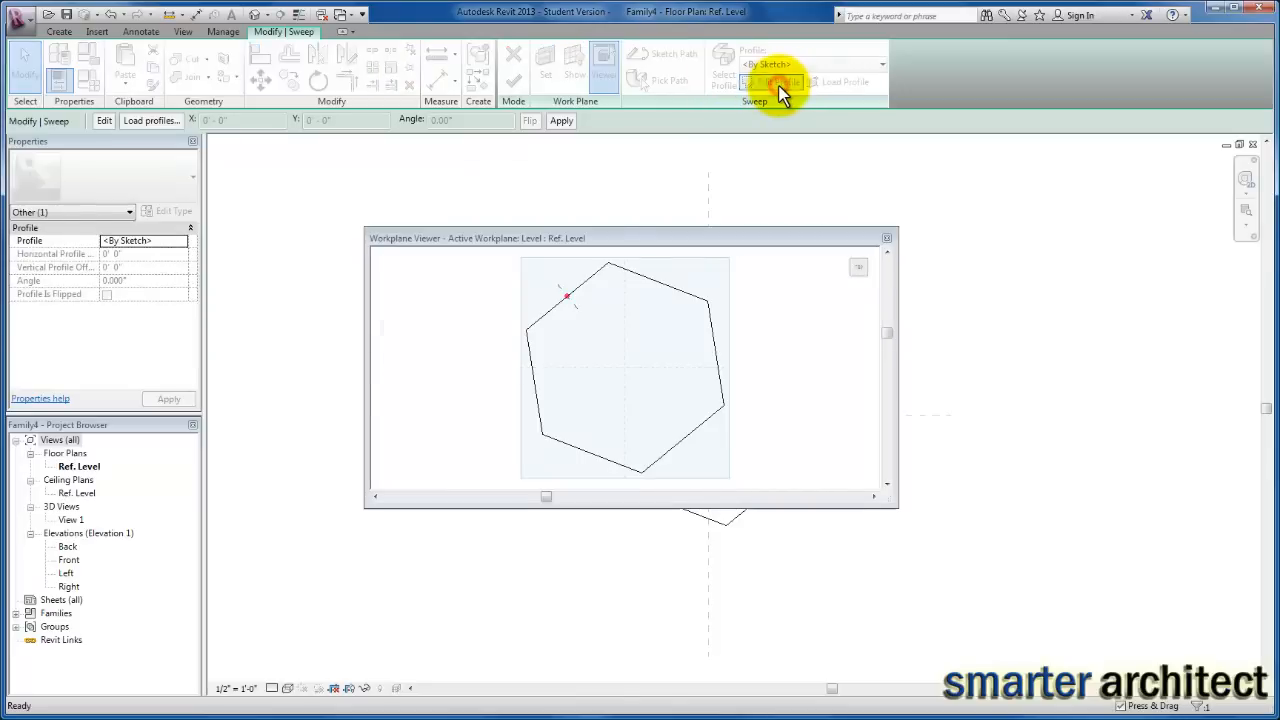
click(772, 82)
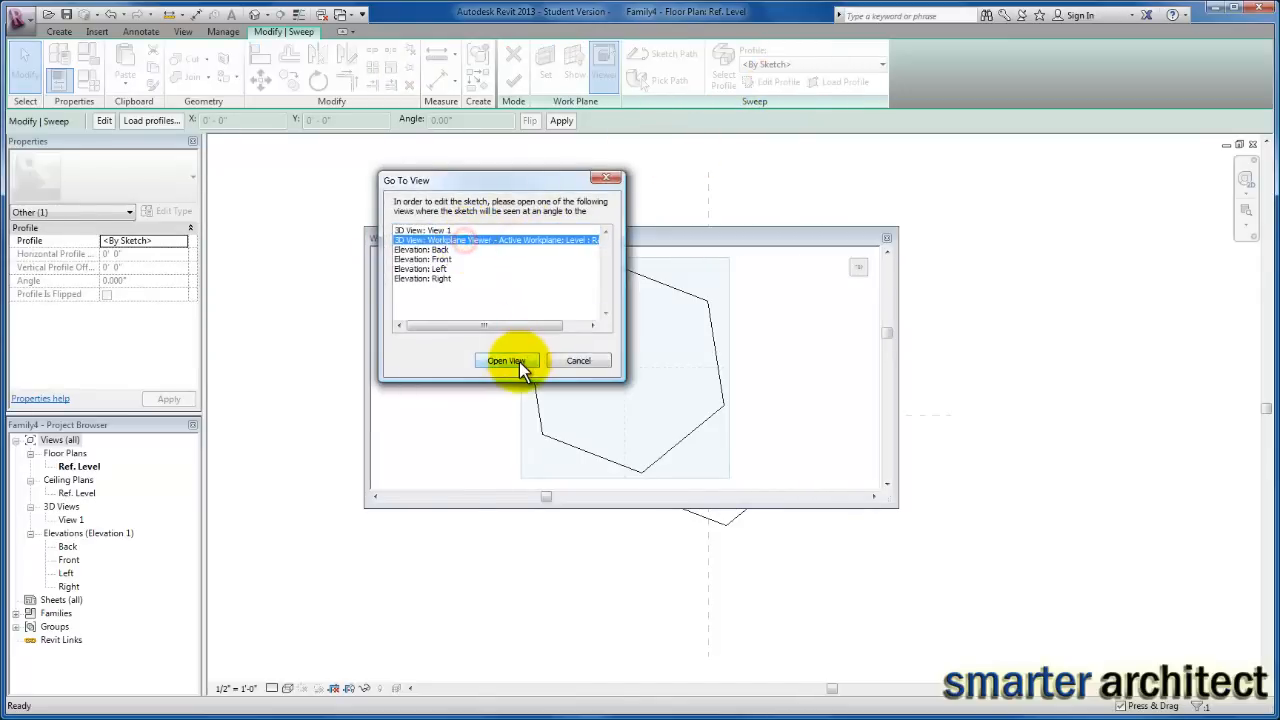
Step: Open the chosen view so the empty profile plane shows in the Workplane Viewer
click(504, 360)
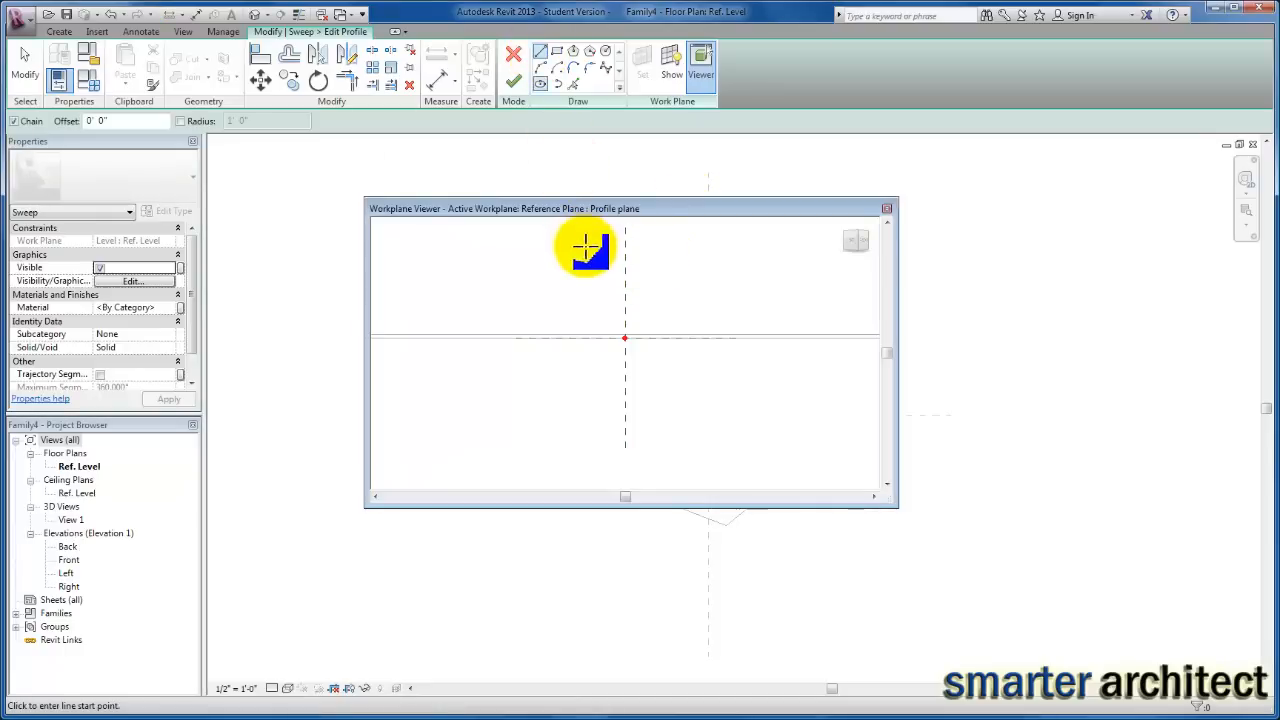
mouse_move(610, 320)
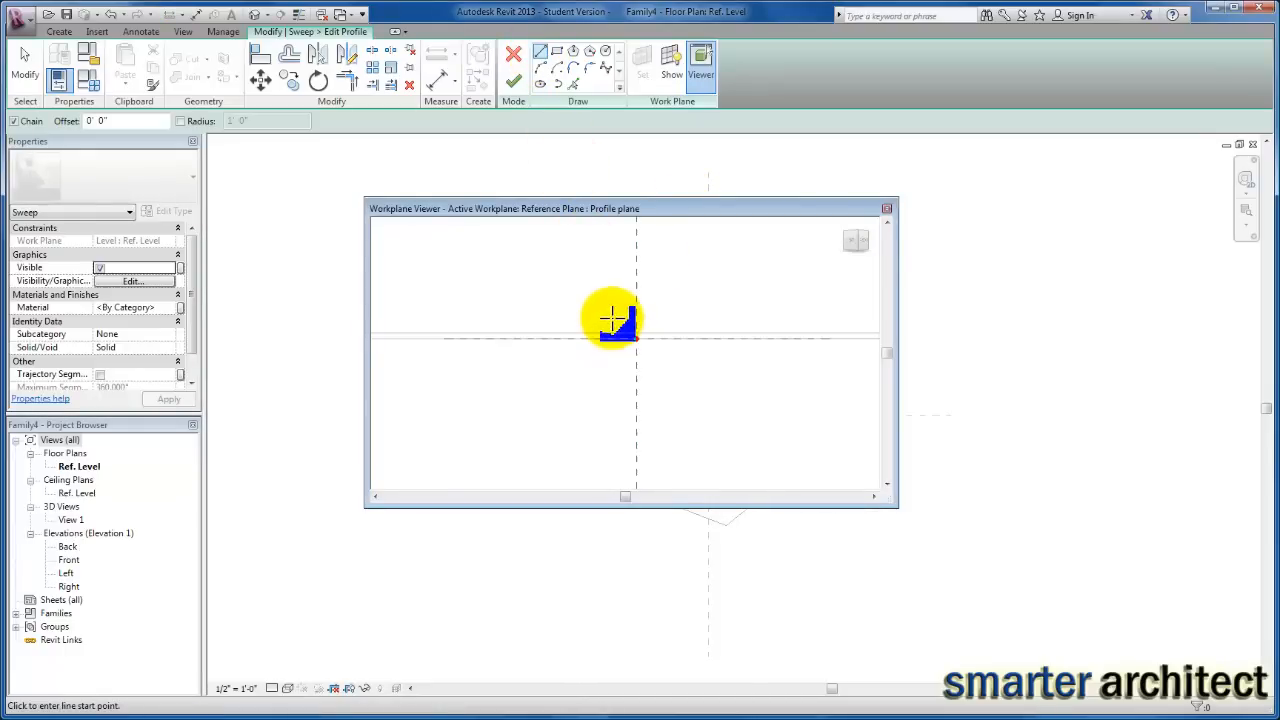
mouse_move(610, 414)
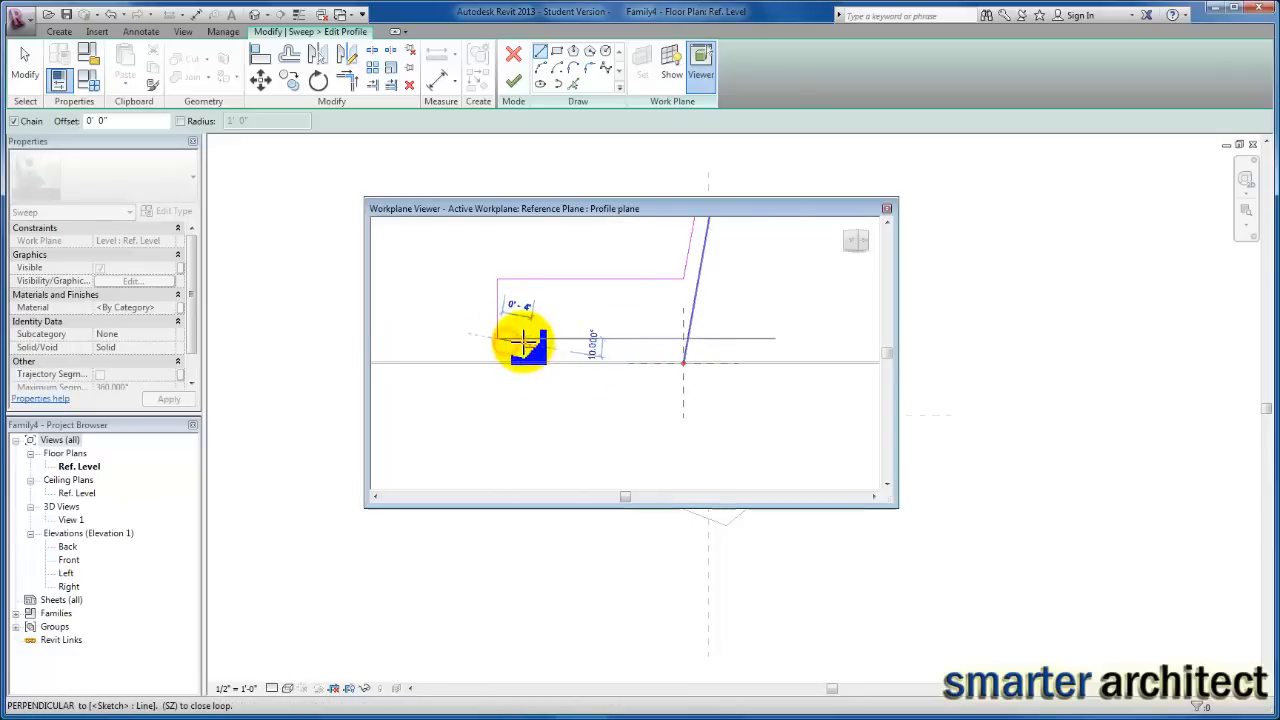
mouse_move(524, 344)
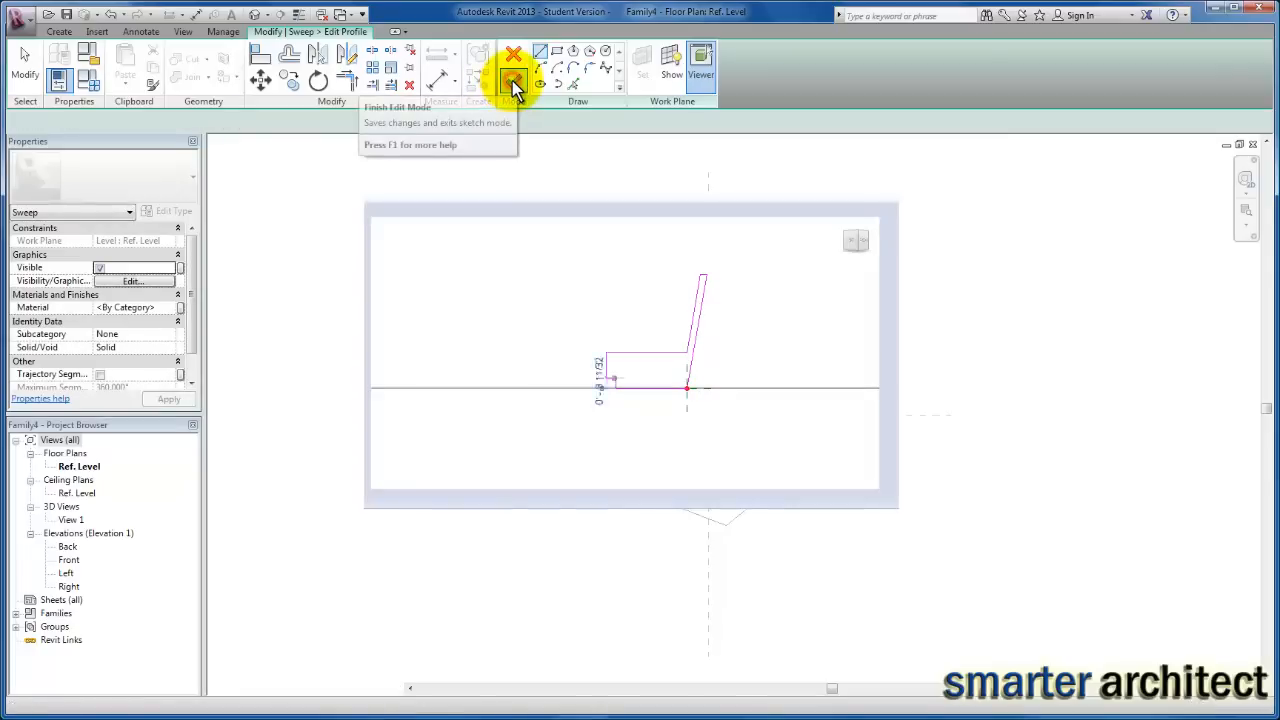
Step: Finish the leg-and-foot profile into the support sweep and close the Workplane Viewer
click(512, 82)
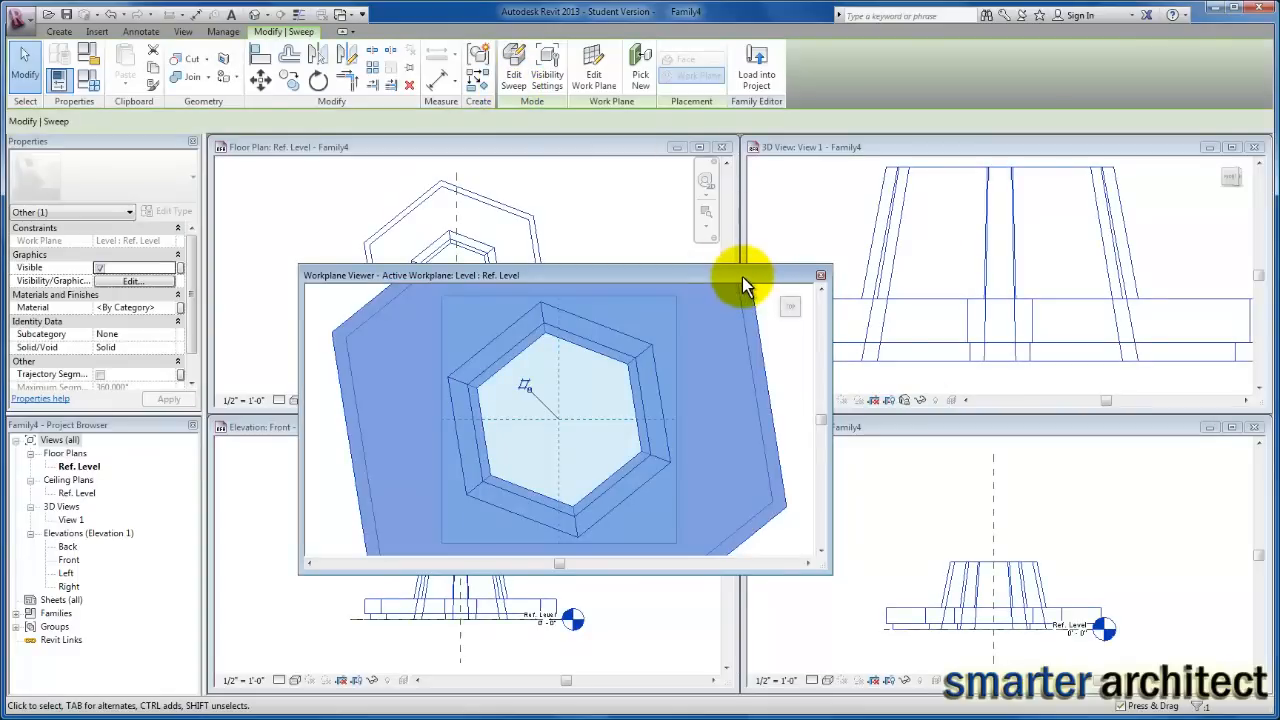
mouse_move(1070, 158)
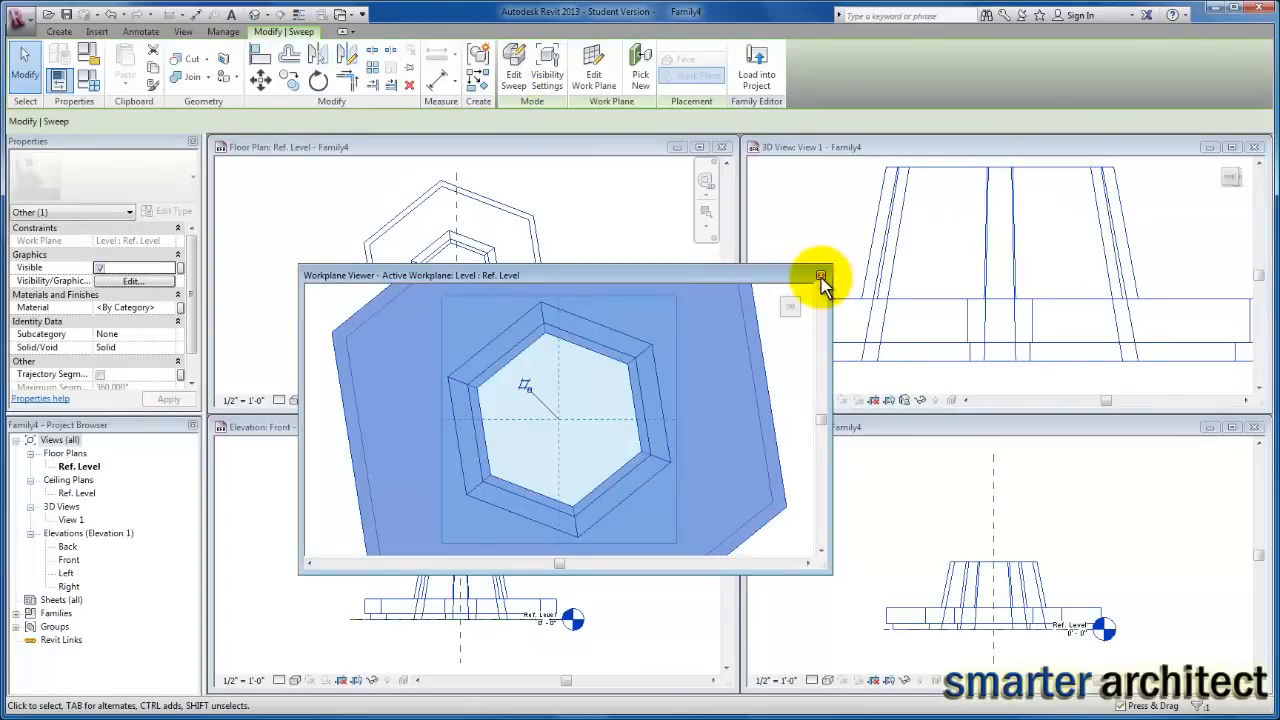
click(820, 276)
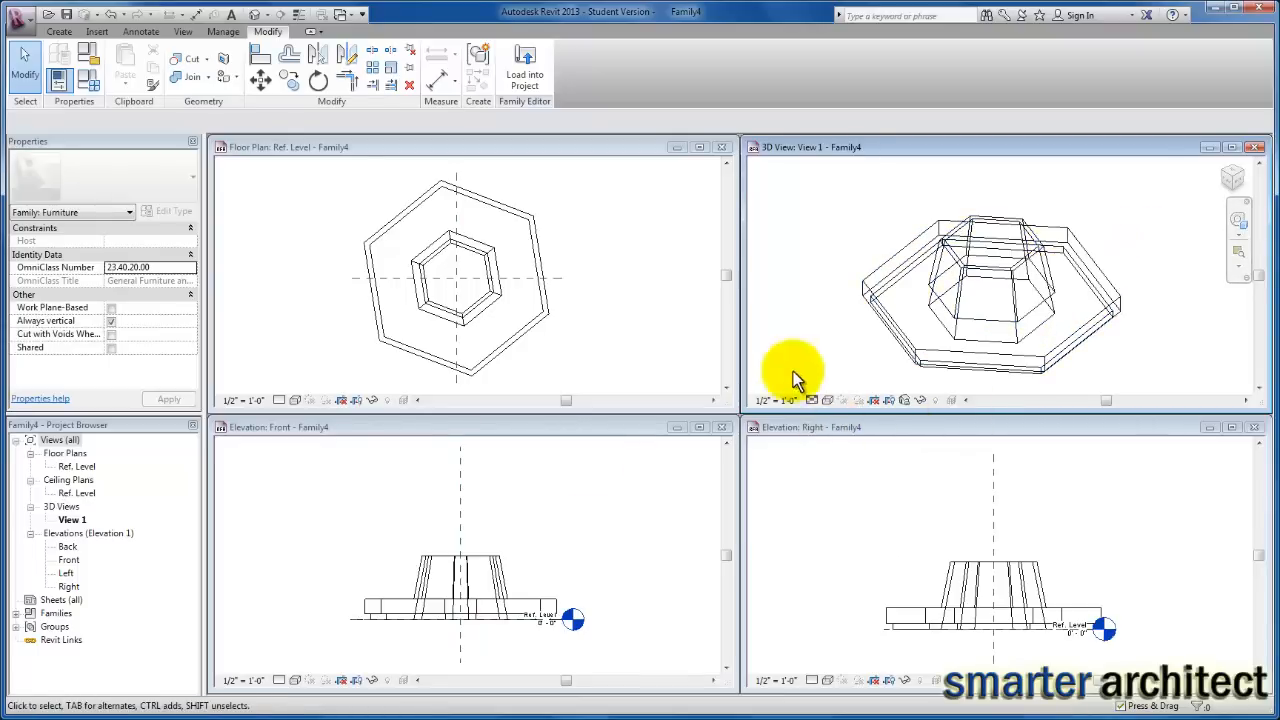
Step: Set the 3D view's visual style to Shaded to show the hexagonal pedestal
click(828, 400)
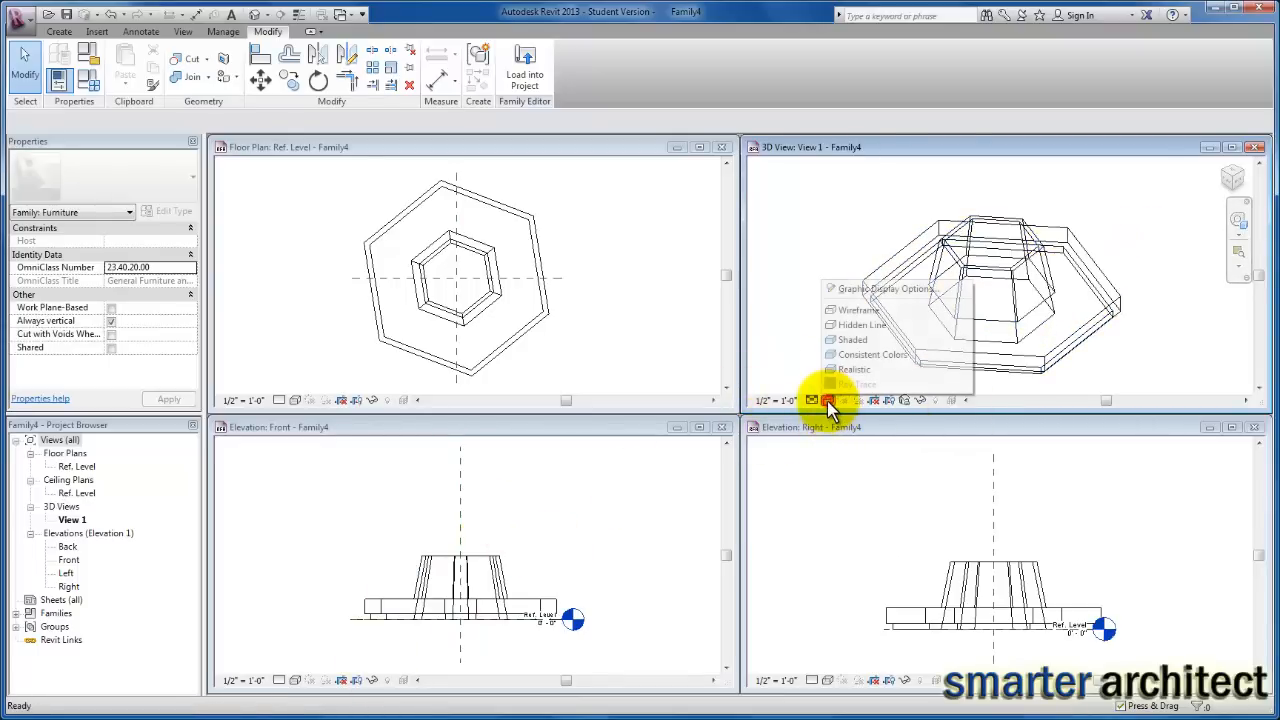
click(852, 340)
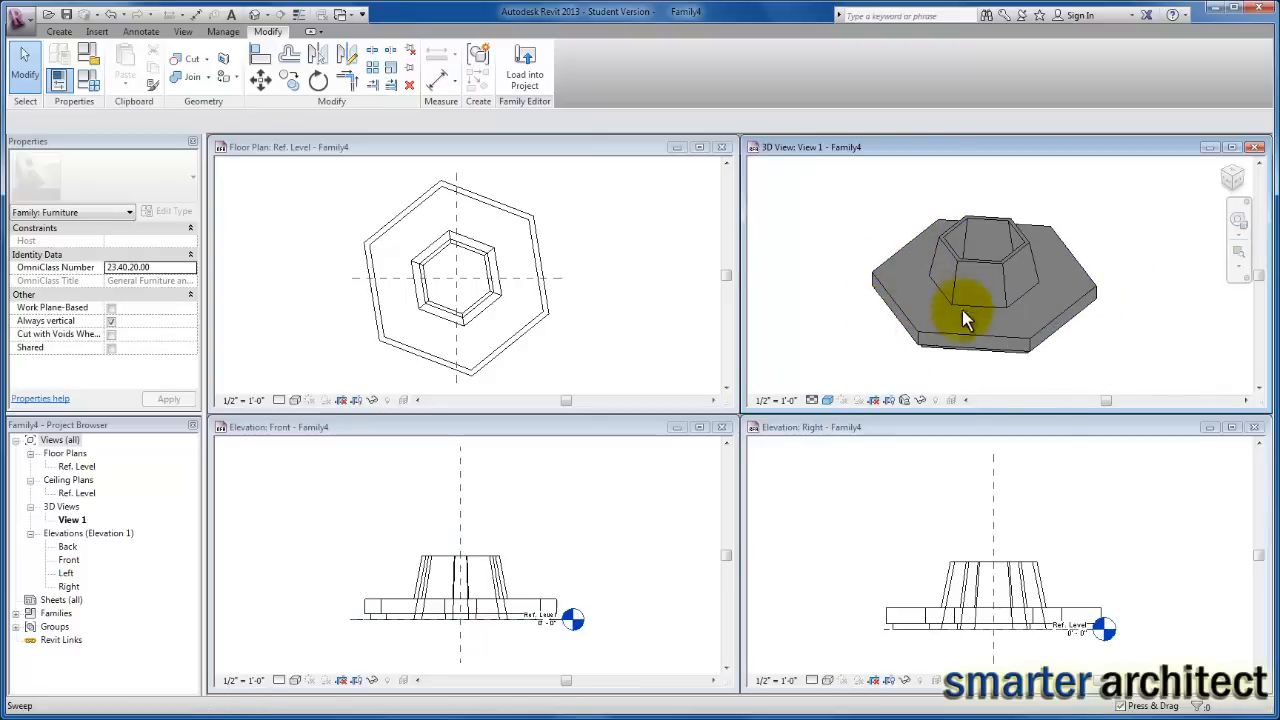
click(964, 320)
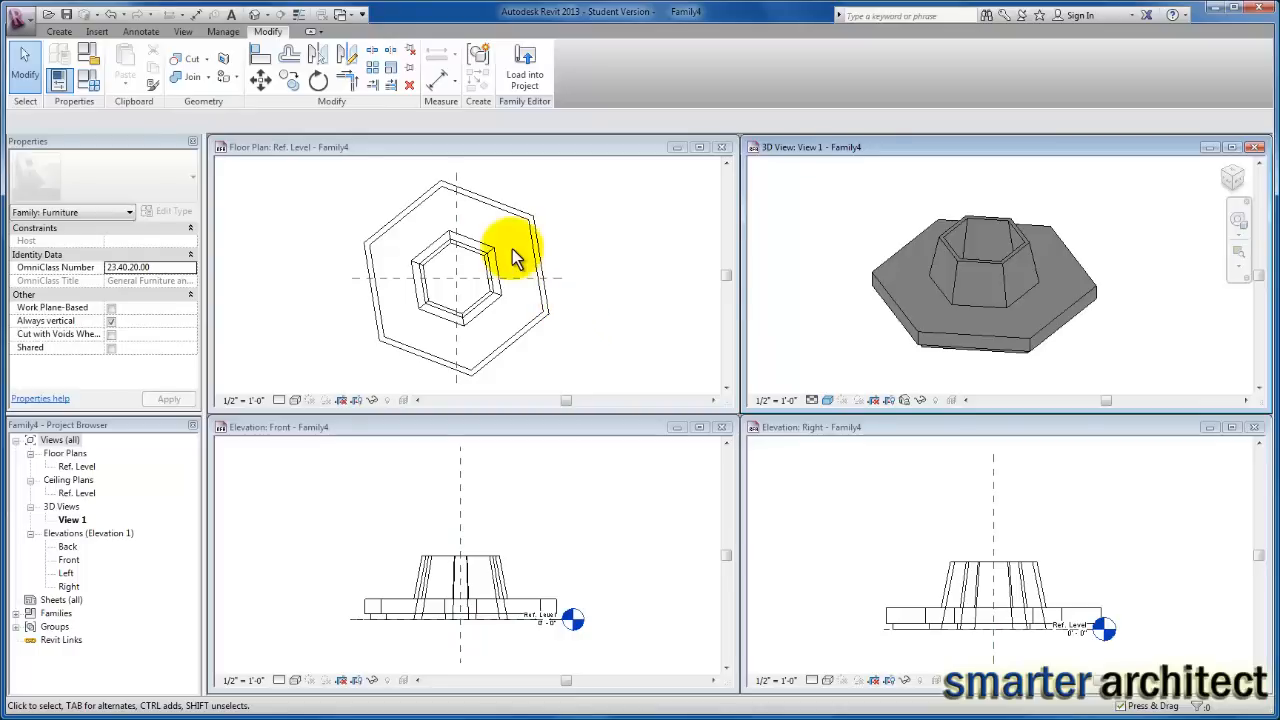
Step: Start a second sweep for the cushion and choose Pick Path with 3D edges
click(60, 32)
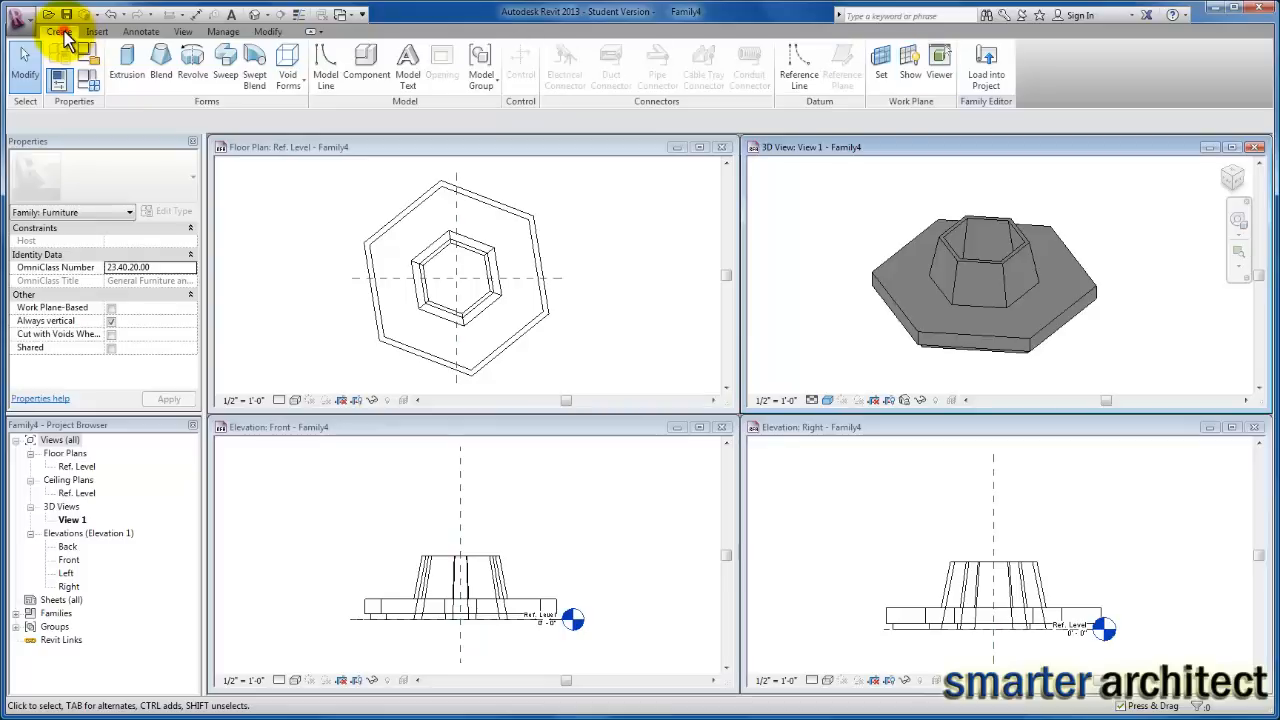
mouse_move(288, 70)
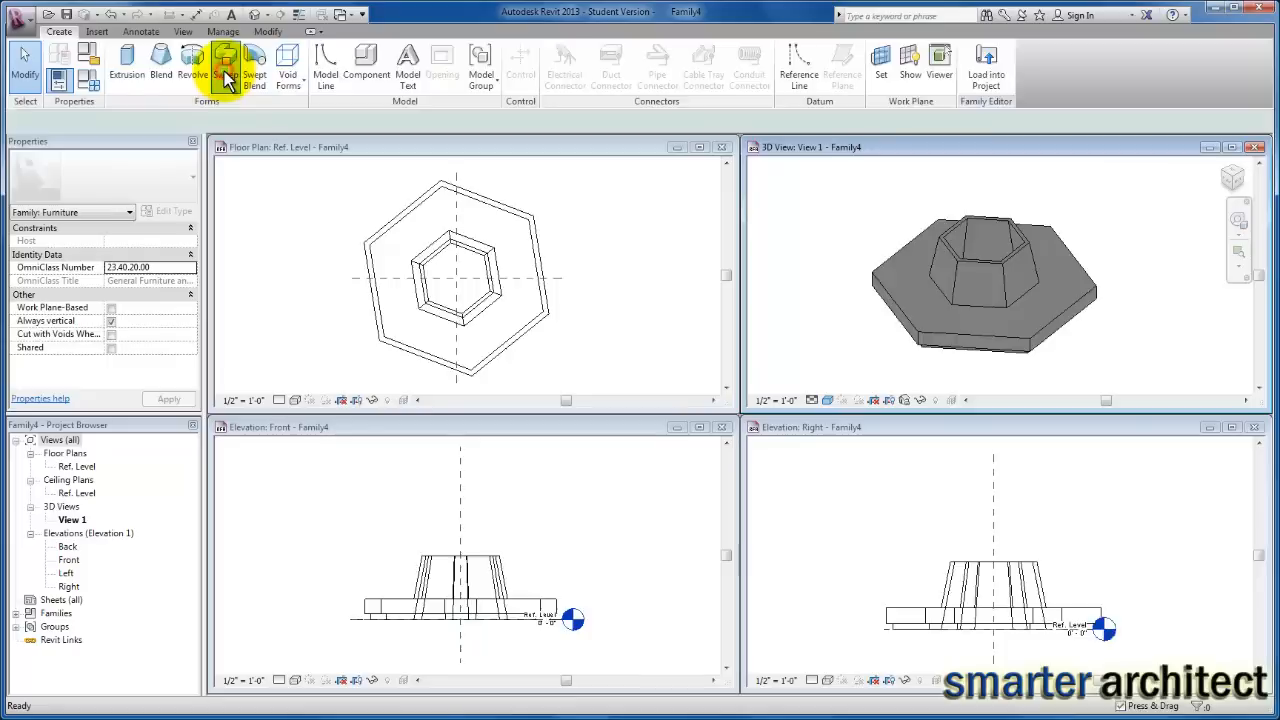
click(254, 62)
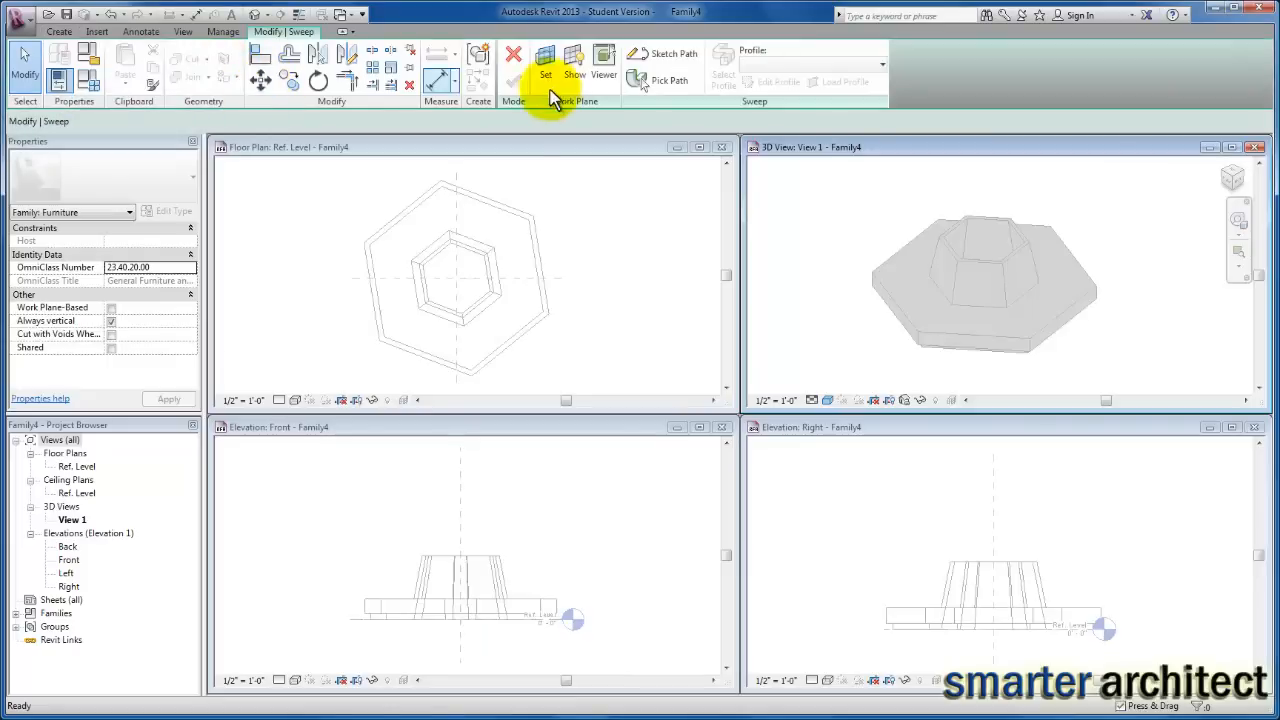
mouse_move(670, 84)
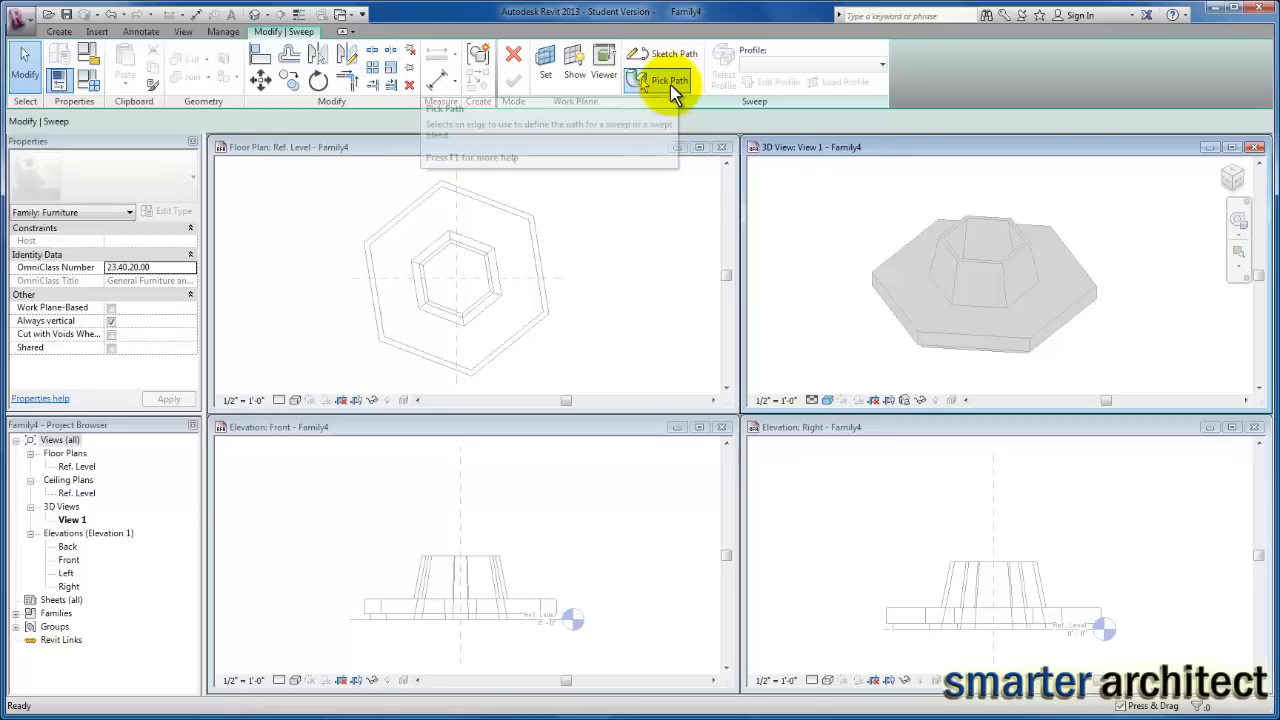
mouse_move(670, 82)
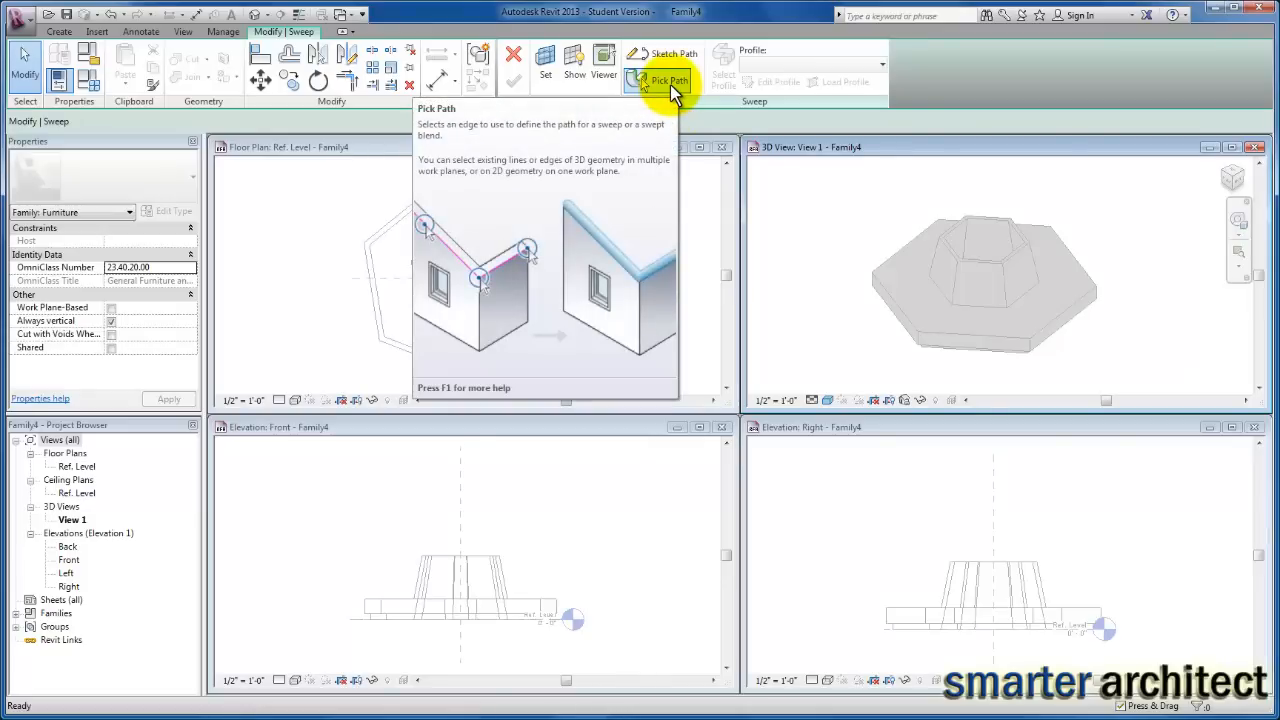
click(668, 80)
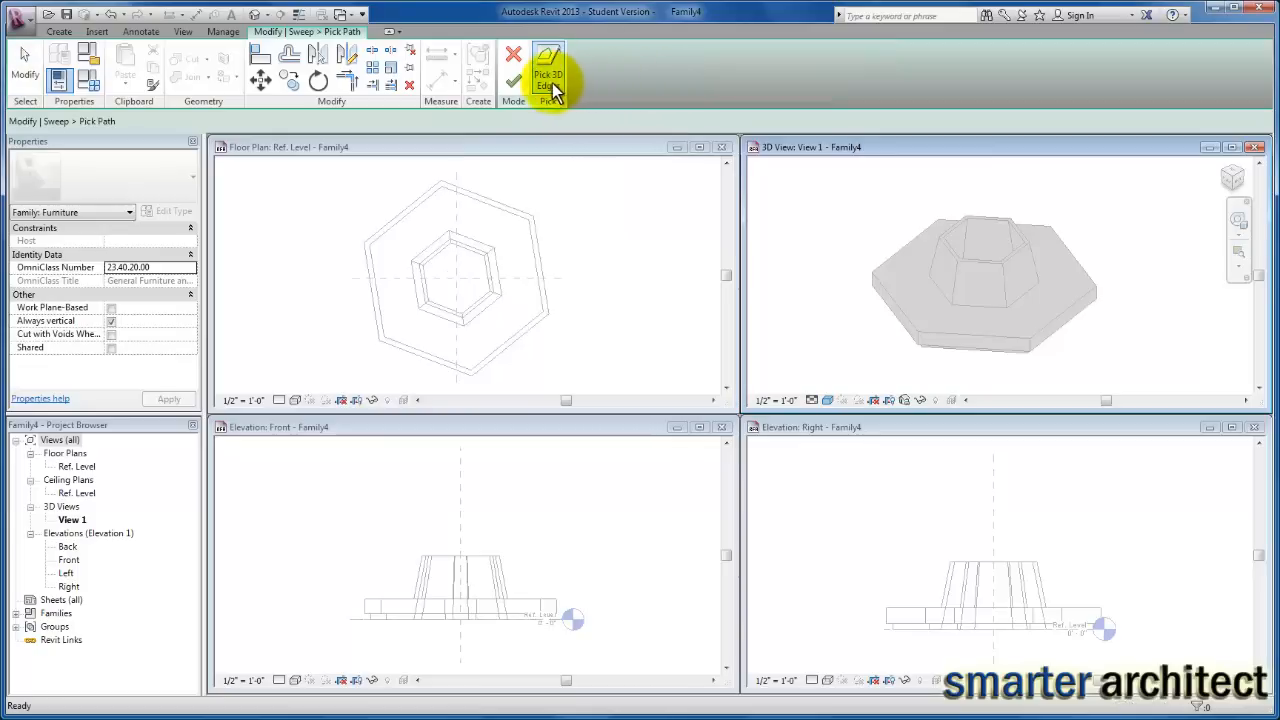
mouse_move(810, 90)
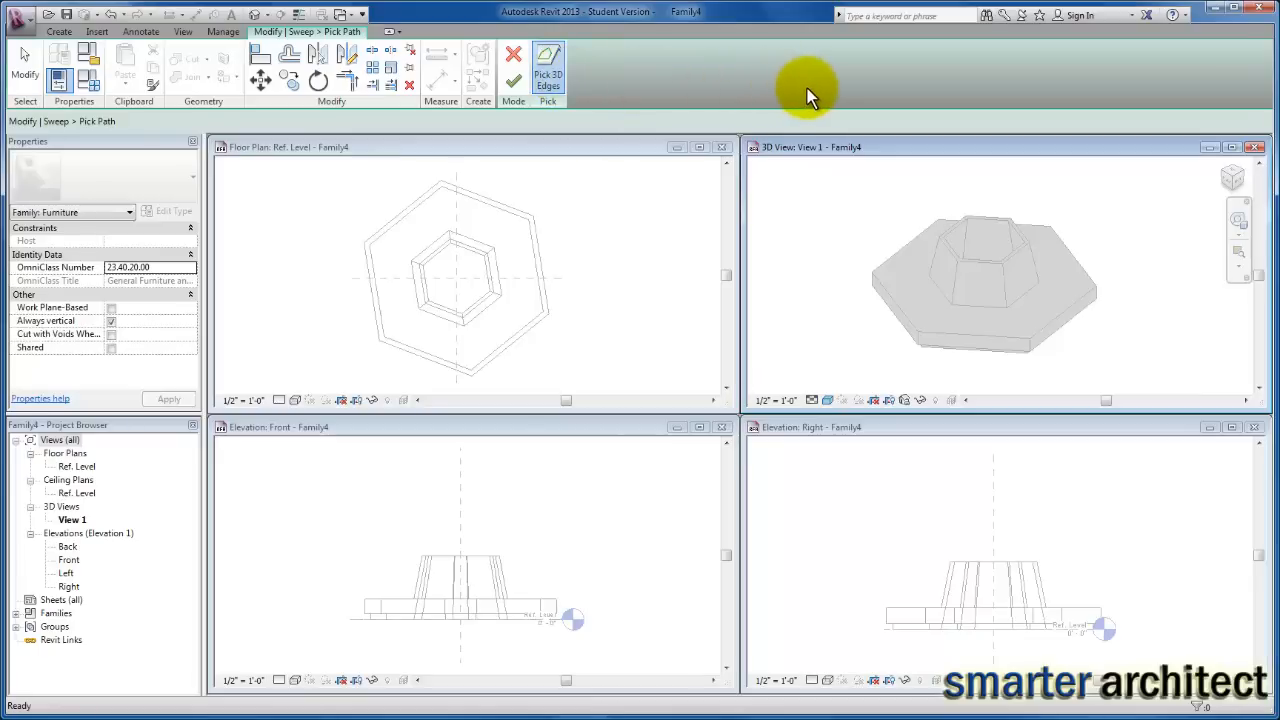
mouse_move(956, 284)
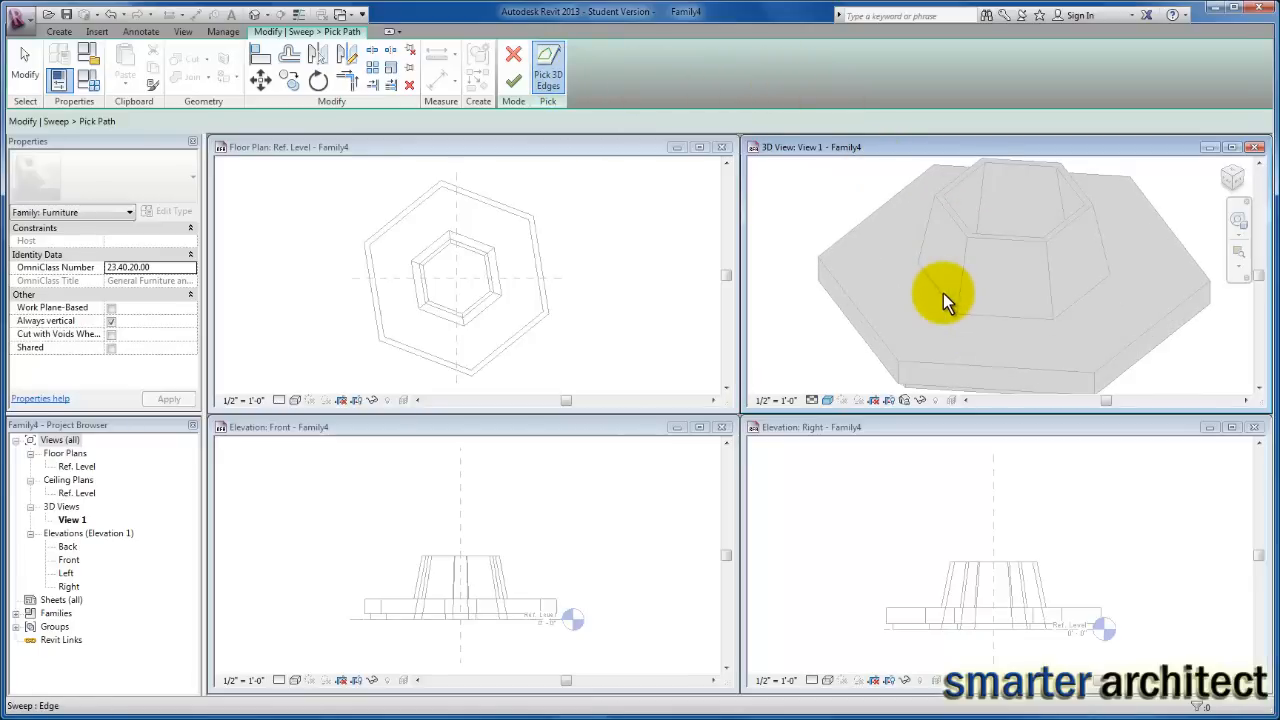
Step: Pick the inner hexagon edges on the pedestal's upper tier as the path
click(940, 290)
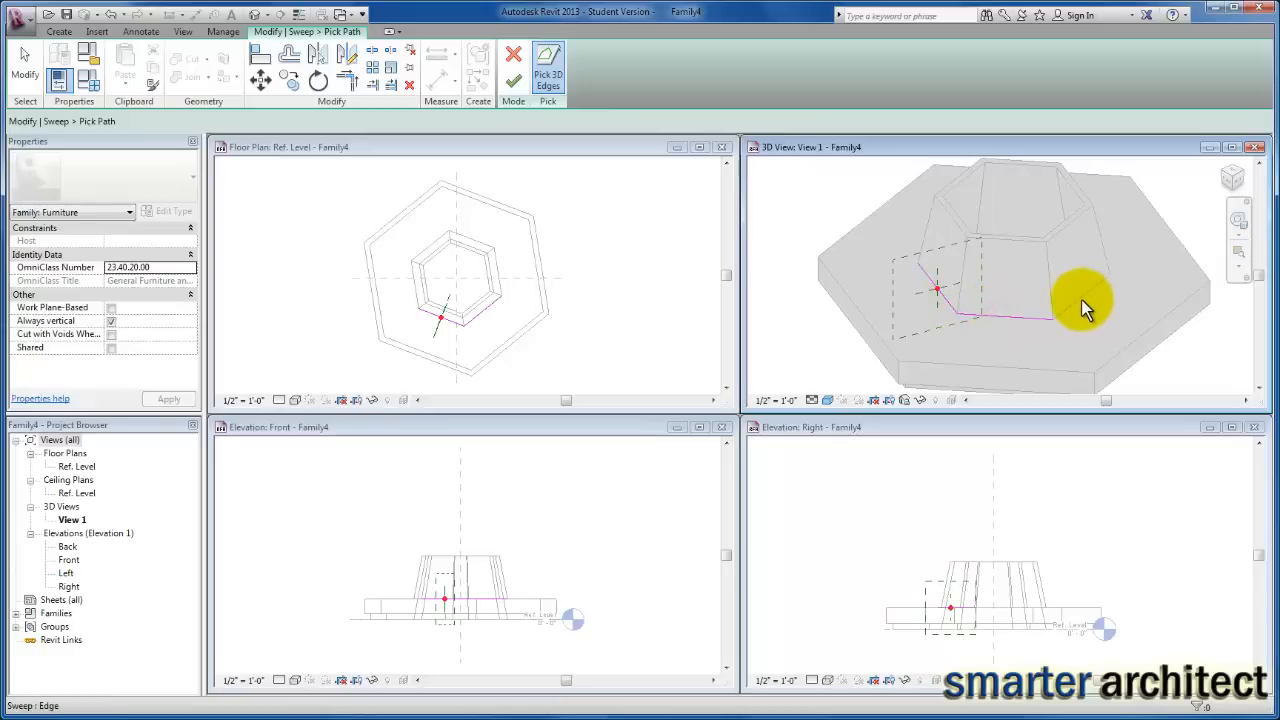
click(828, 400)
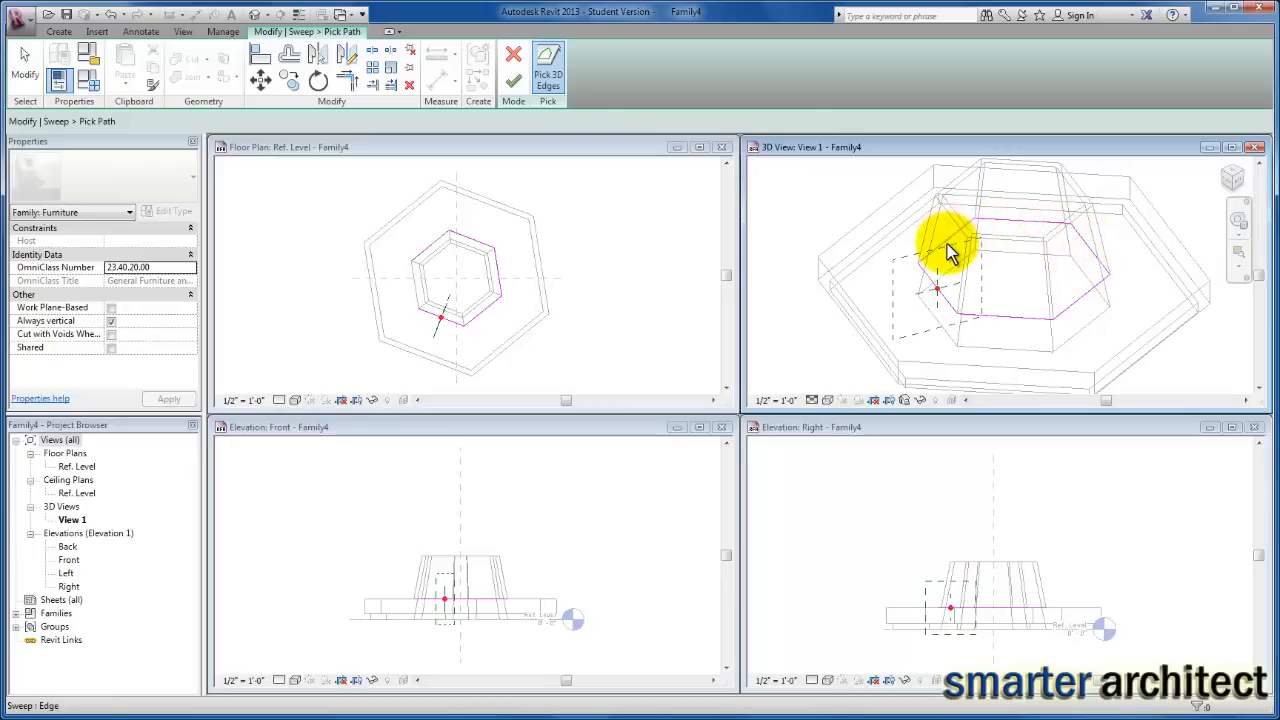
mouse_move(784, 264)
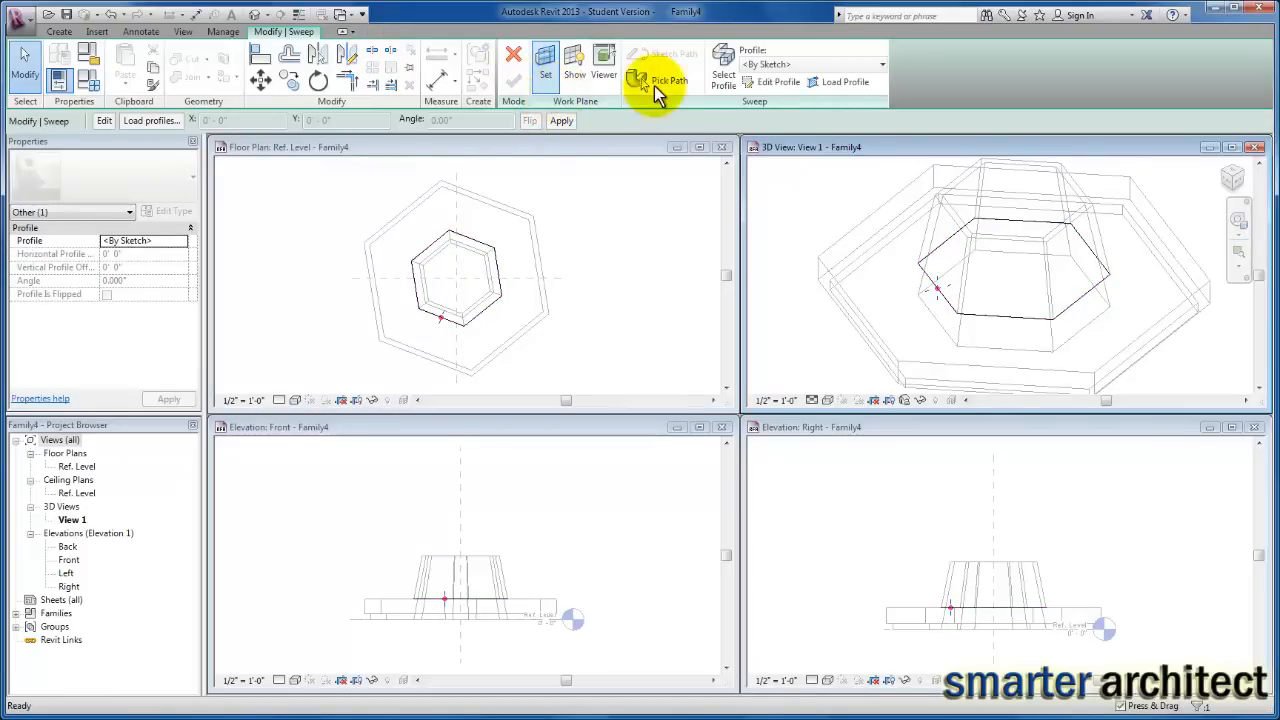
mouse_move(776, 82)
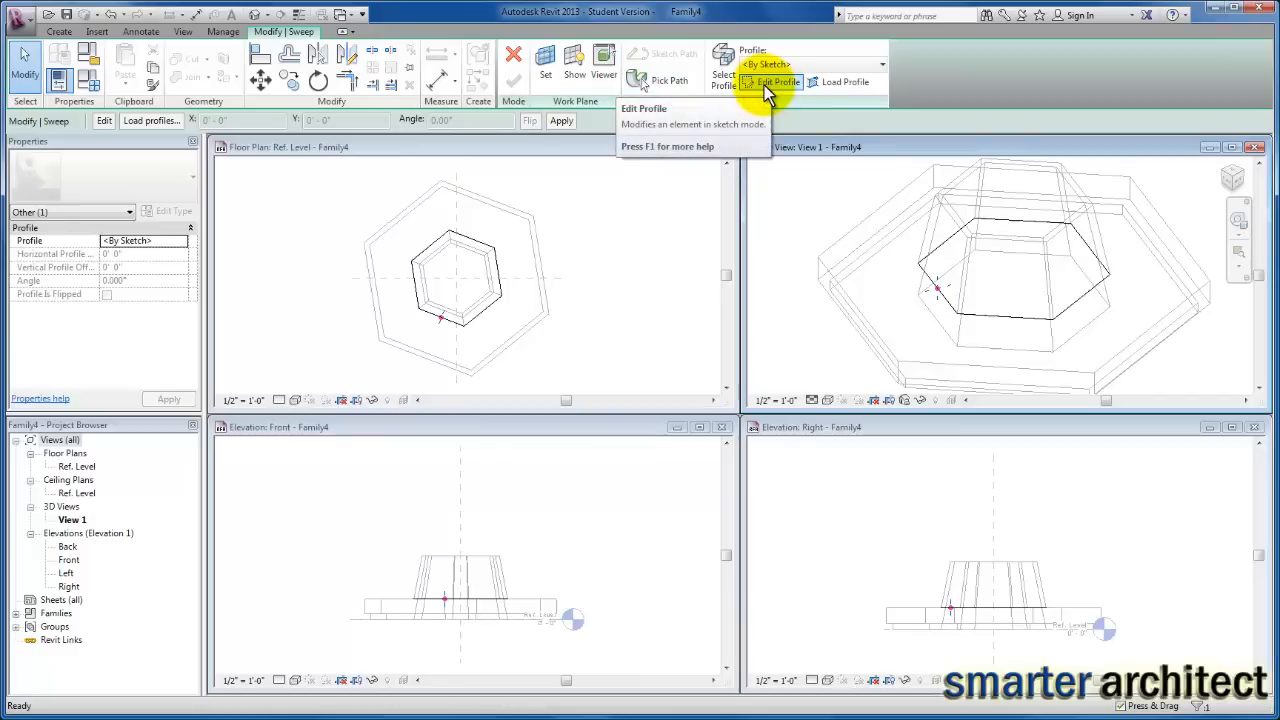
Step: Enter profile editing and open the Workplane Viewer on the cushion's profile plane
click(776, 82)
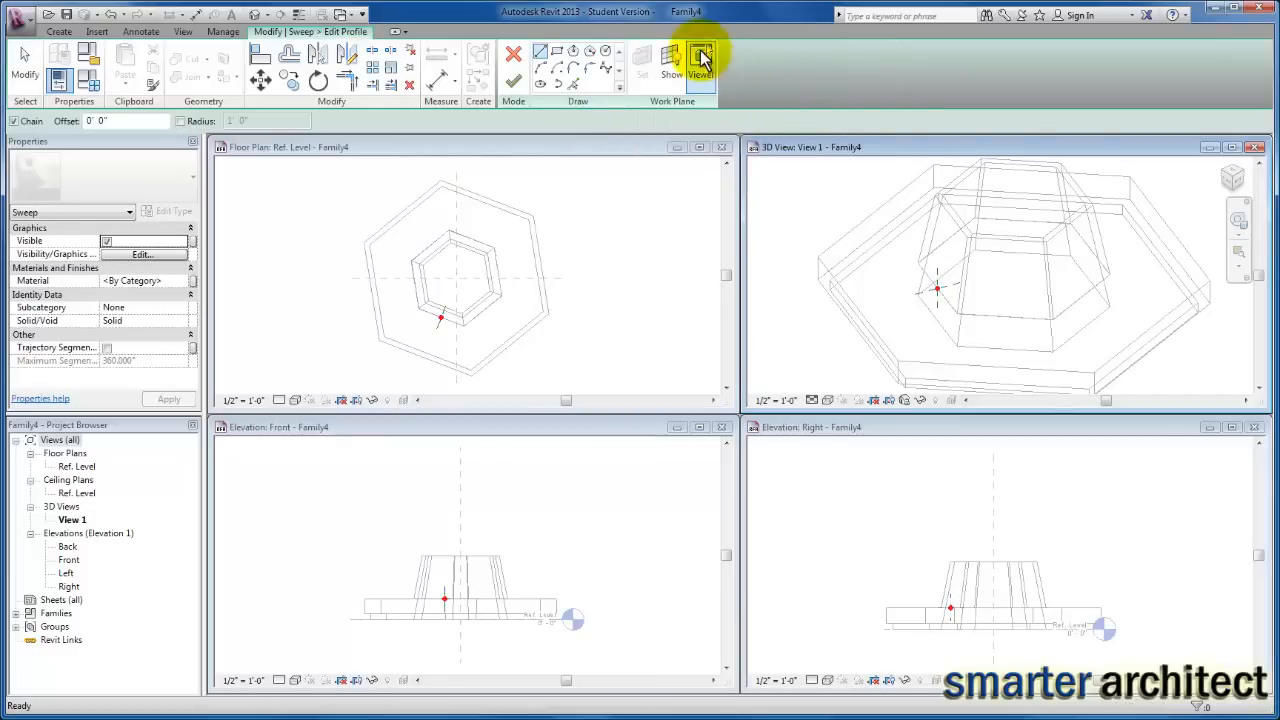
click(700, 60)
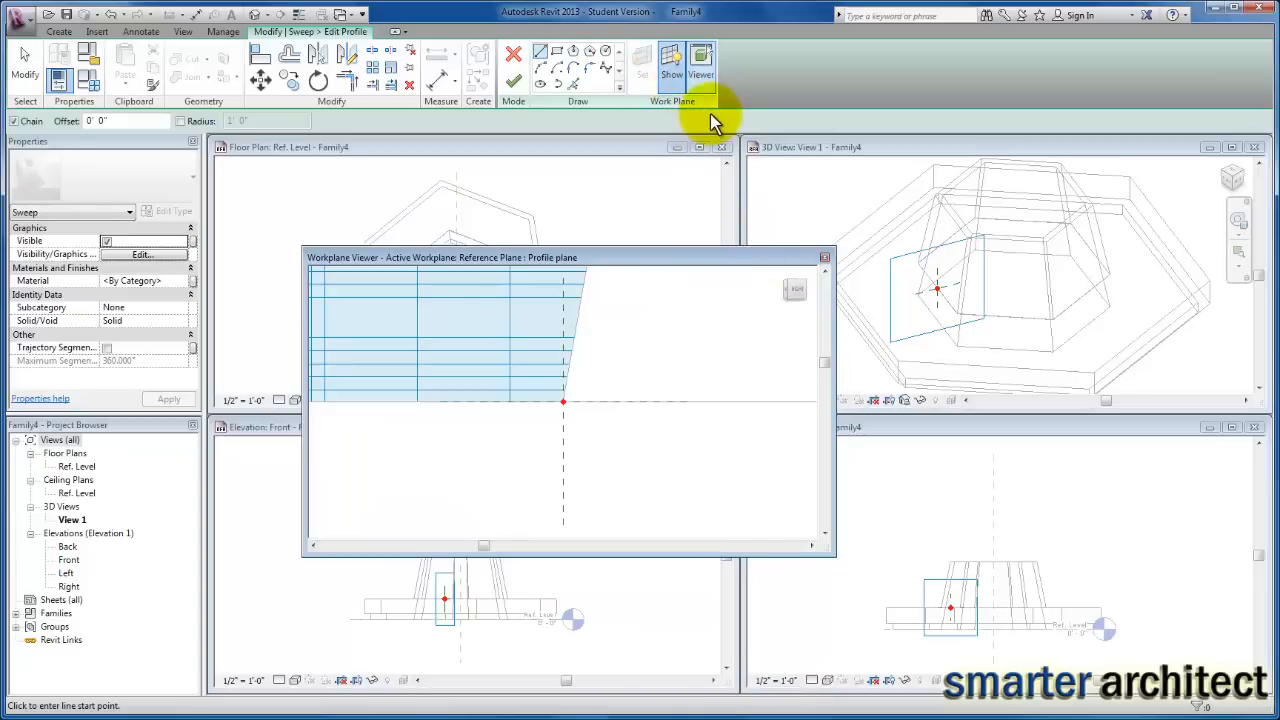
click(672, 62)
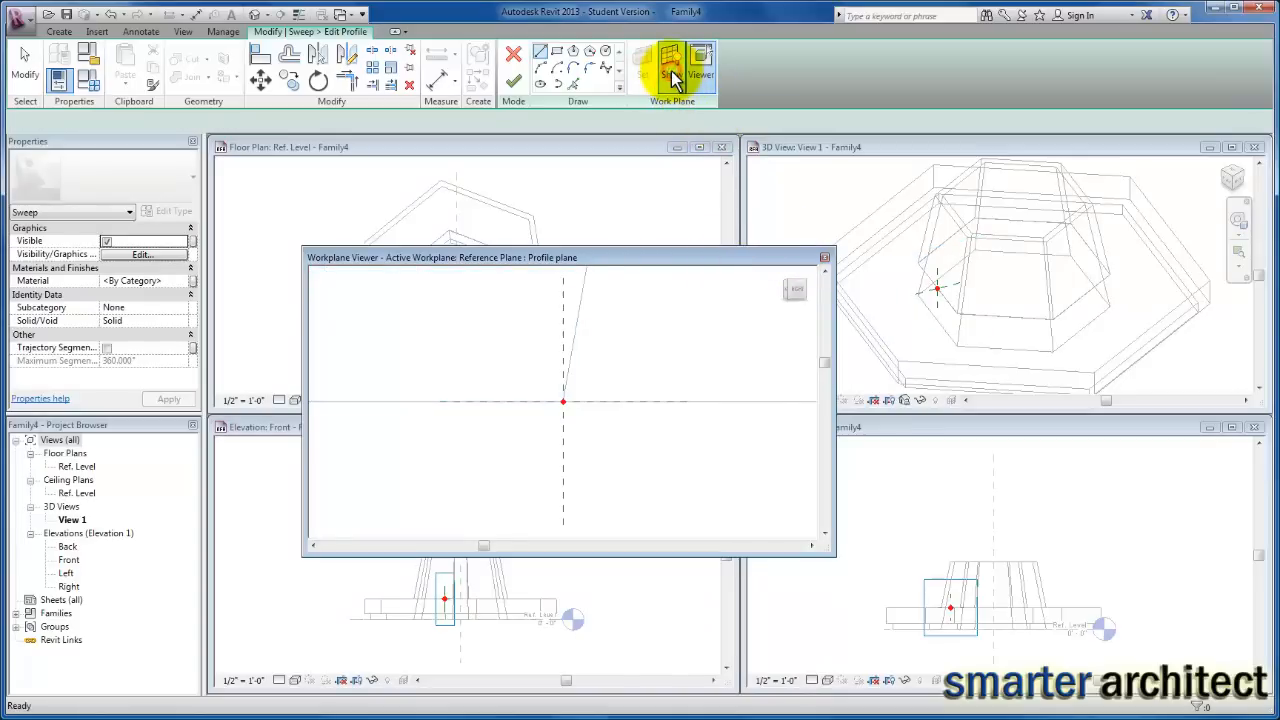
click(670, 64)
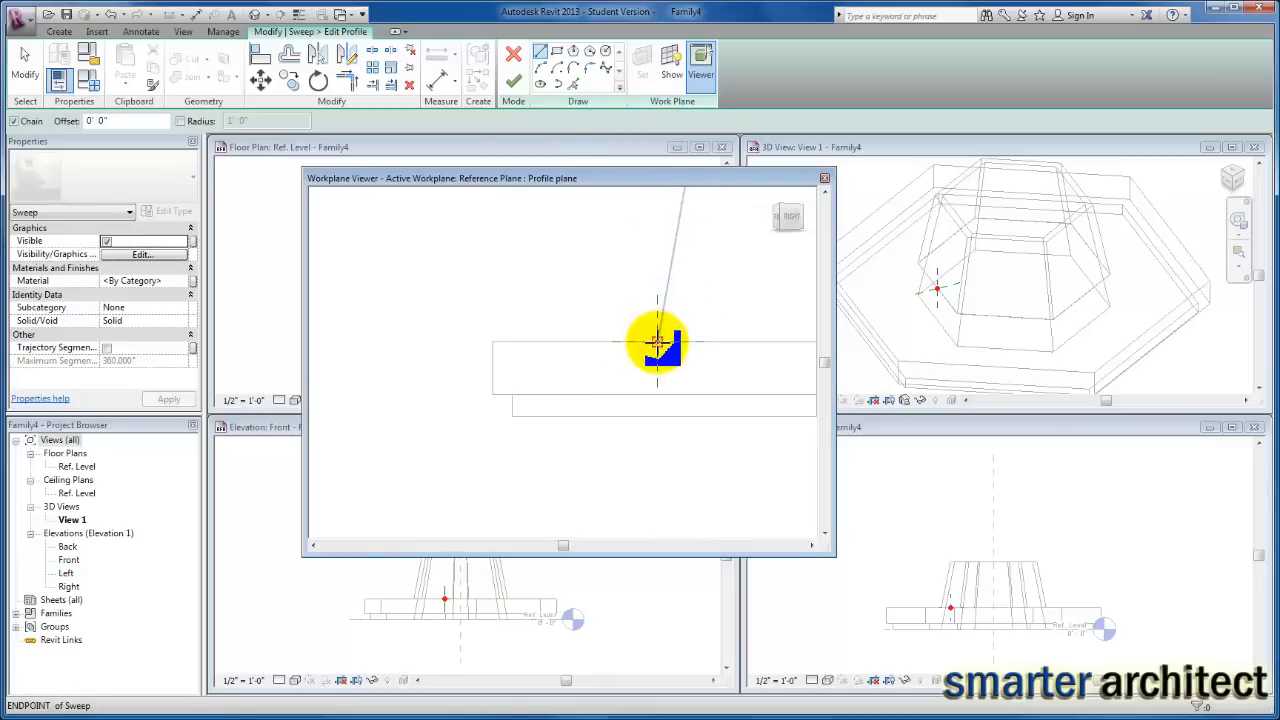
mouse_move(656, 344)
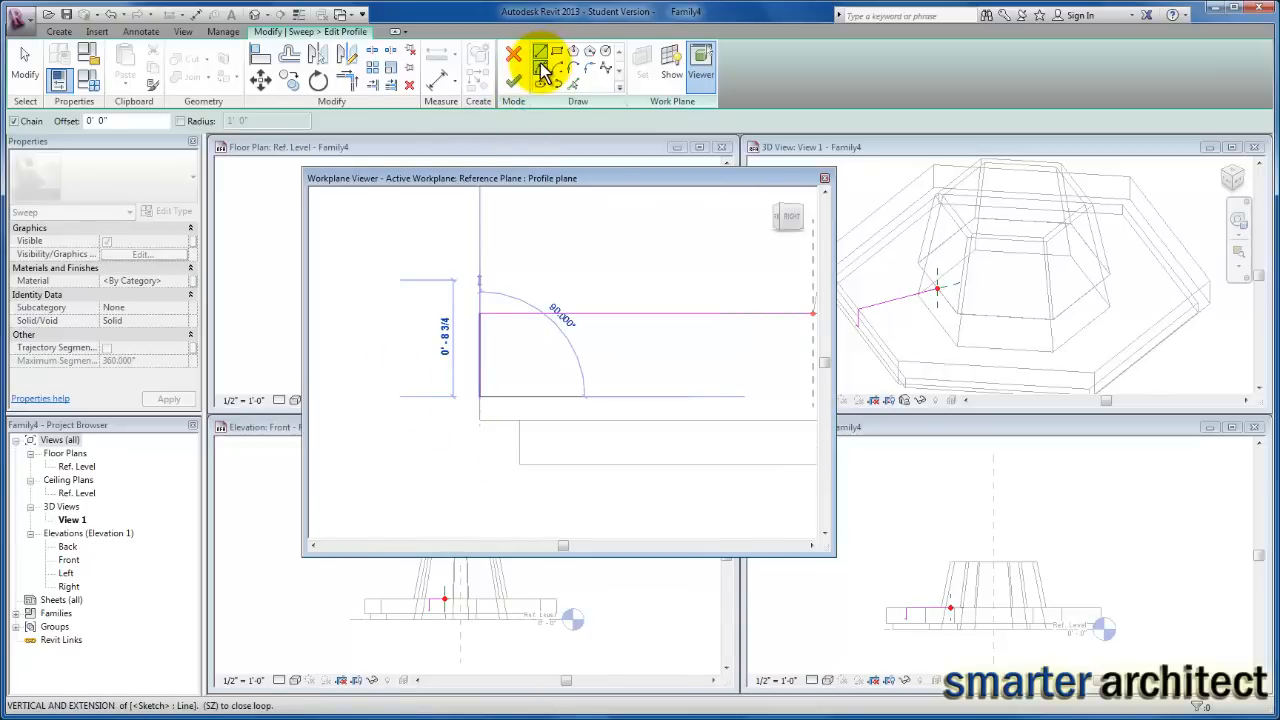
mouse_move(540, 68)
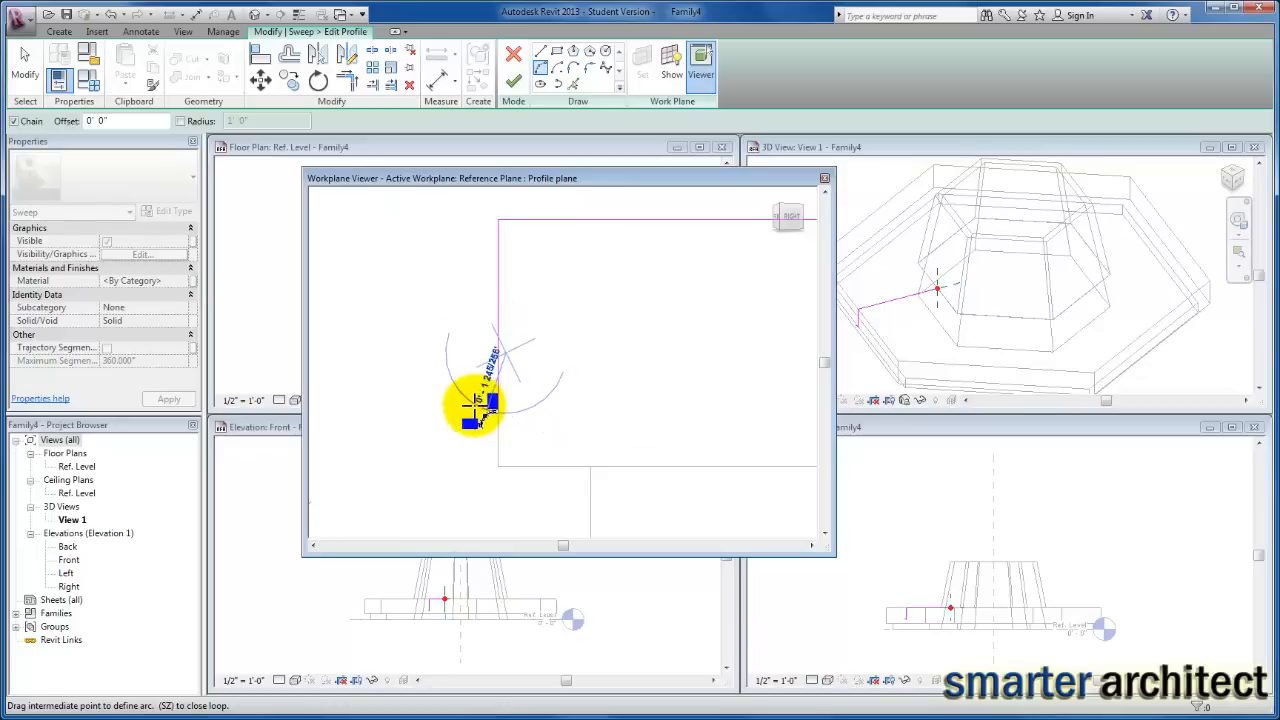
Step: Draw the slanted back and horizontal seat lip as the profile and finish the sketch
click(476, 404)
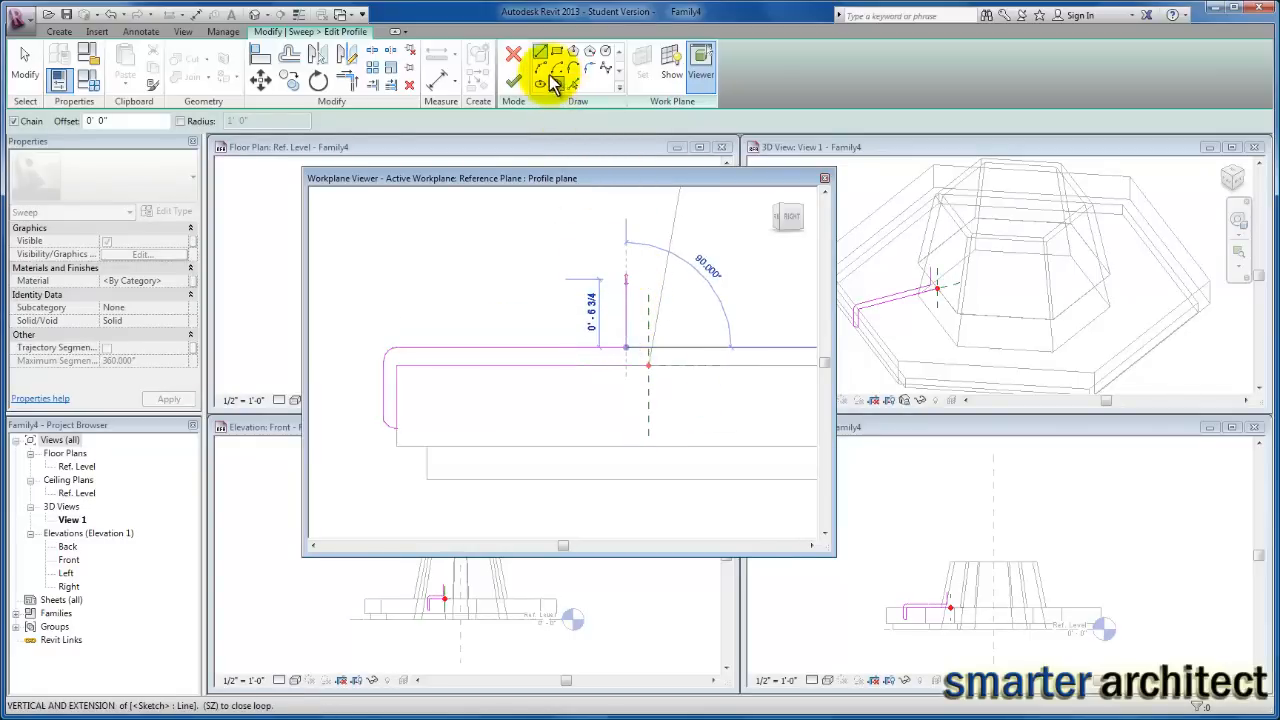
click(556, 80)
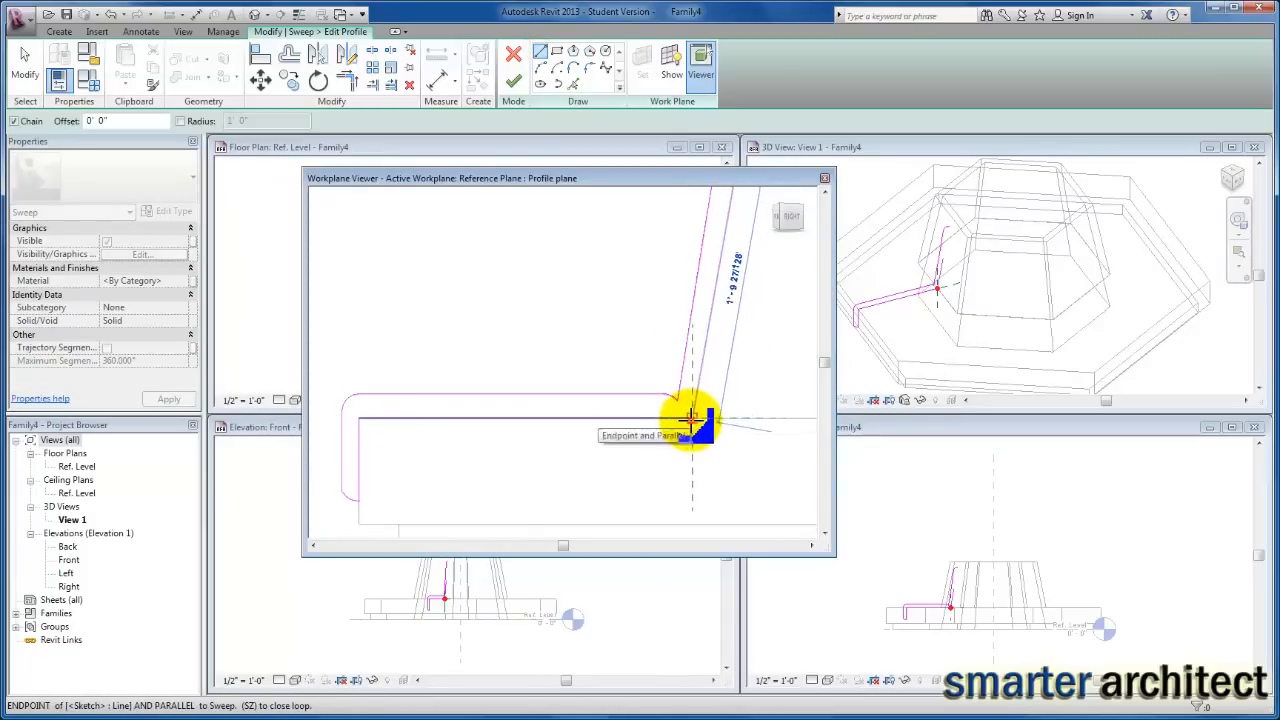
click(692, 418)
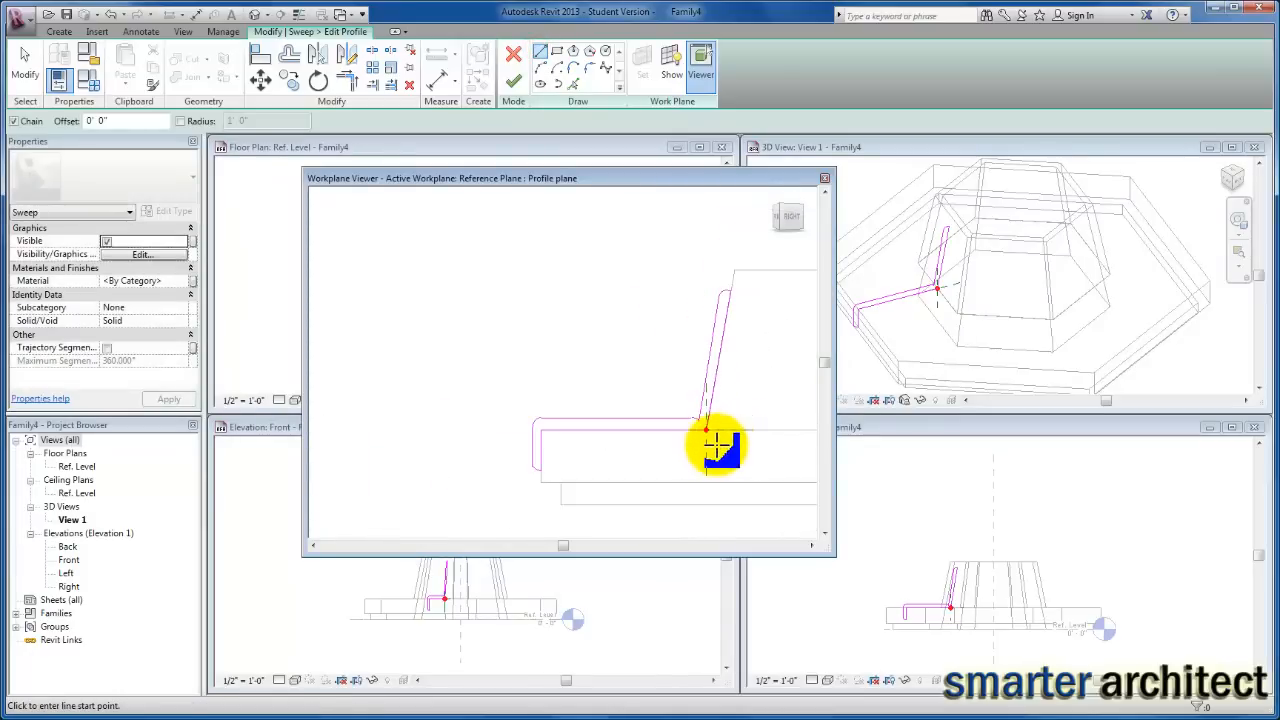
click(710, 444)
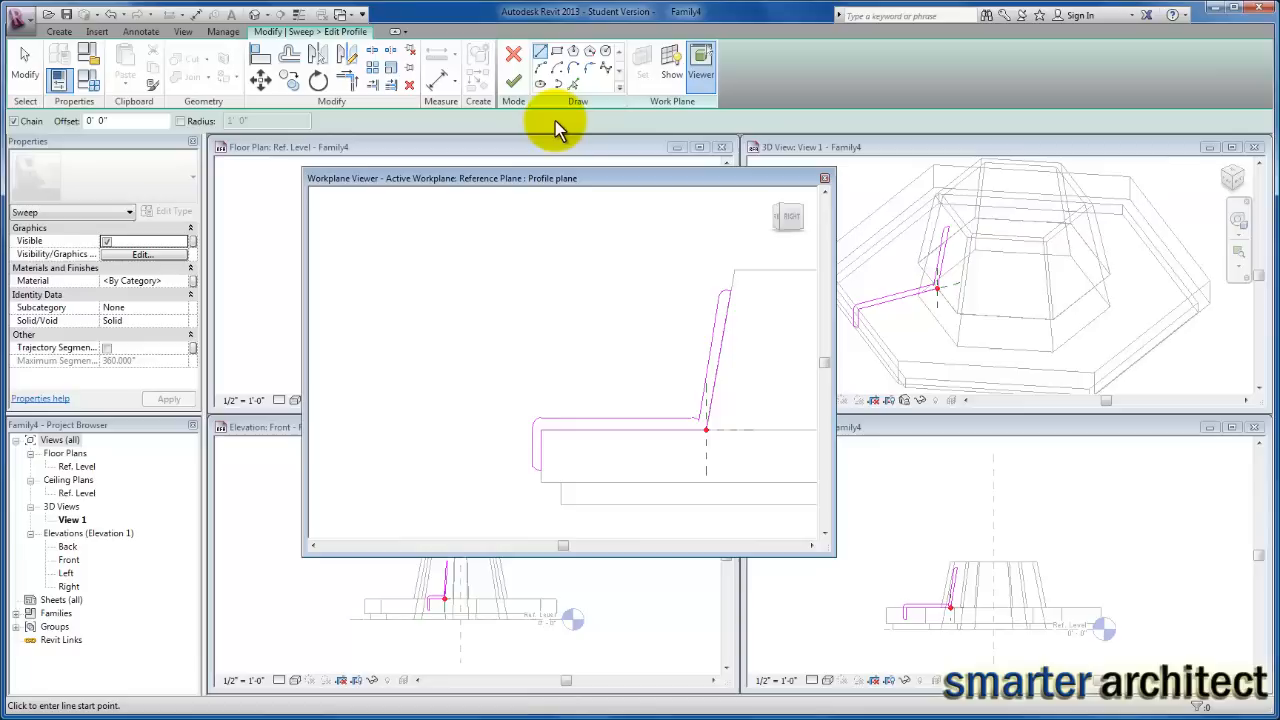
mouse_move(512, 80)
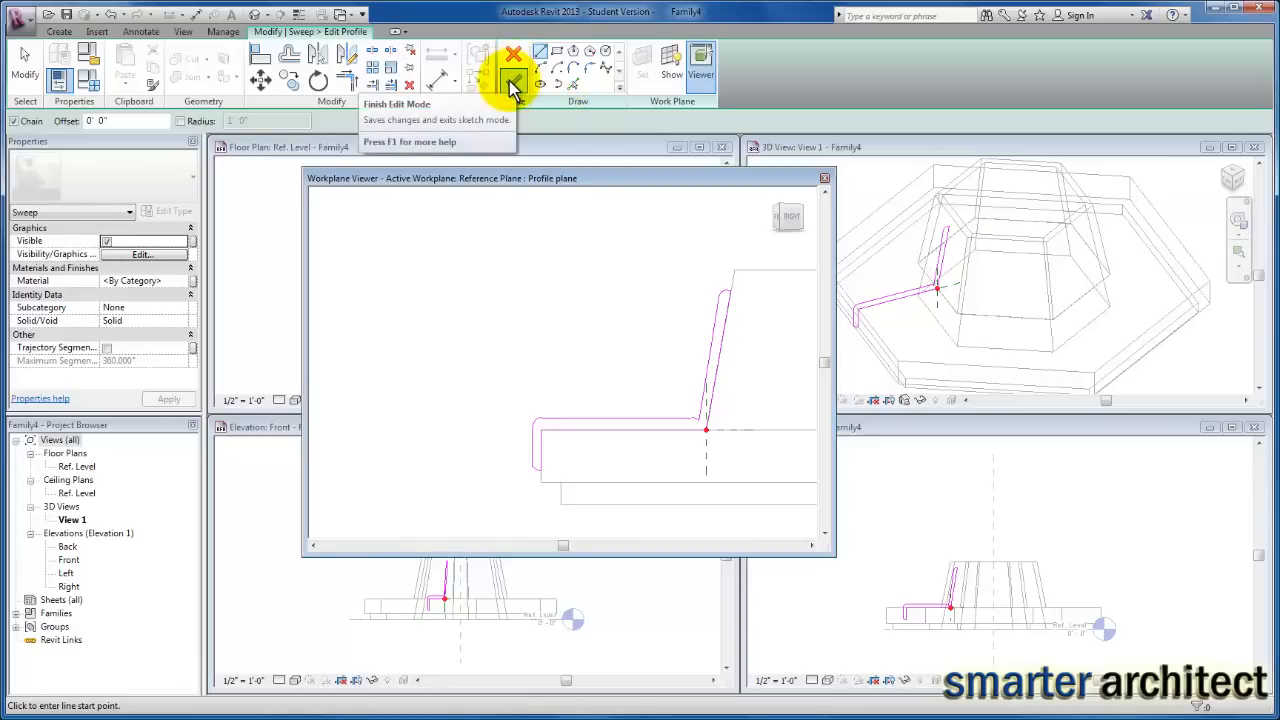
click(512, 84)
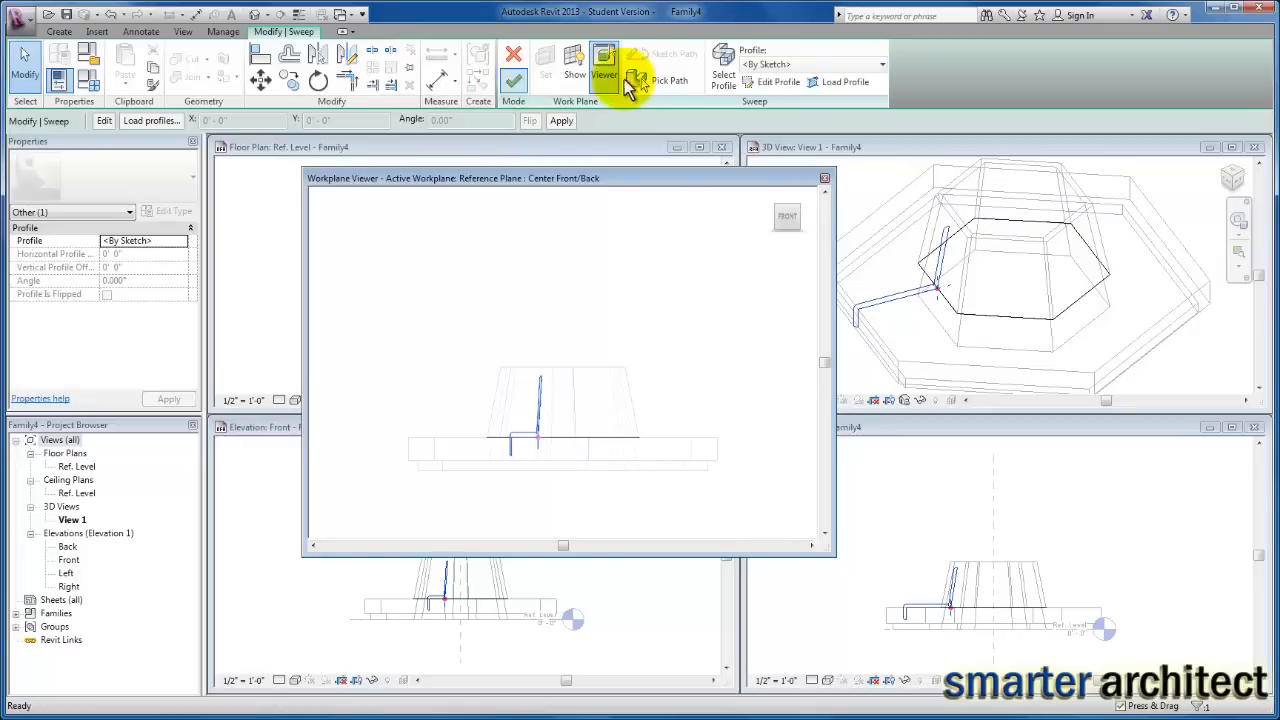
mouse_move(512, 80)
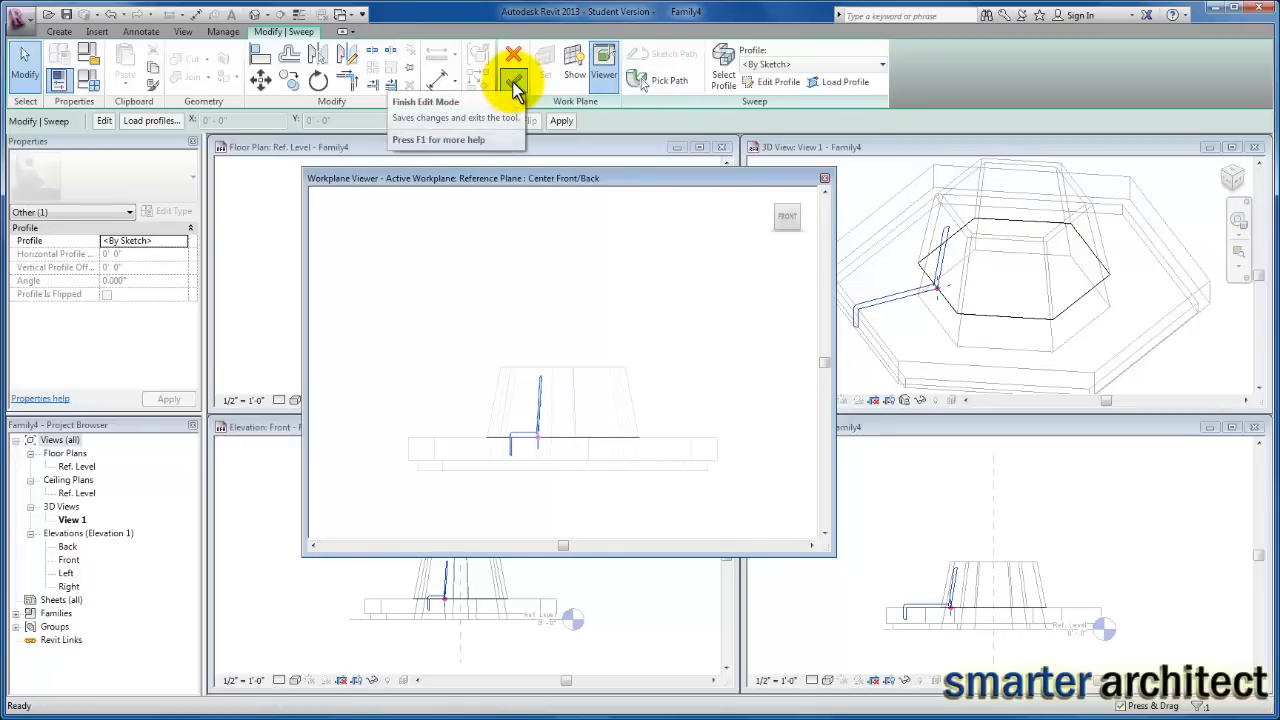
Step: Finish the cushion sweep and close the Workplane Viewer
click(512, 64)
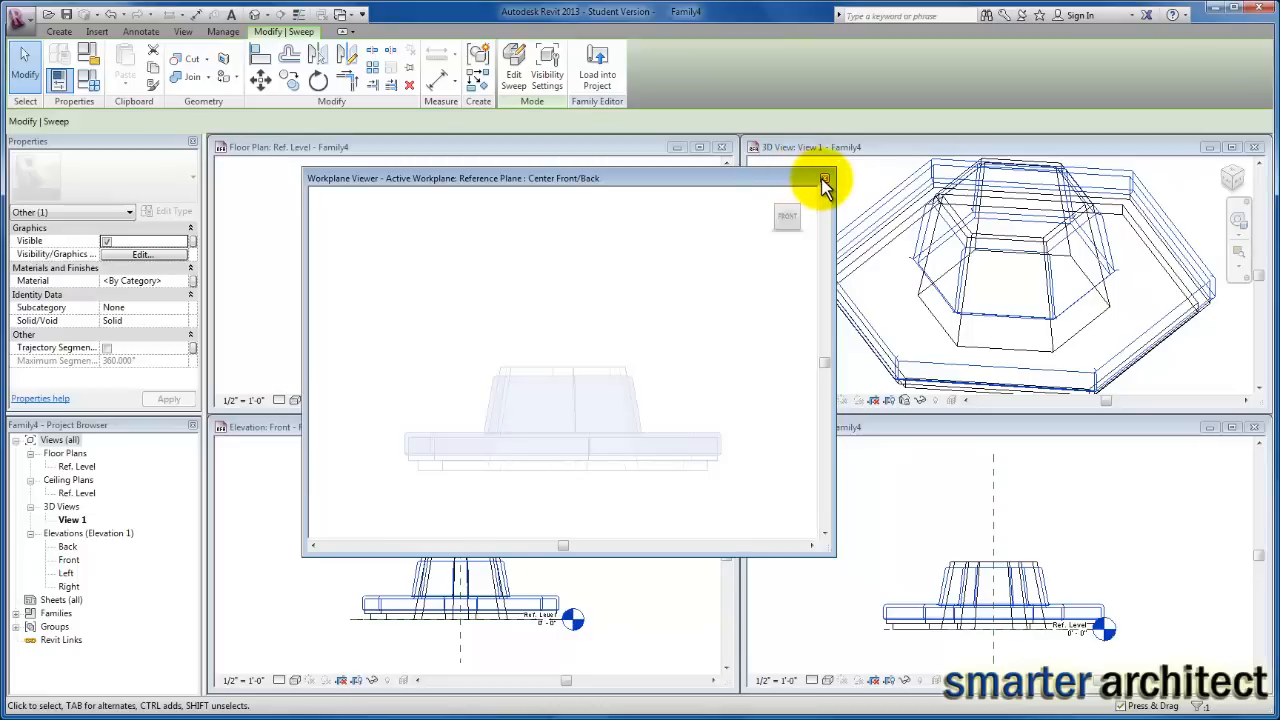
mouse_move(824, 184)
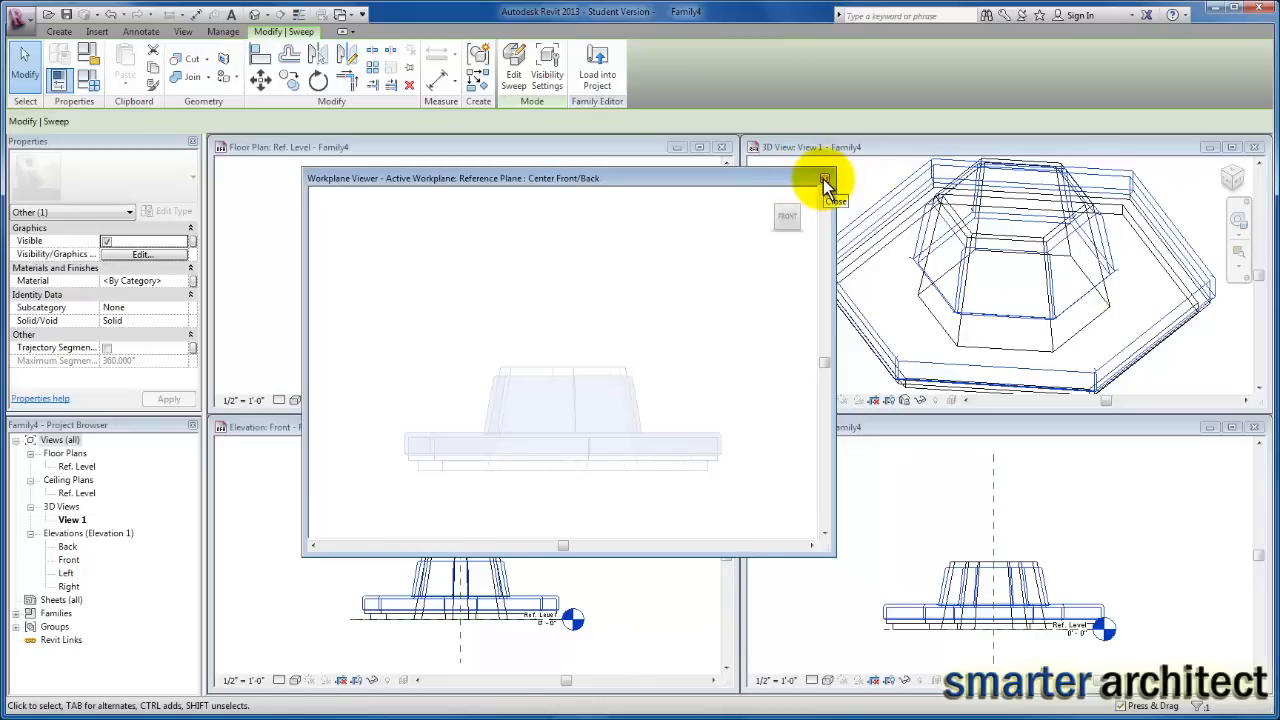
click(826, 186)
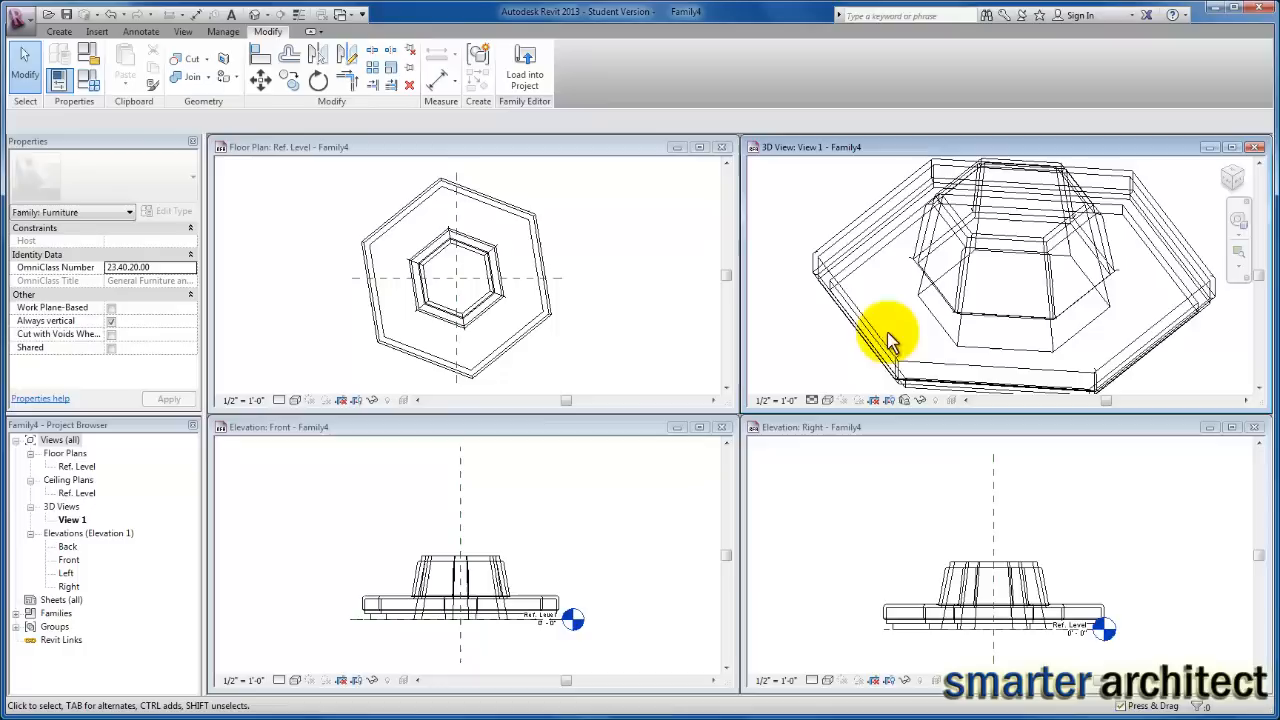
Step: Set the 3D view to Shaded and orbit to see the raised hexagonal backrest ring from above
click(828, 400)
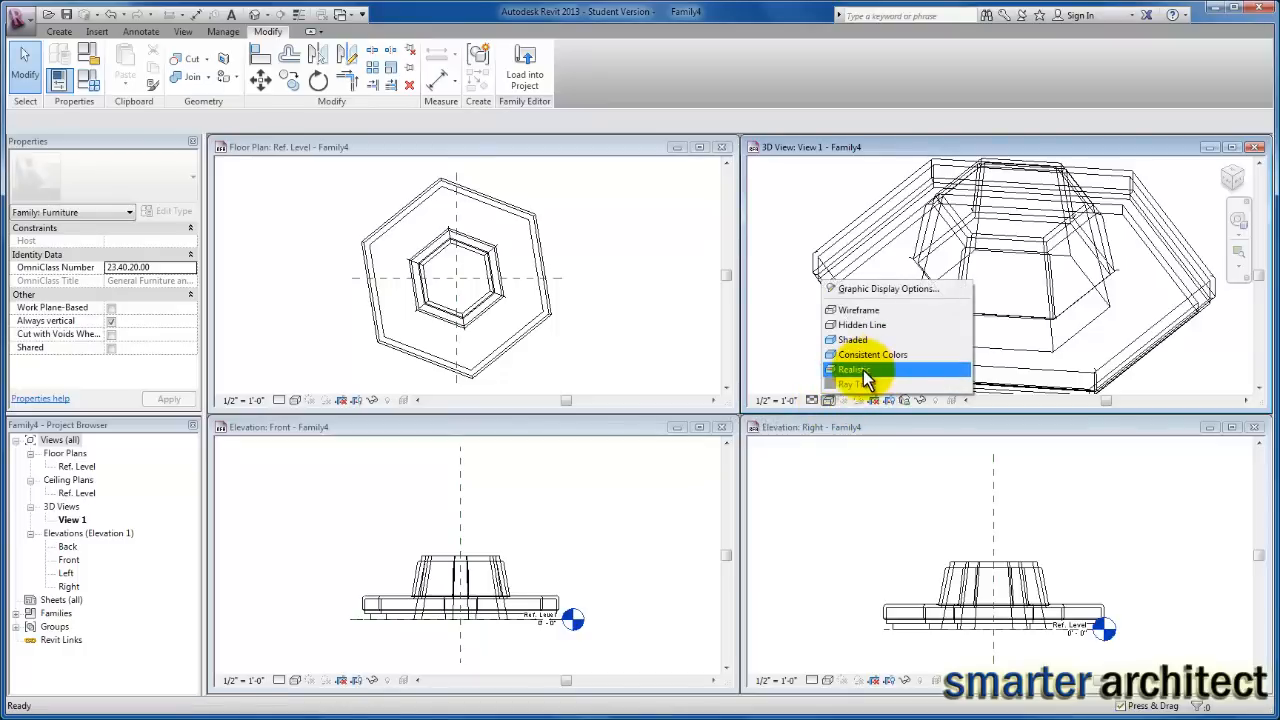
click(852, 340)
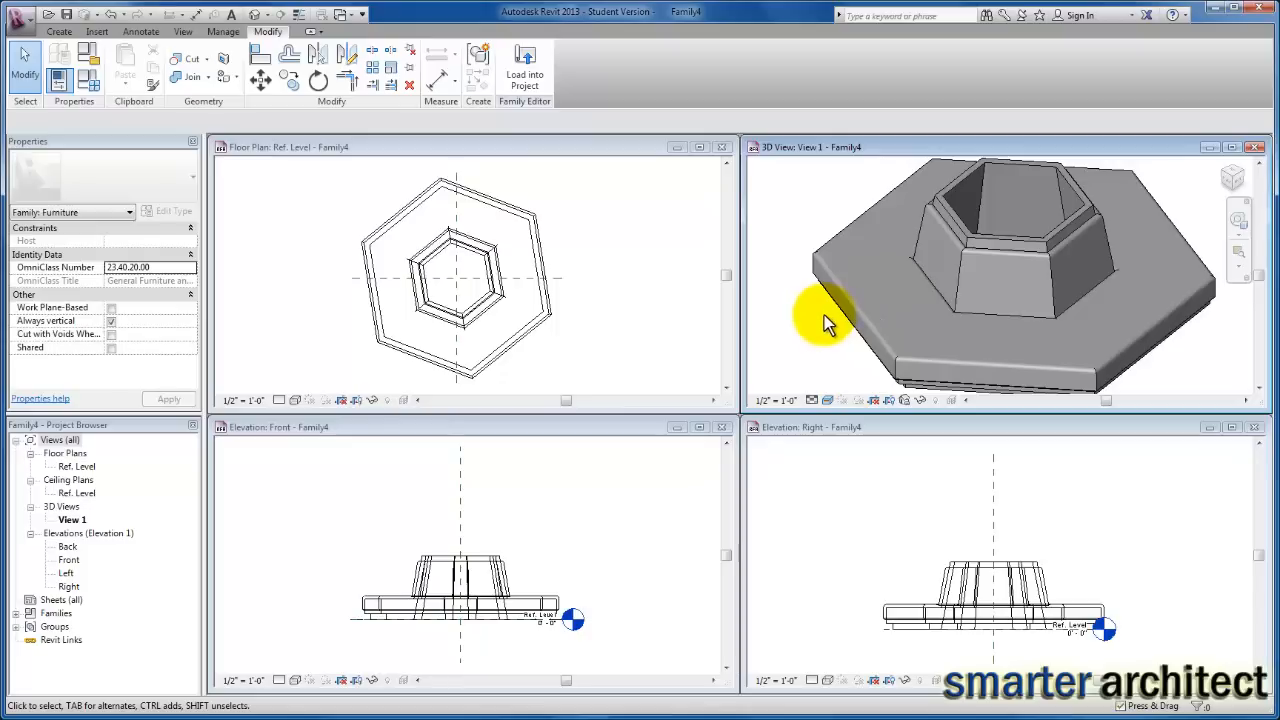
drag(824, 324, 1050, 360)
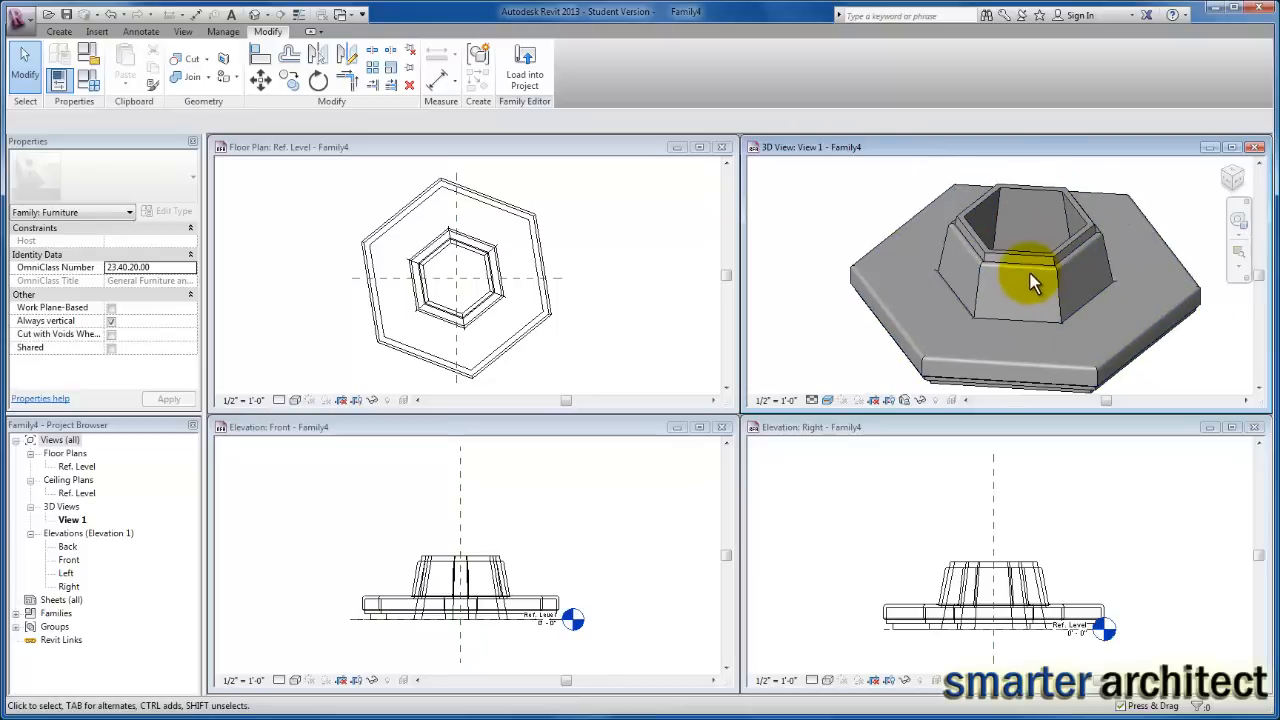
Step: Select the cushion sweep and add a new material parameter named for the cushion
click(1030, 280)
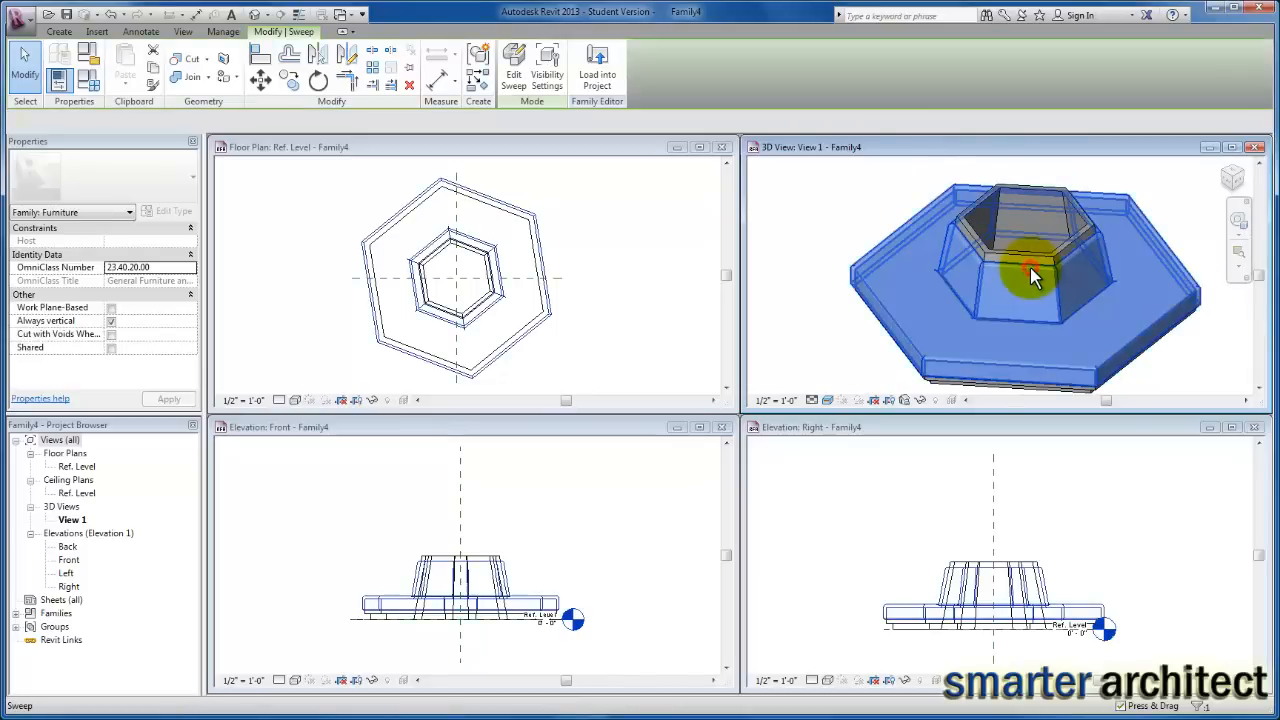
click(1030, 278)
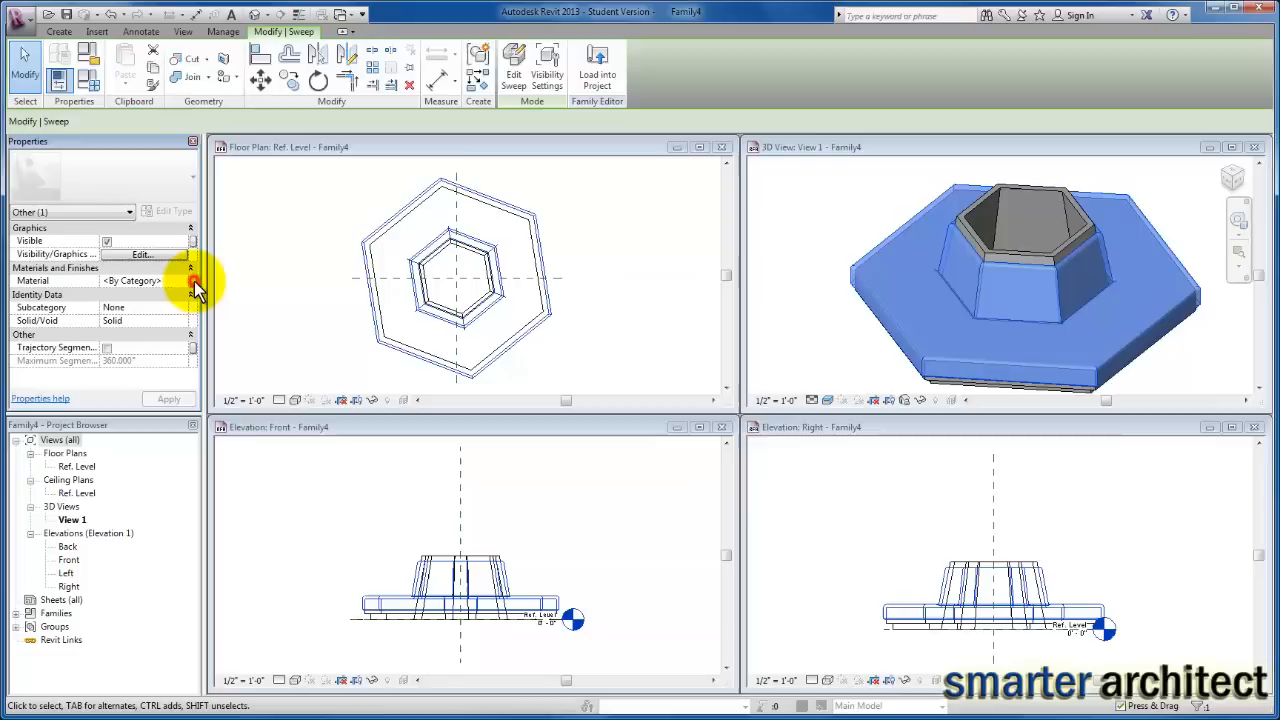
click(568, 454)
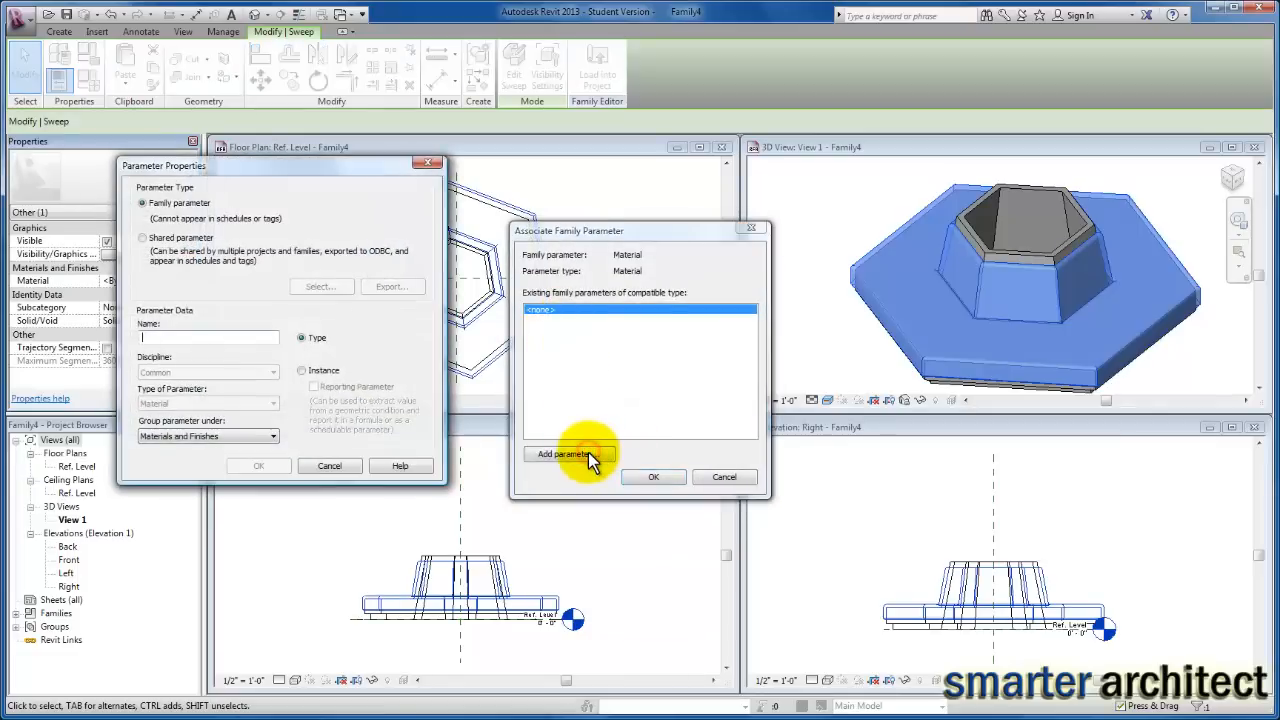
text(c)
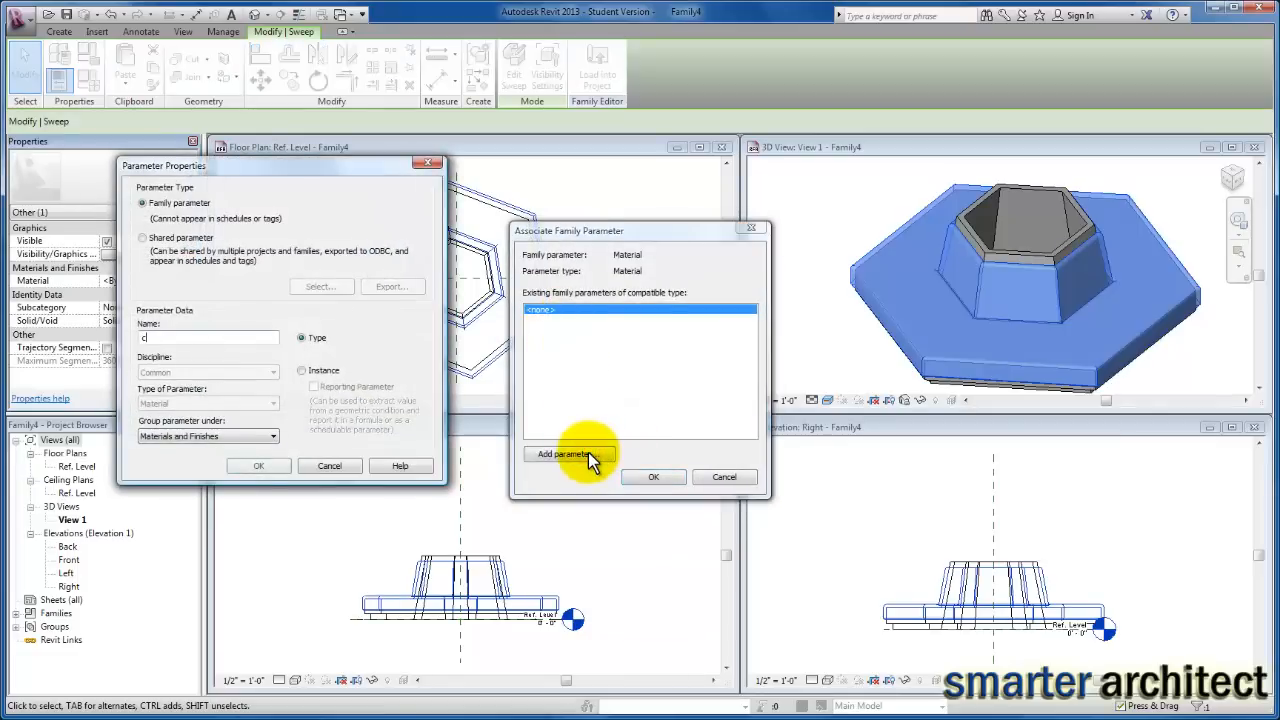
text(ush)
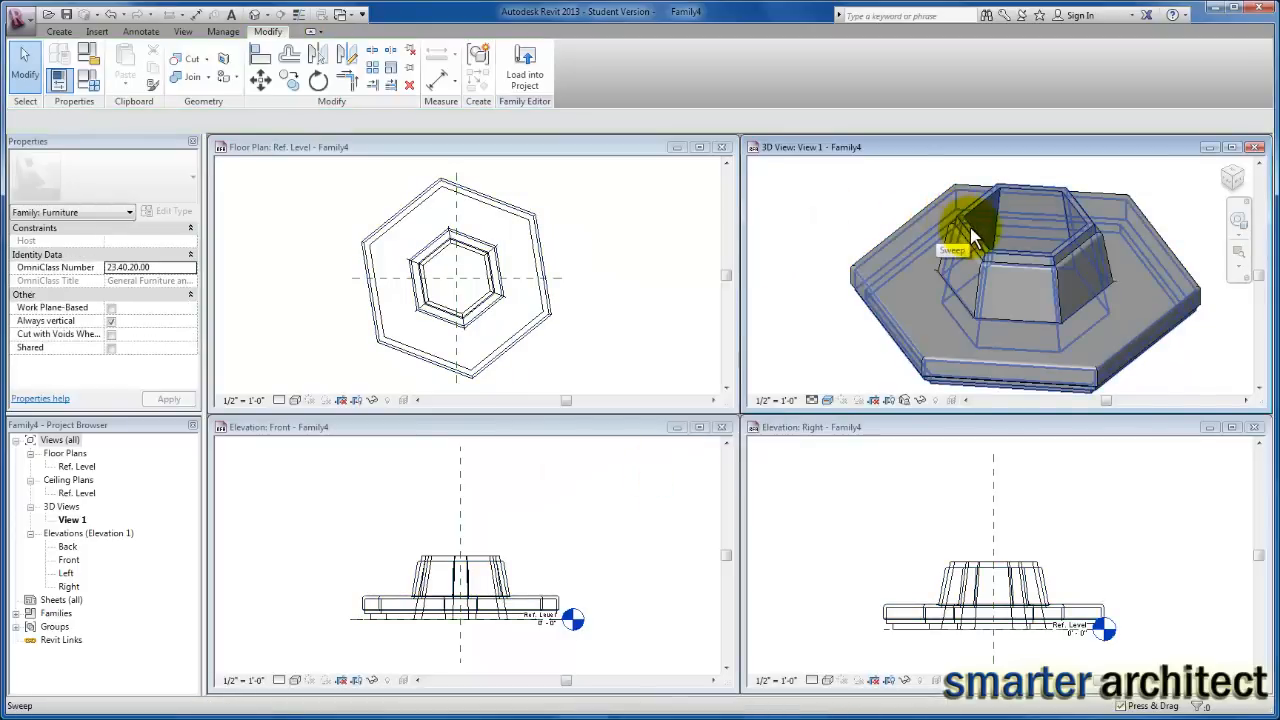
Step: Select the support sweep and start a new parameter from its Material associate button
click(970, 224)
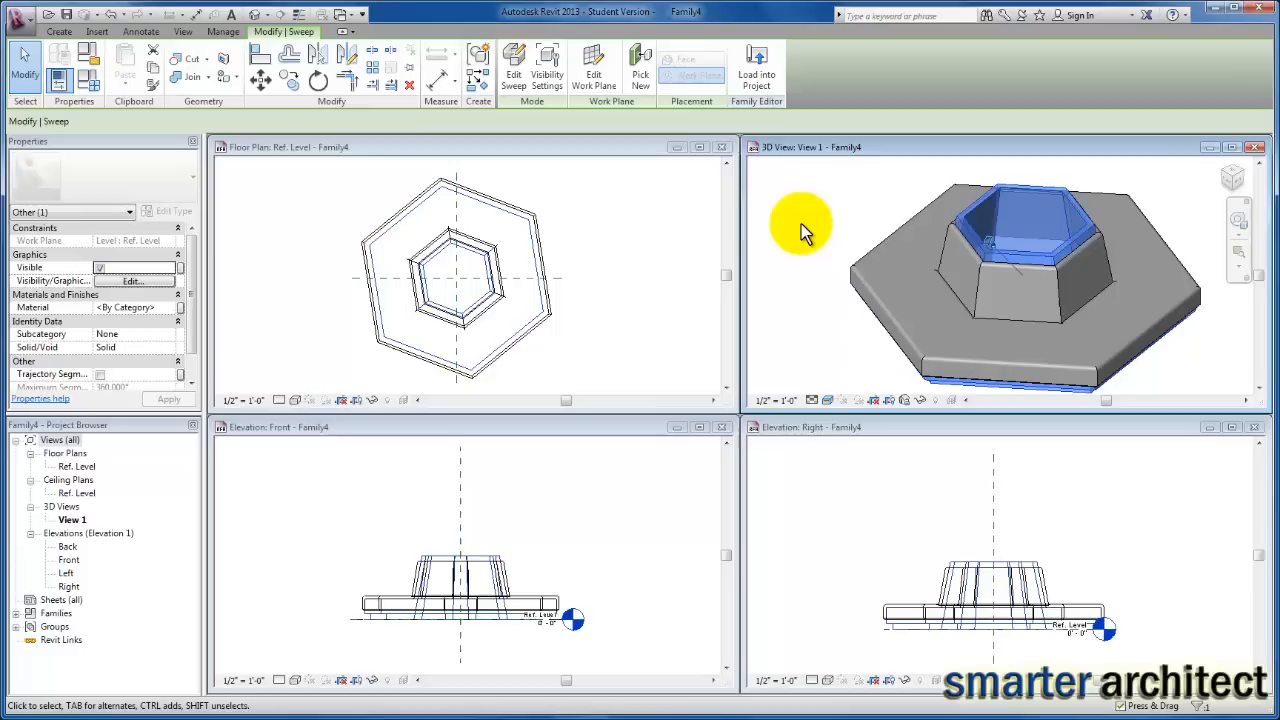
mouse_move(190, 316)
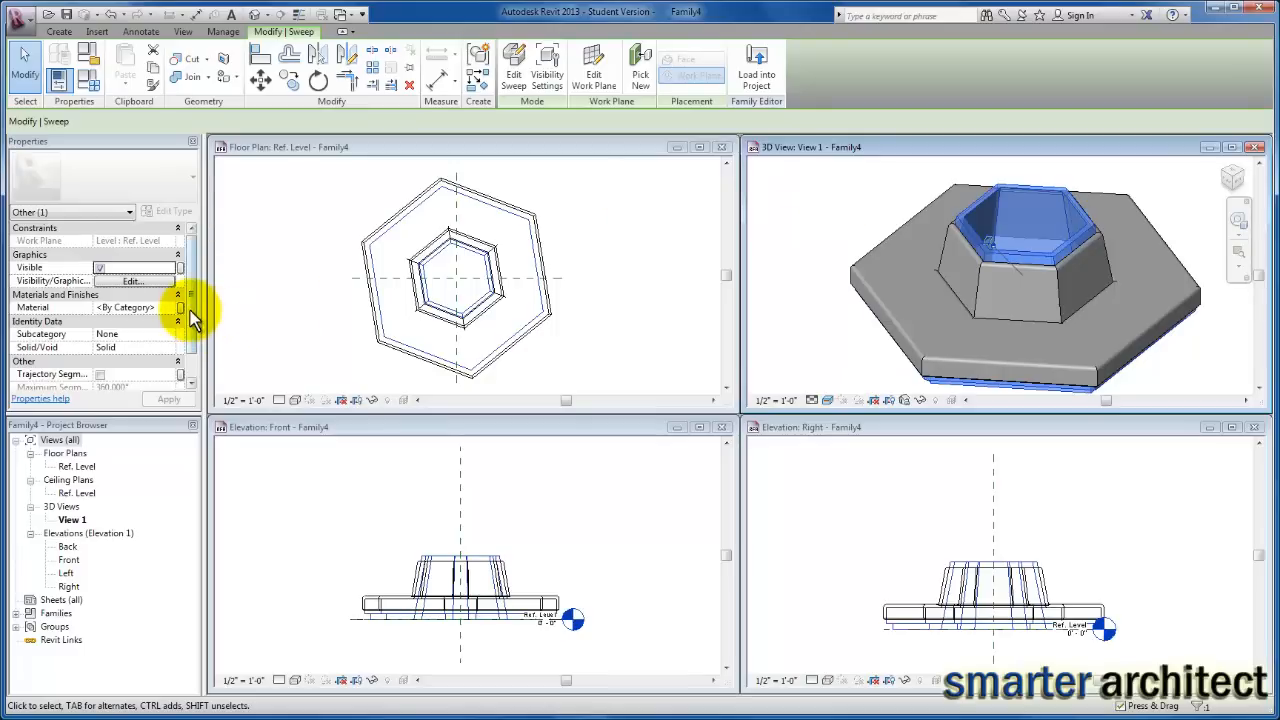
click(180, 308)
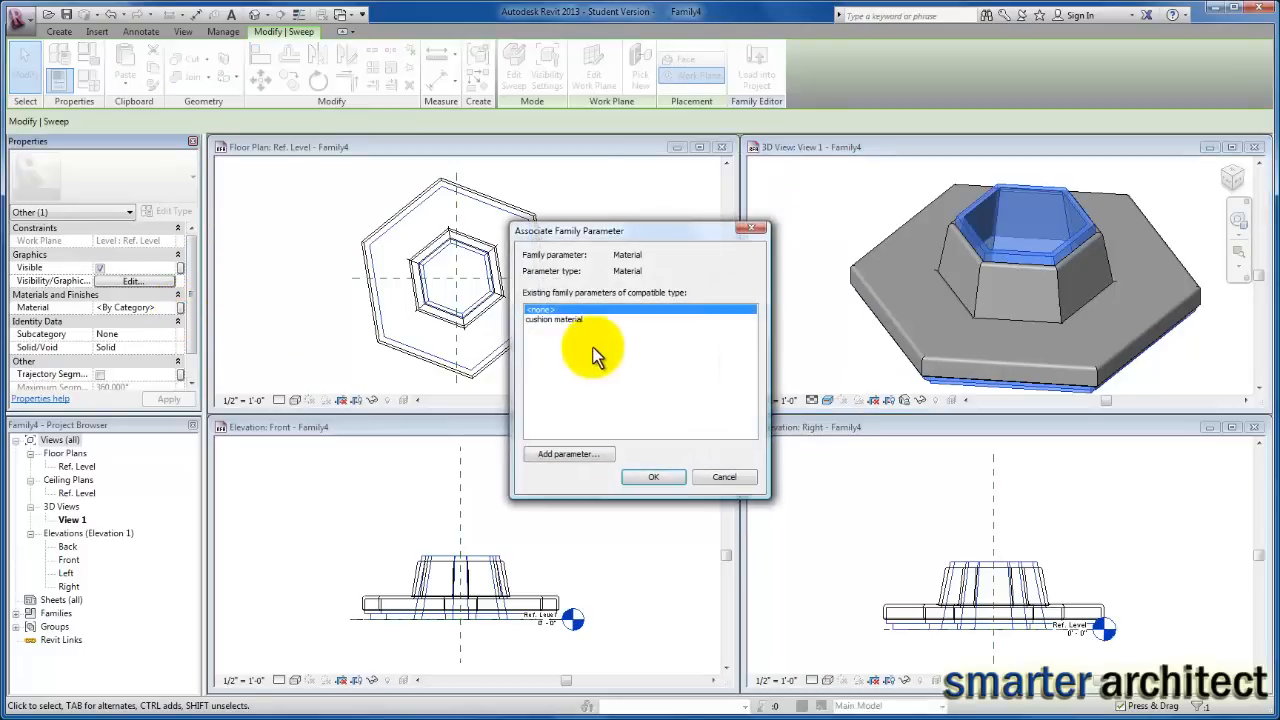
click(568, 454)
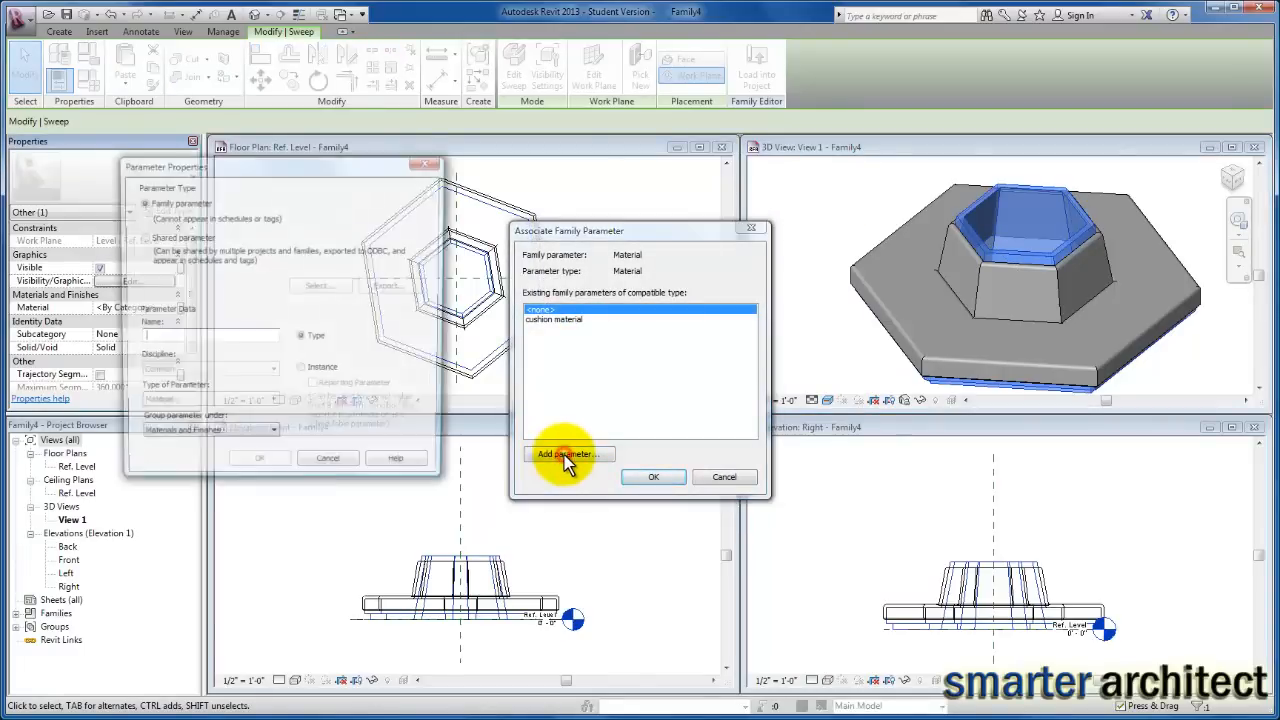
click(568, 454)
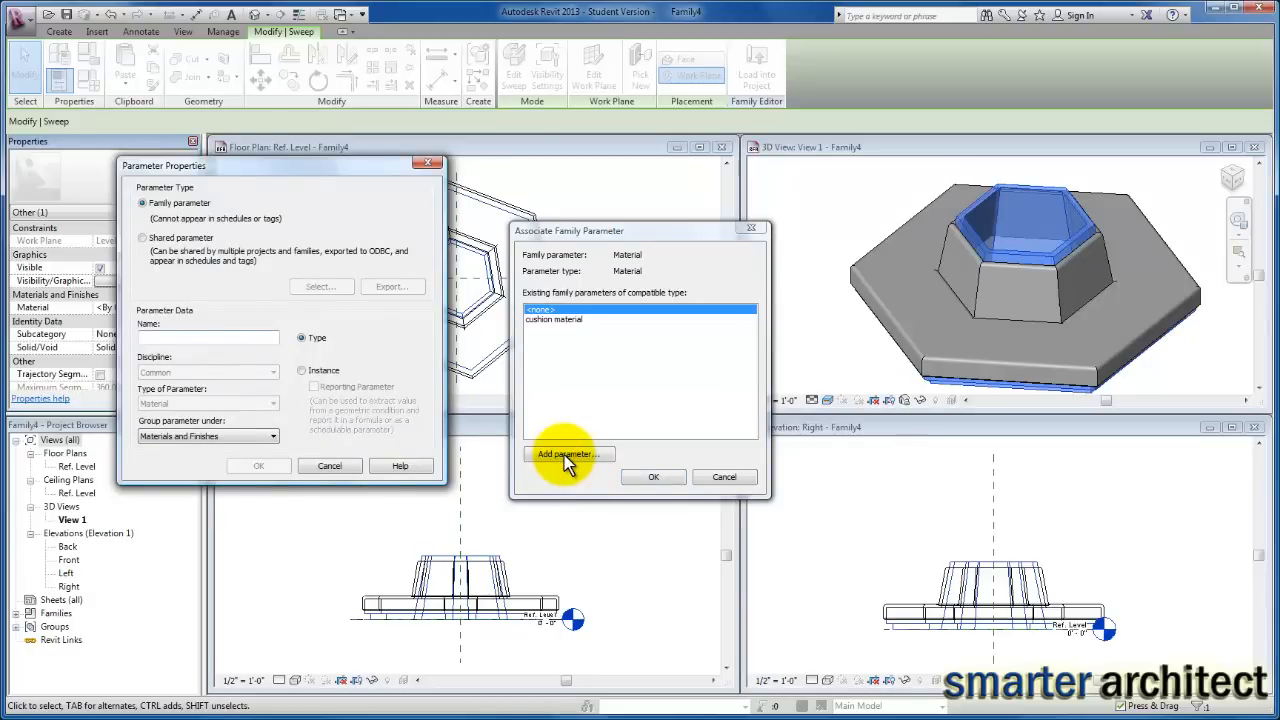
Step: Name the parameter 'bench support material' and confirm linking it to the sweep
text(su)
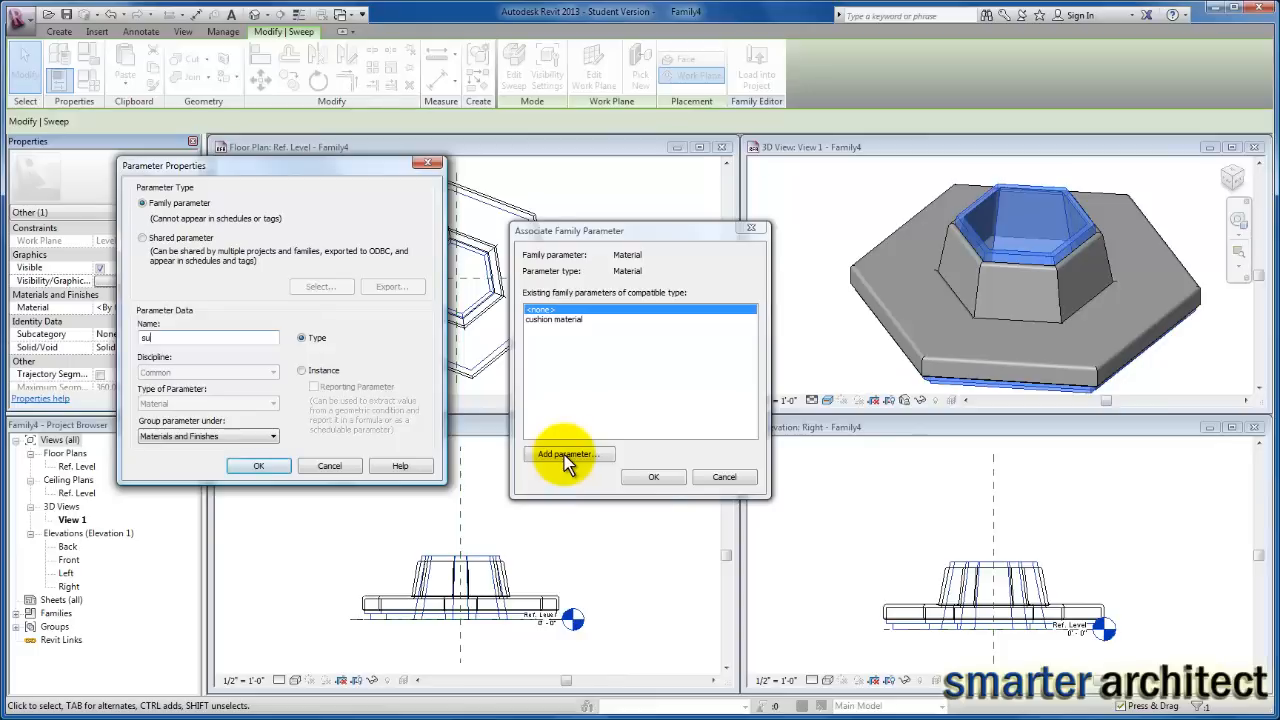
text(bench support material)
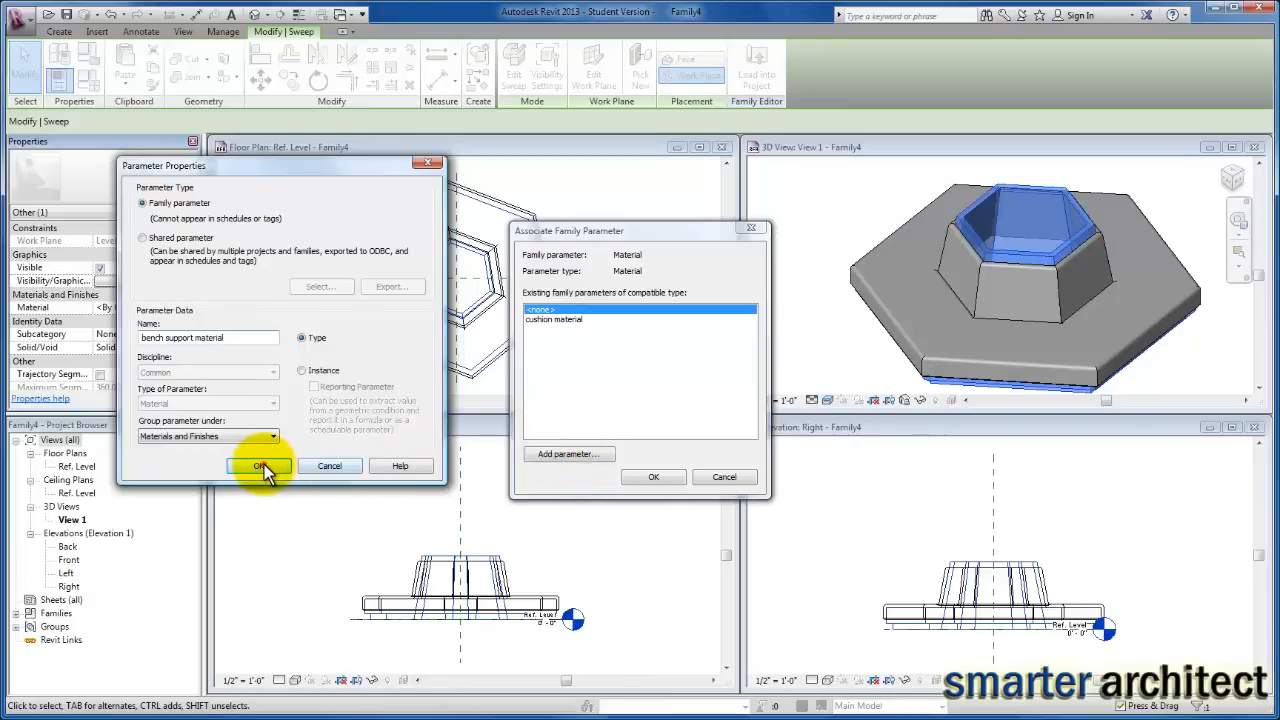
click(260, 466)
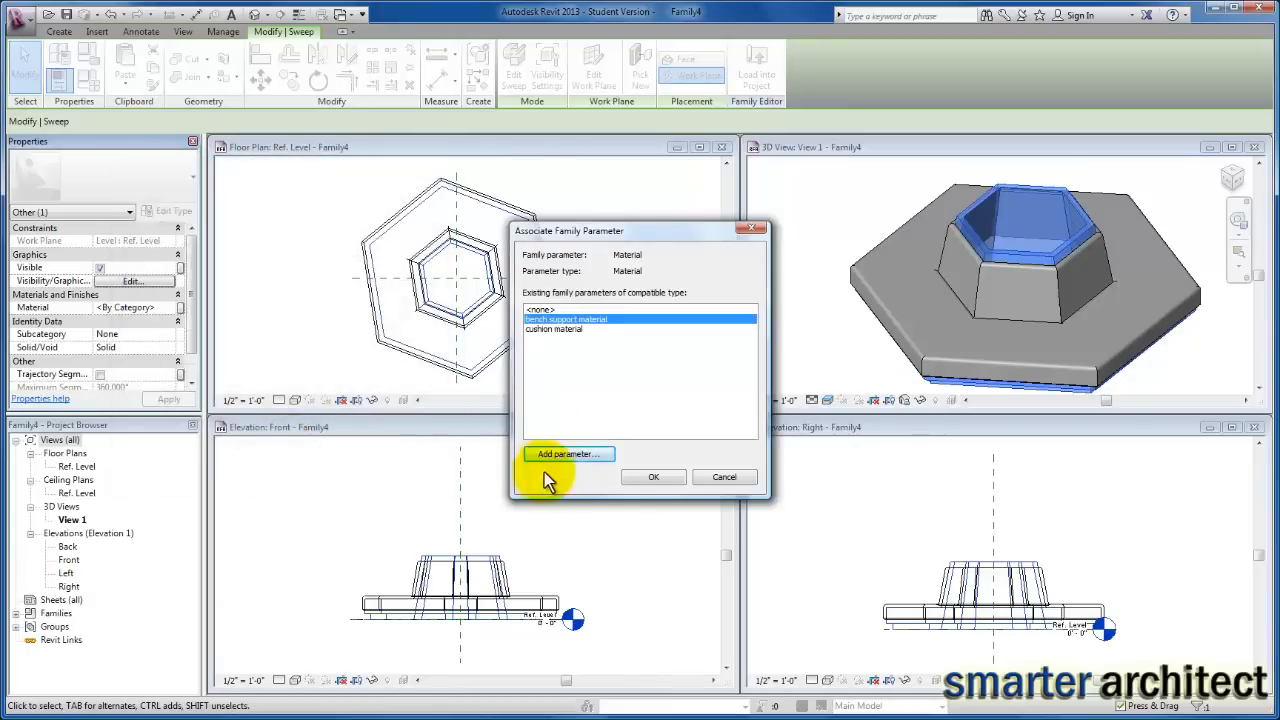
mouse_move(656, 476)
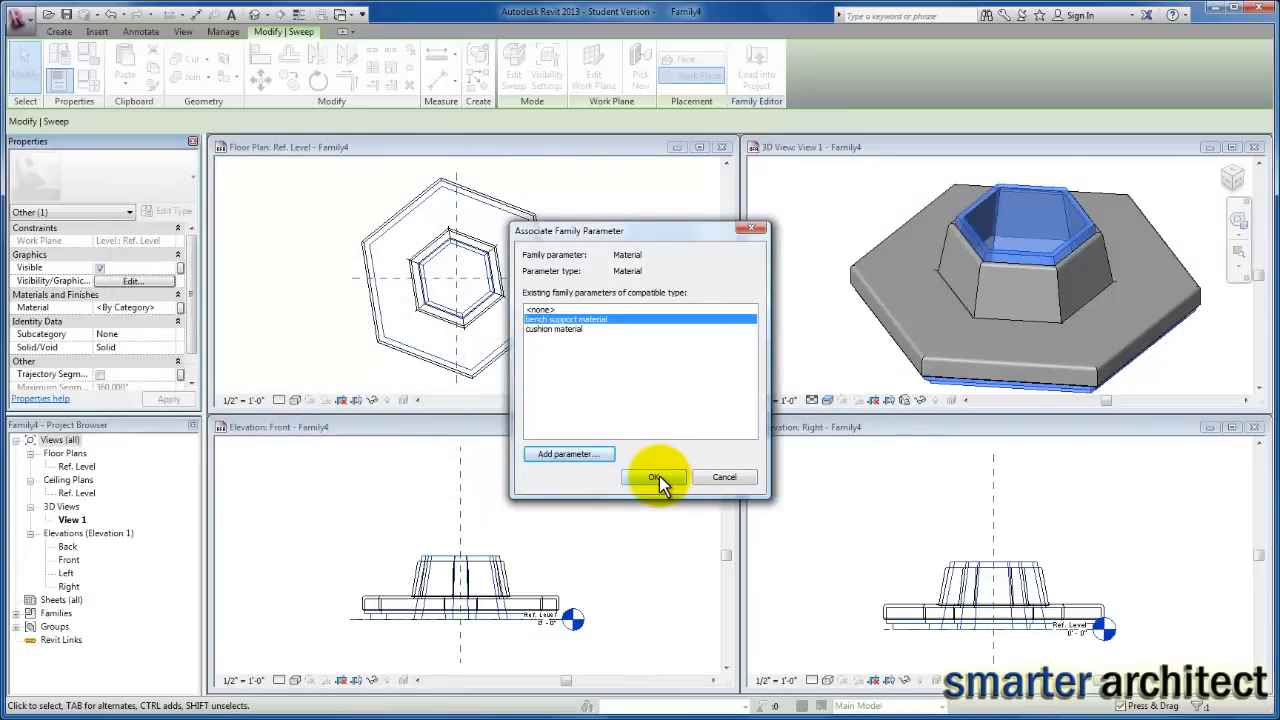
click(656, 476)
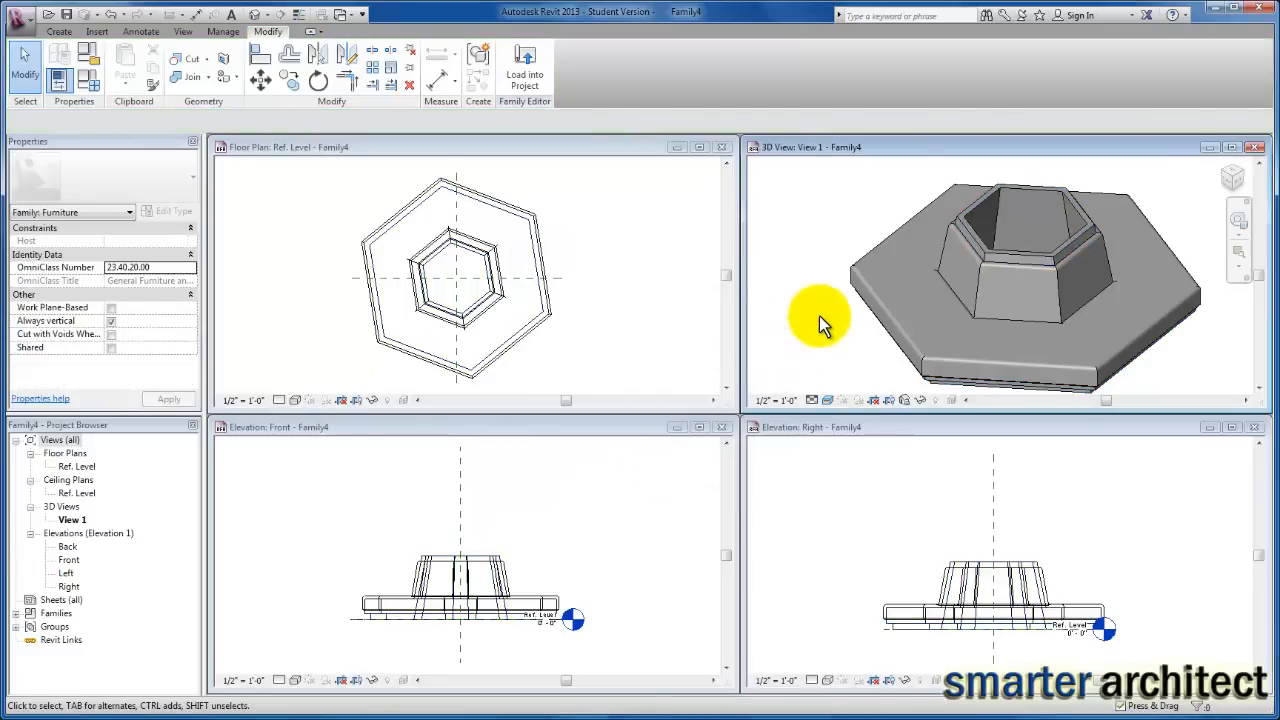
mouse_move(90, 80)
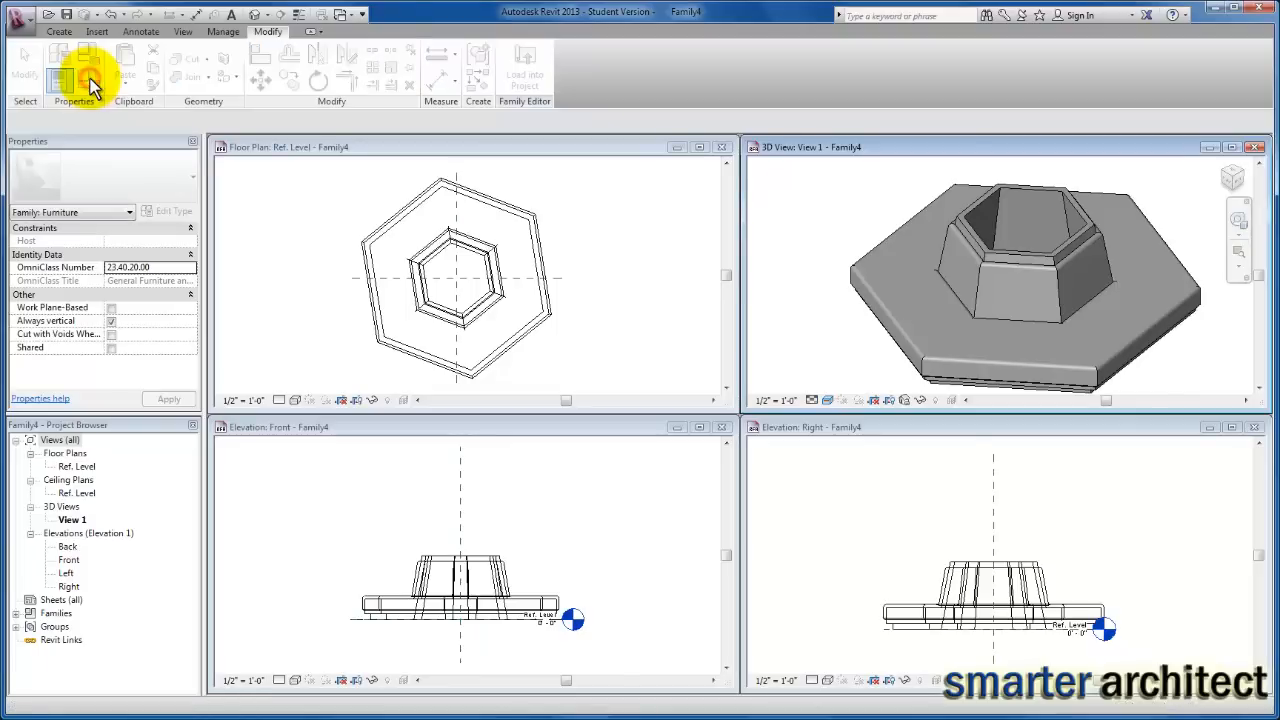
Step: In Family Types, browse the cushion material into the Fabric library
click(82, 76)
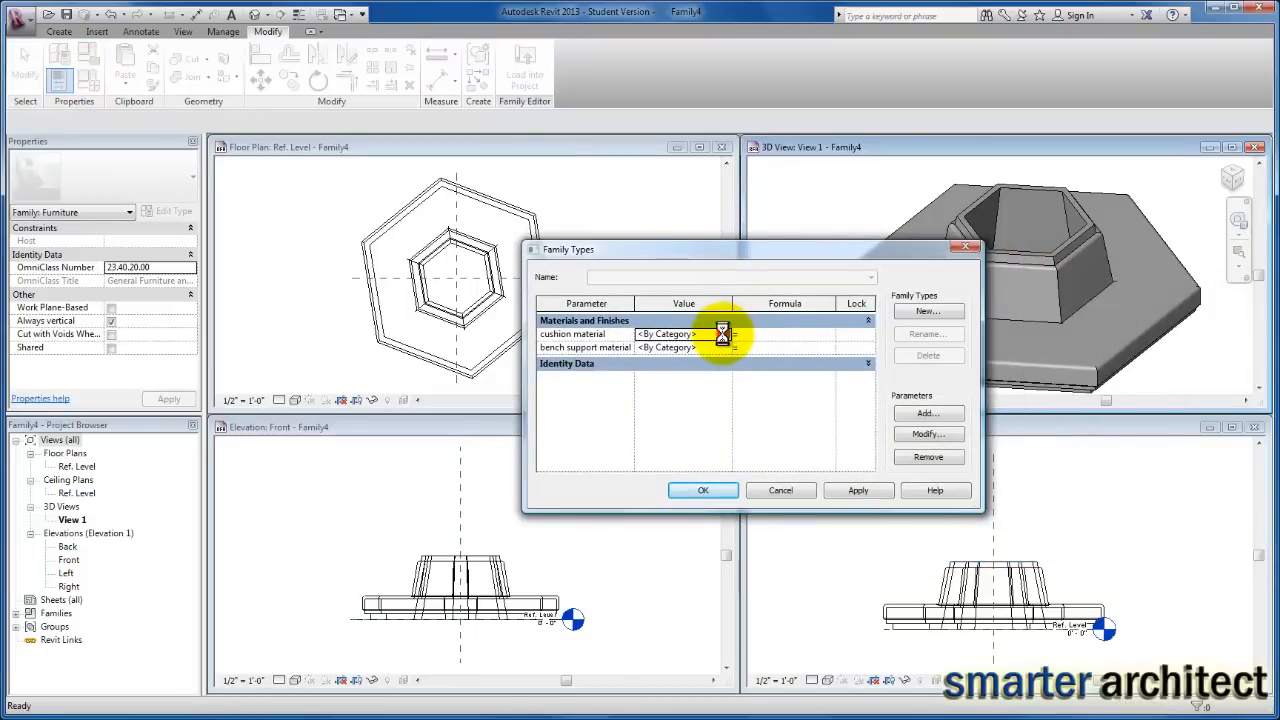
click(722, 332)
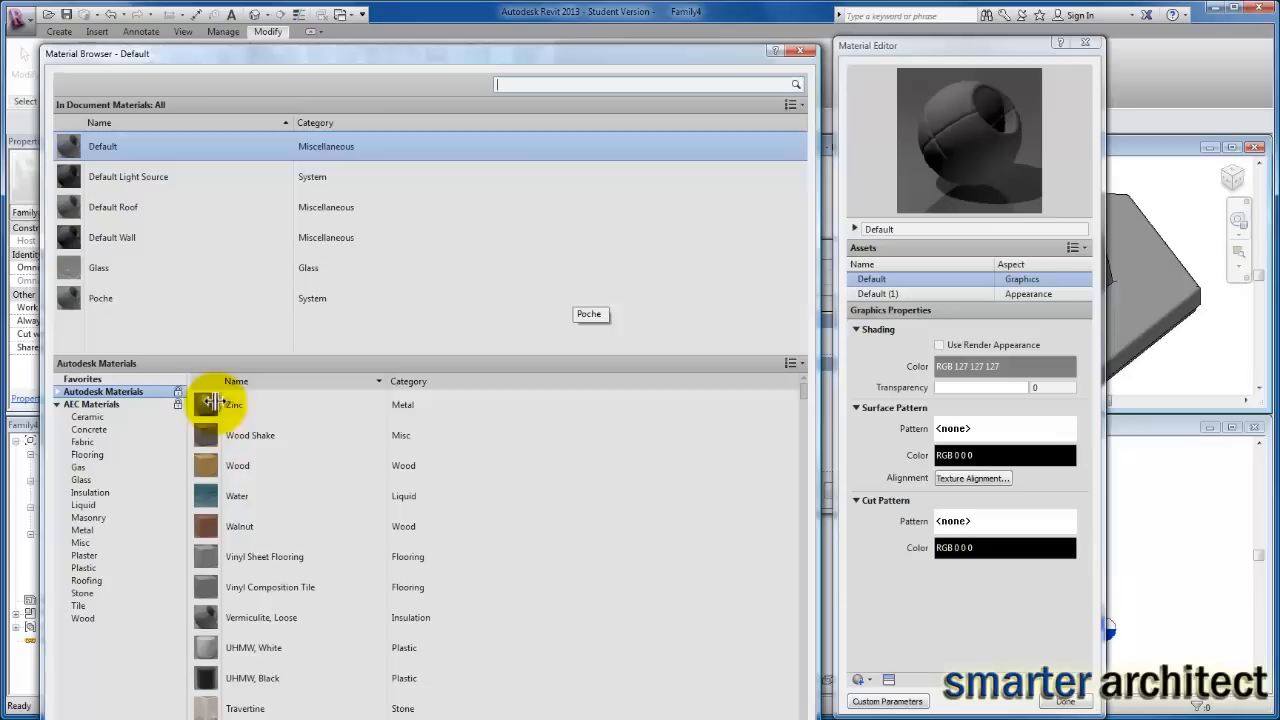
click(84, 442)
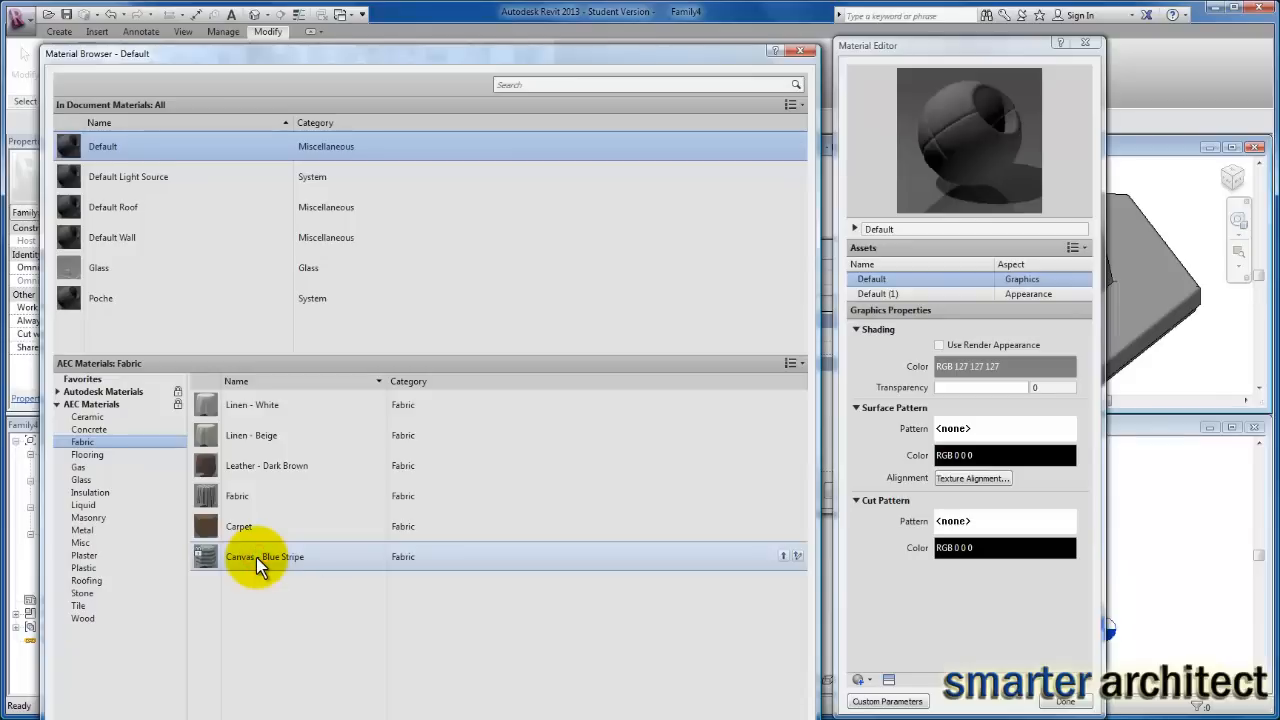
mouse_move(796, 556)
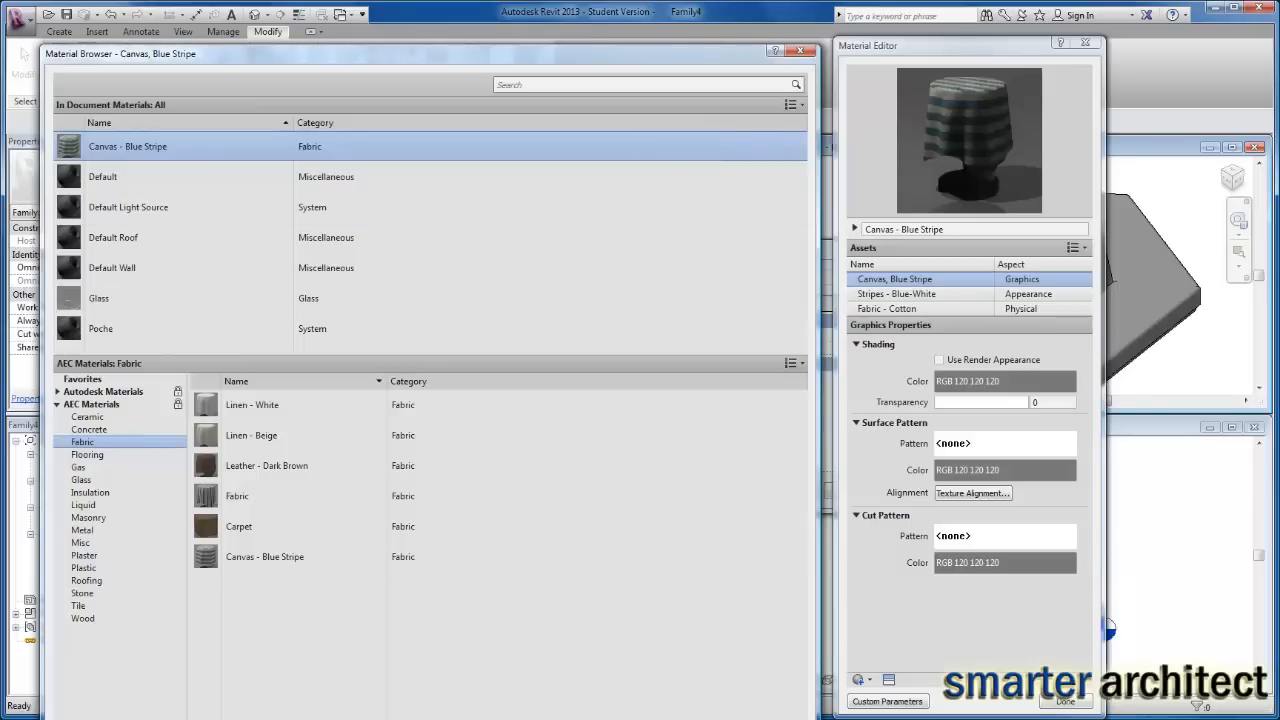
mouse_move(584, 304)
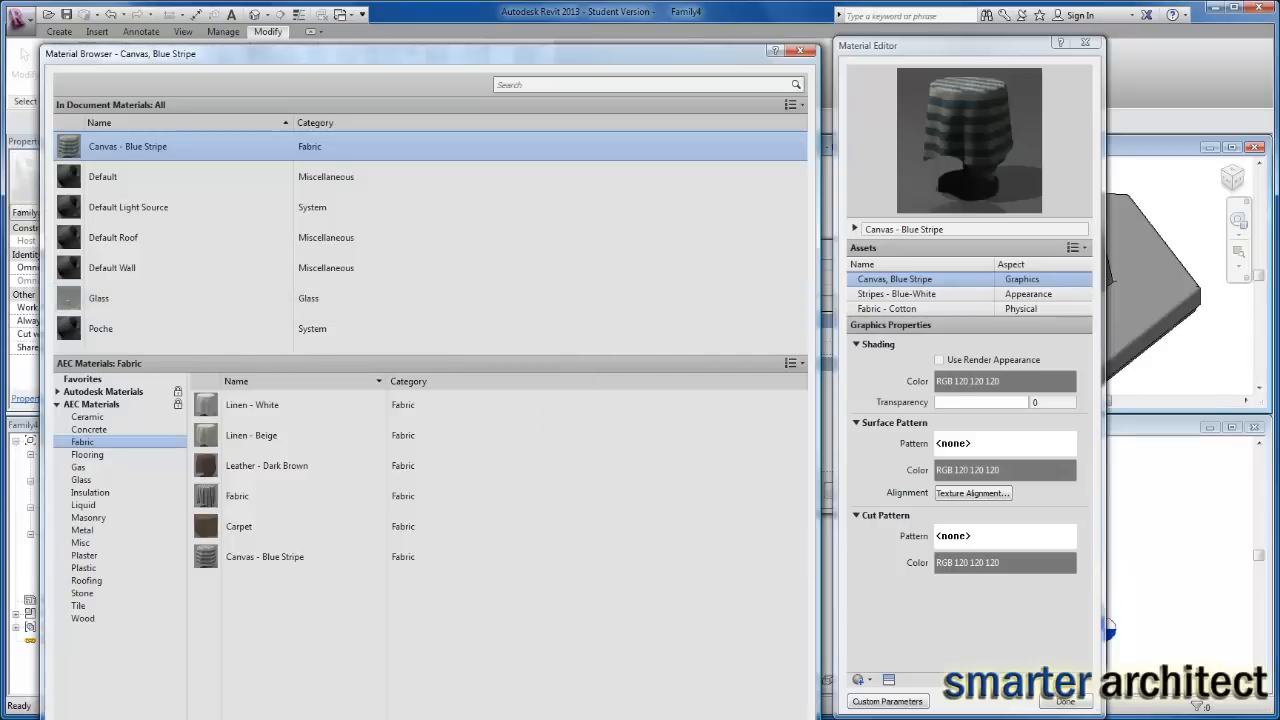
Step: Choose Canvas - Blue Stripe with Use Render Appearance and confirm it as the cushion material
click(940, 360)
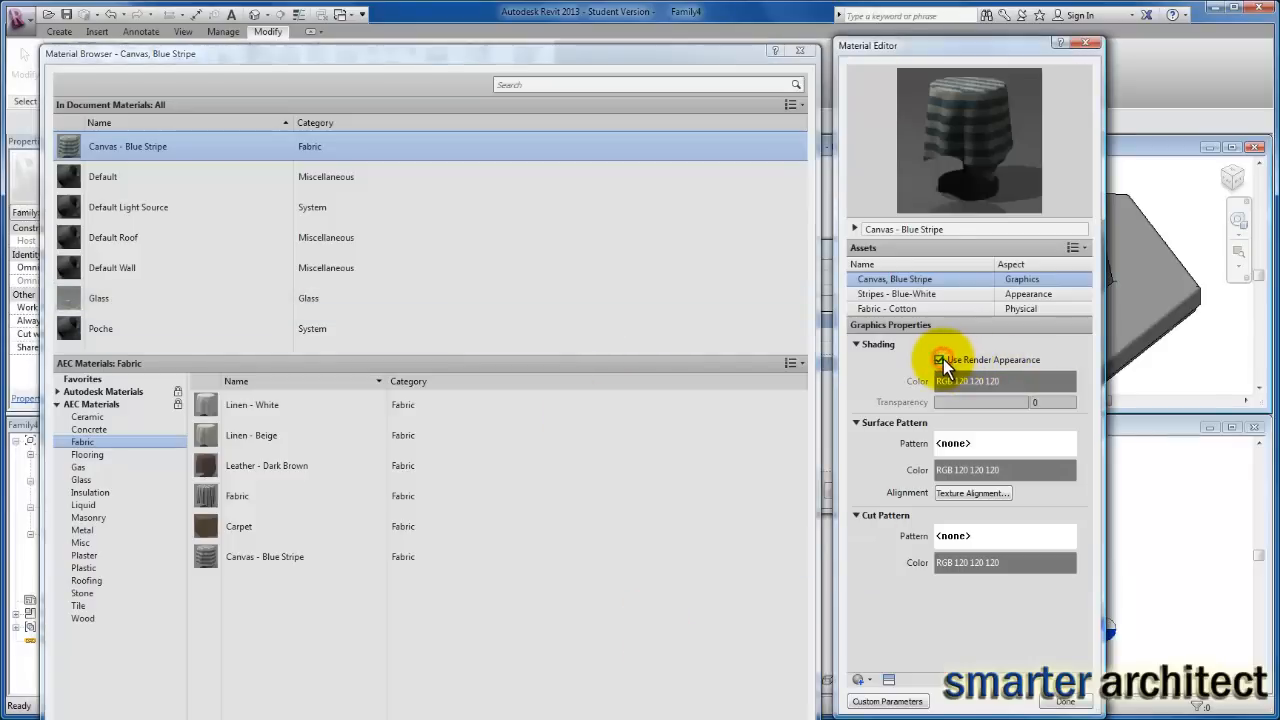
click(940, 360)
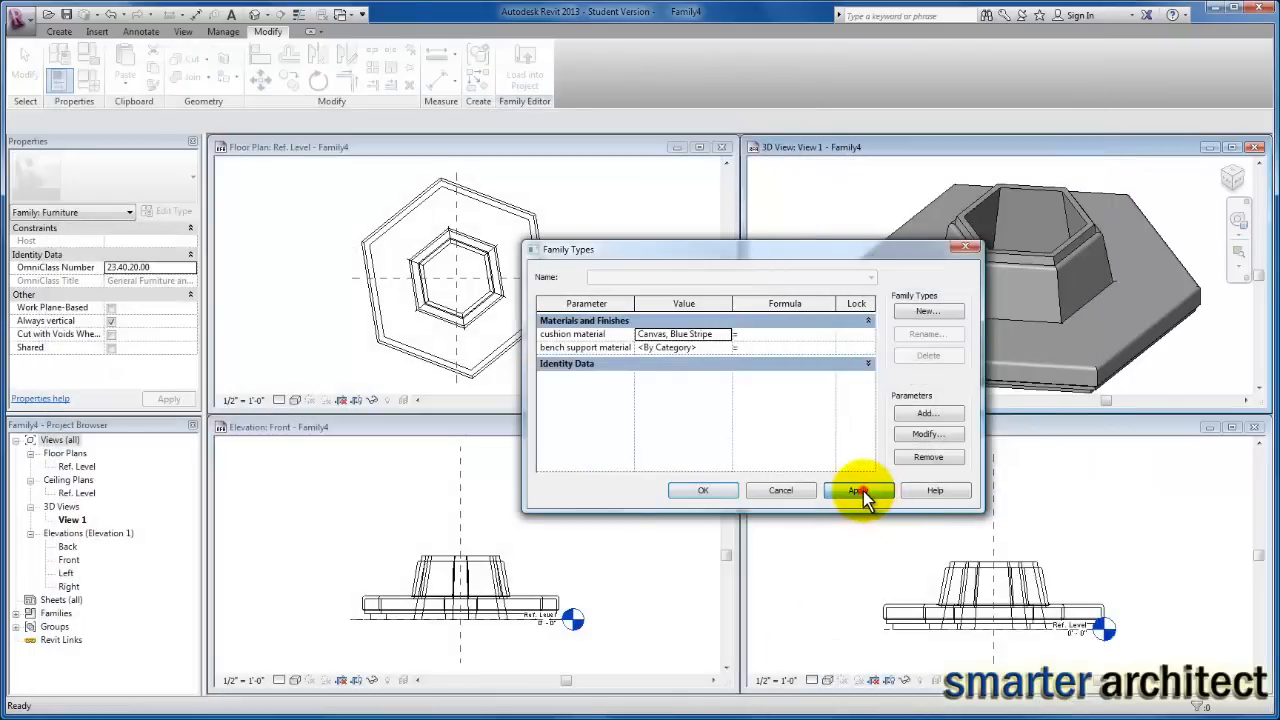
Step: Apply the striped canvas, then set bench support material to Wood from Autodesk Materials and apply it
click(858, 490)
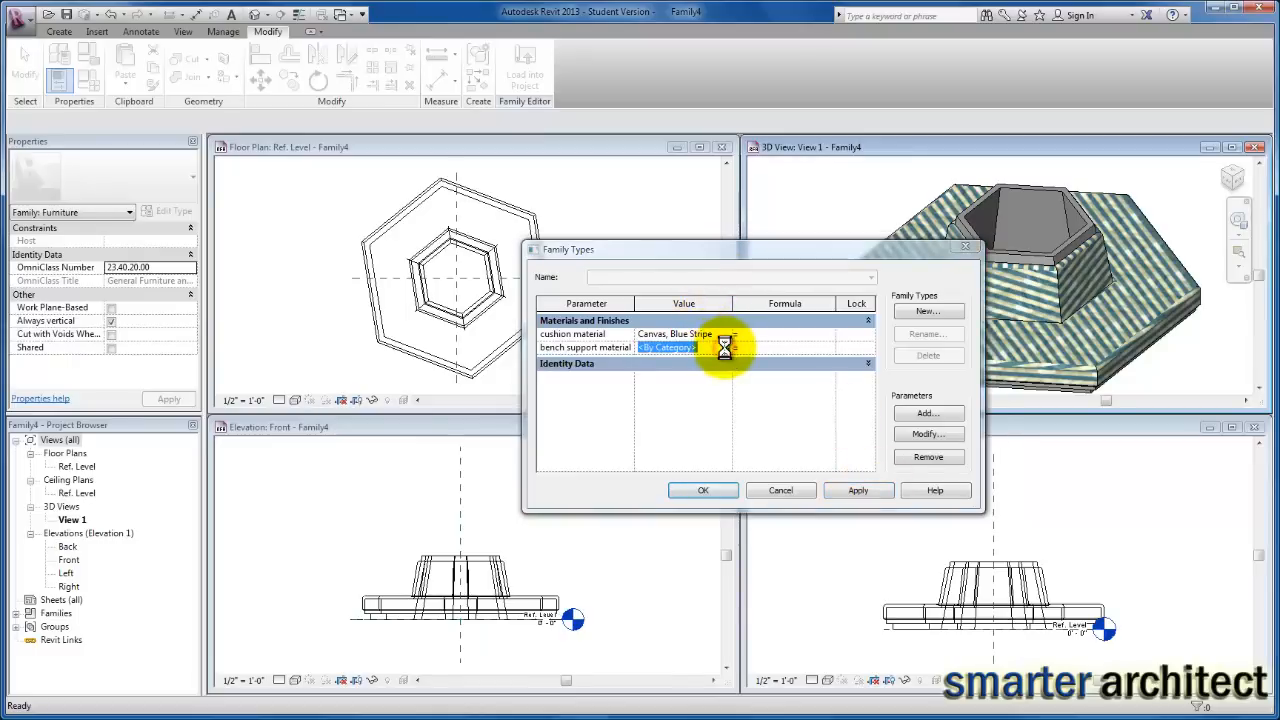
click(744, 348)
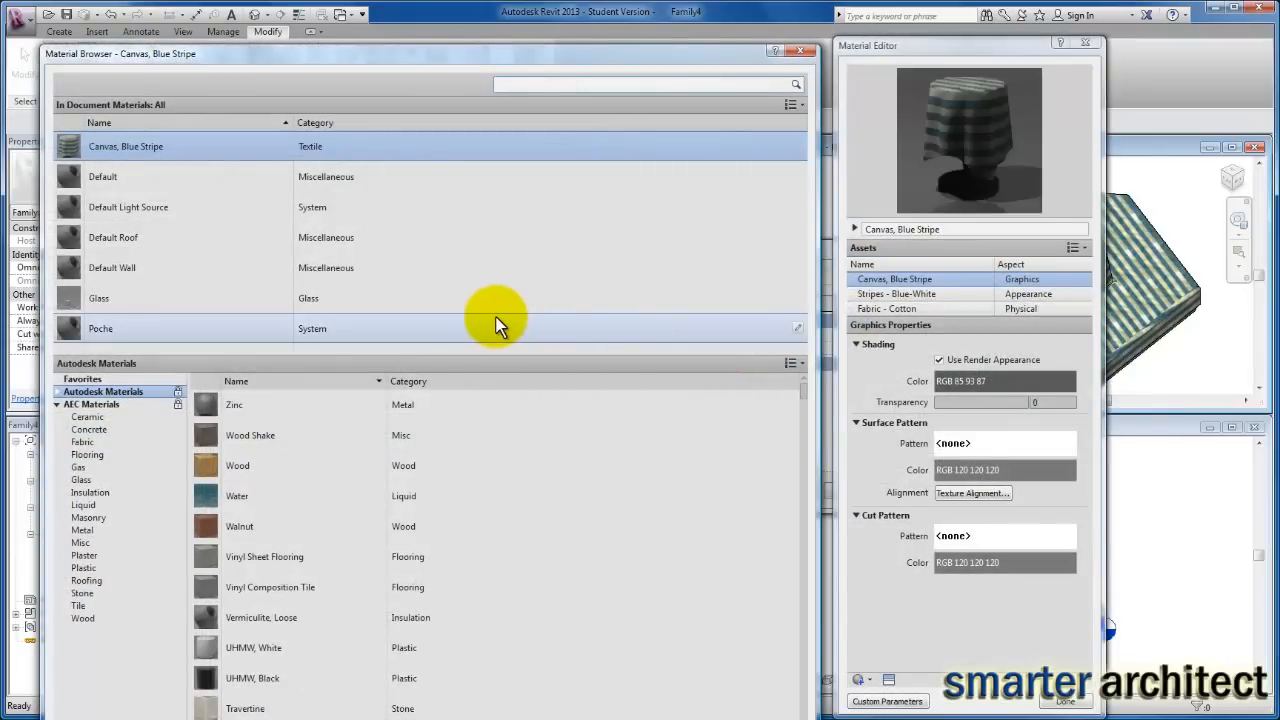
mouse_move(470, 344)
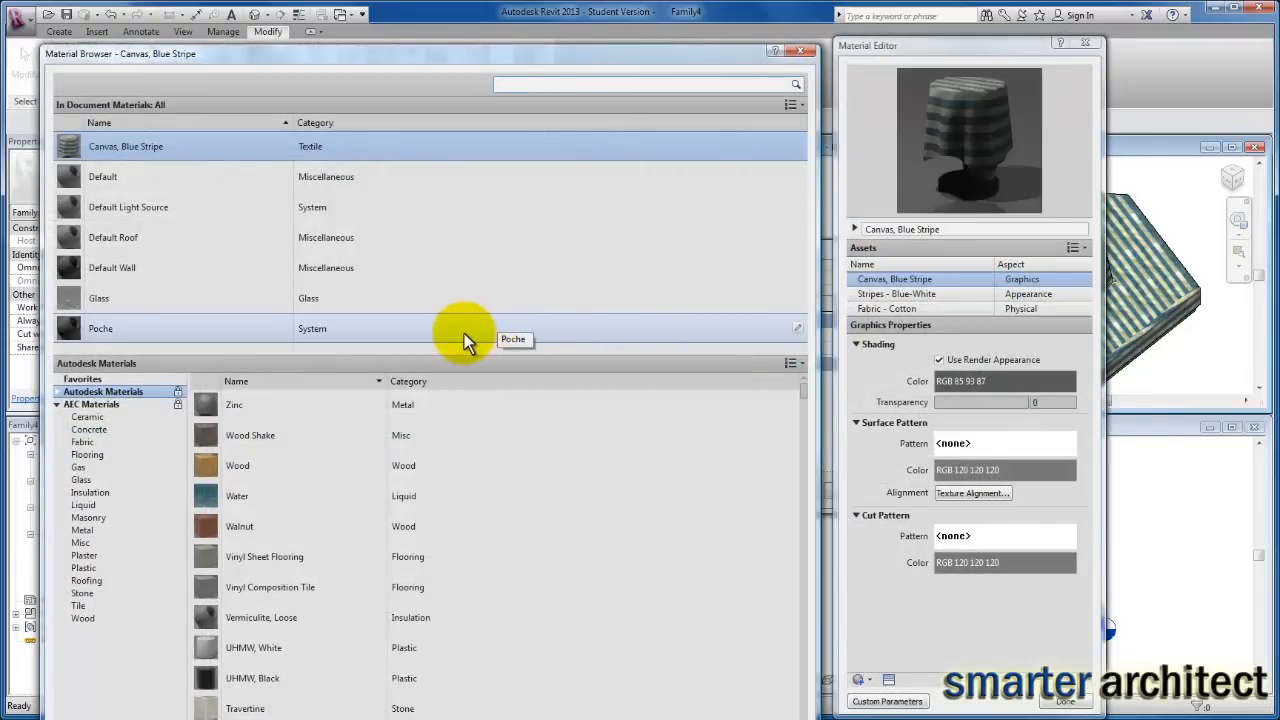
mouse_move(384, 336)
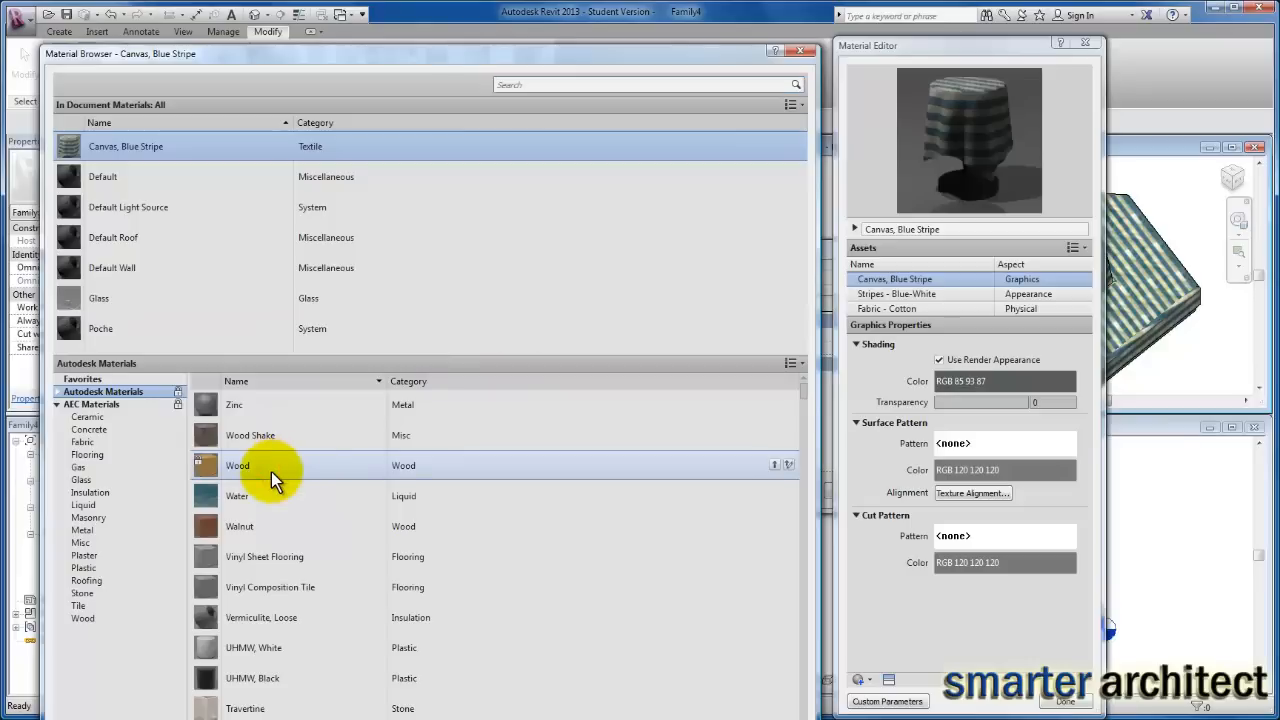
double_click(236, 464)
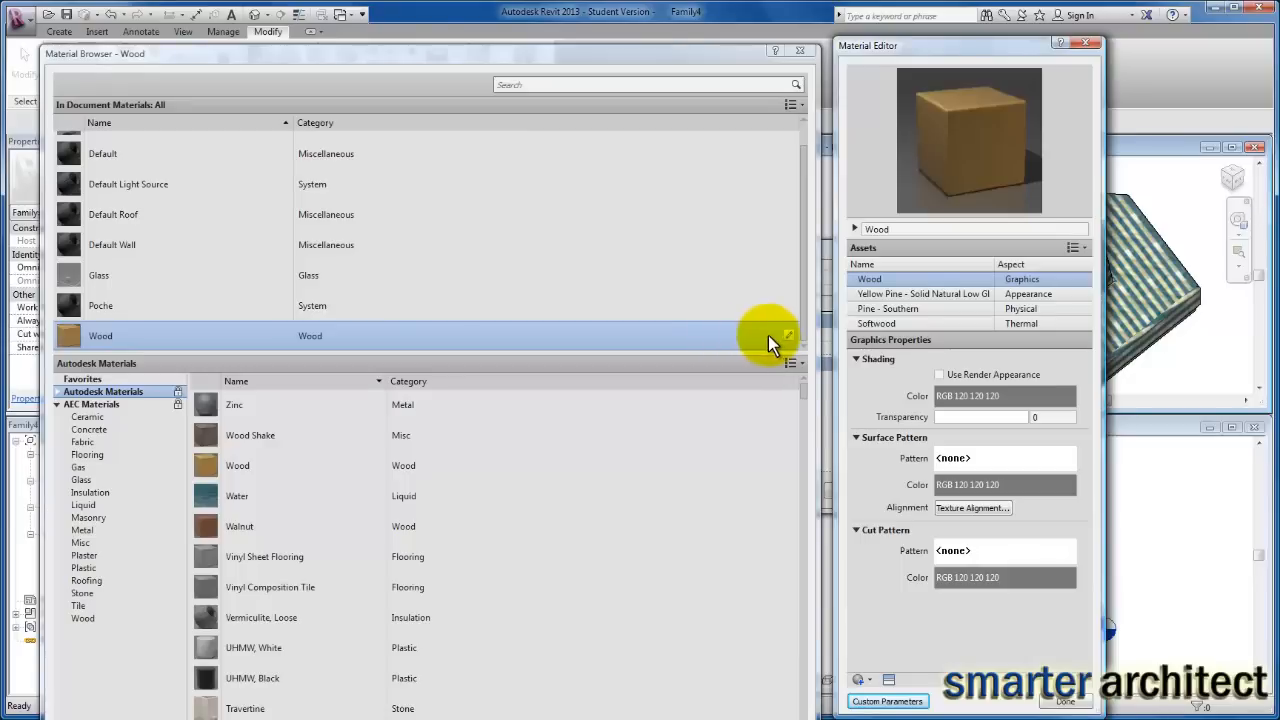
mouse_move(784, 336)
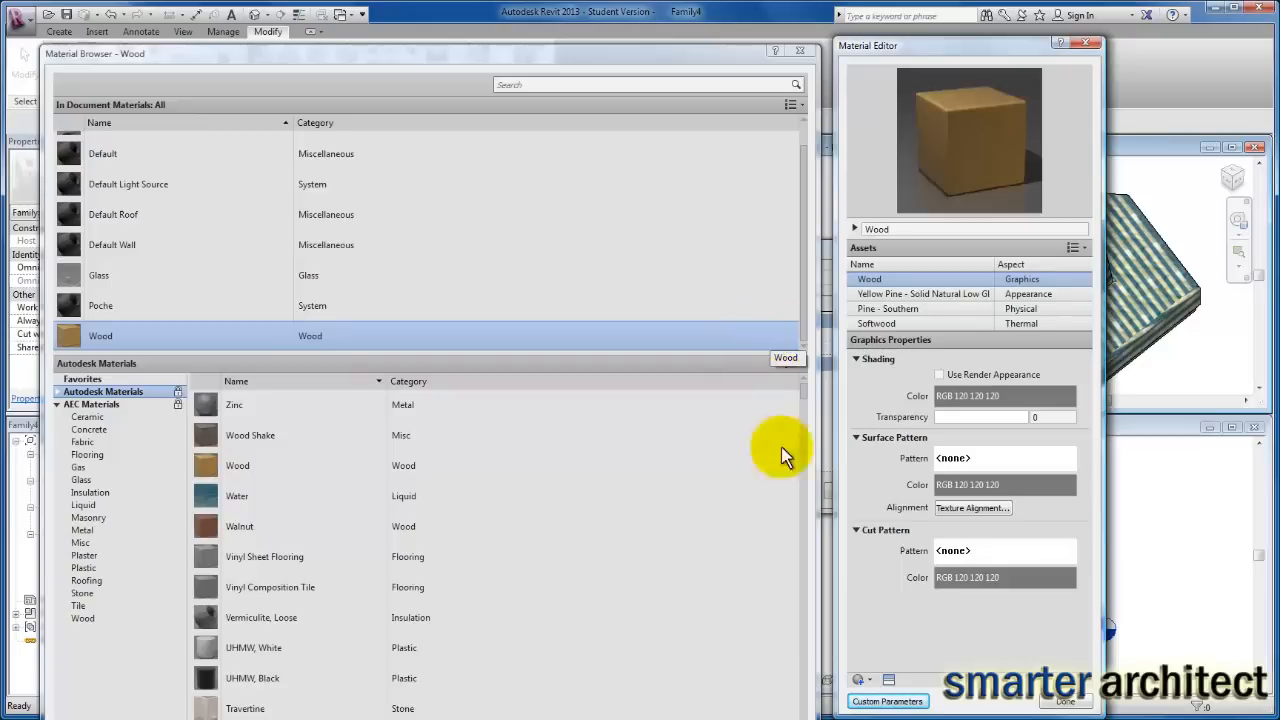
click(940, 374)
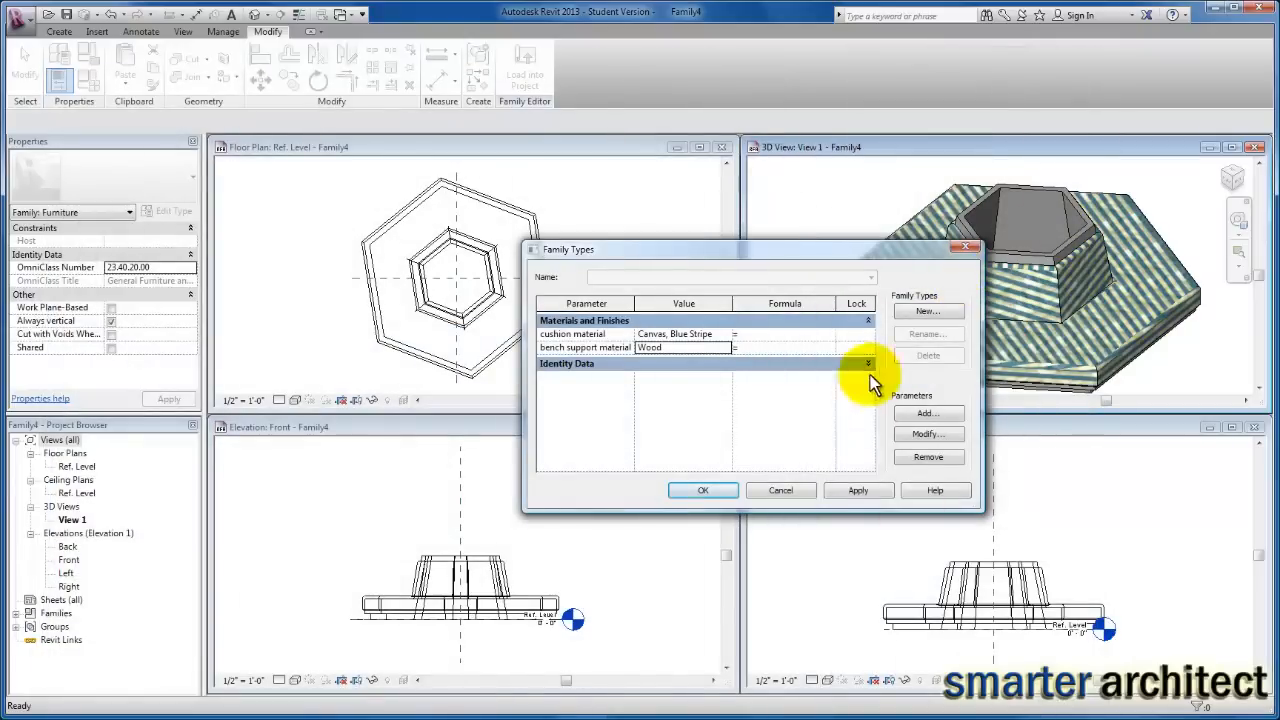
click(856, 490)
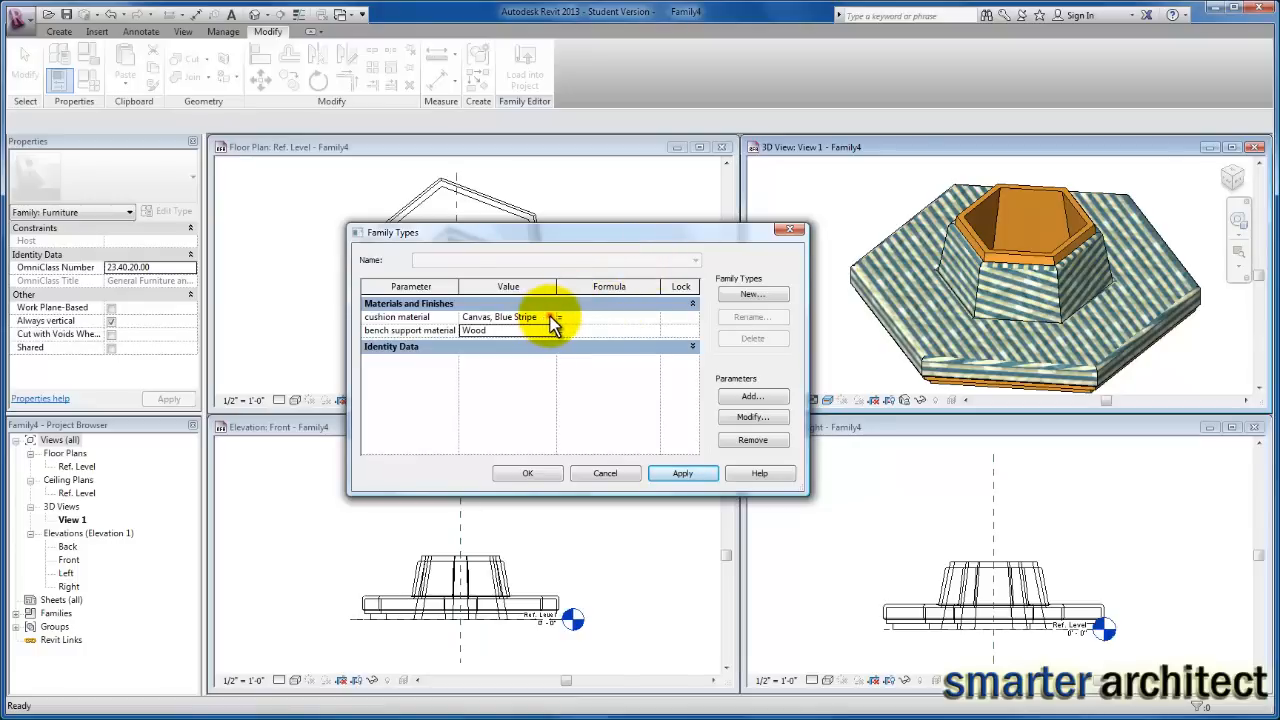
Step: Set cushion material to plain grey Fabric with Use Render Appearance, apply, and close Family Types
click(556, 316)
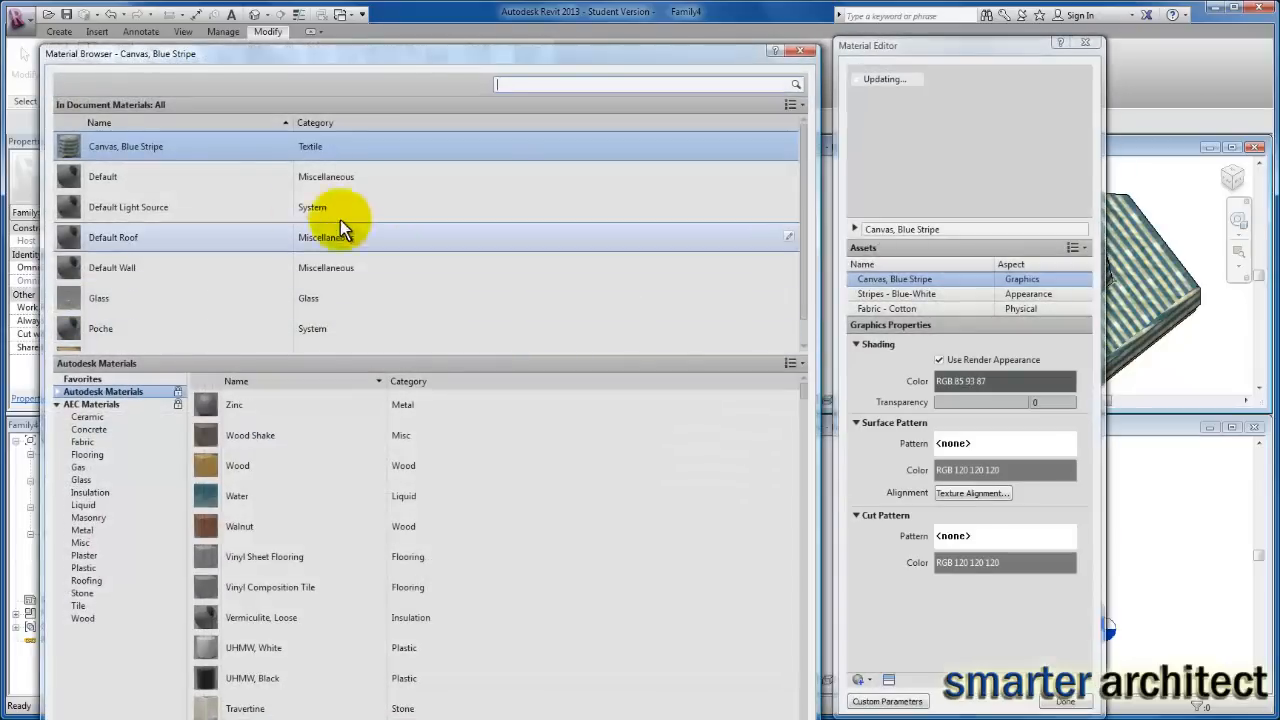
click(84, 442)
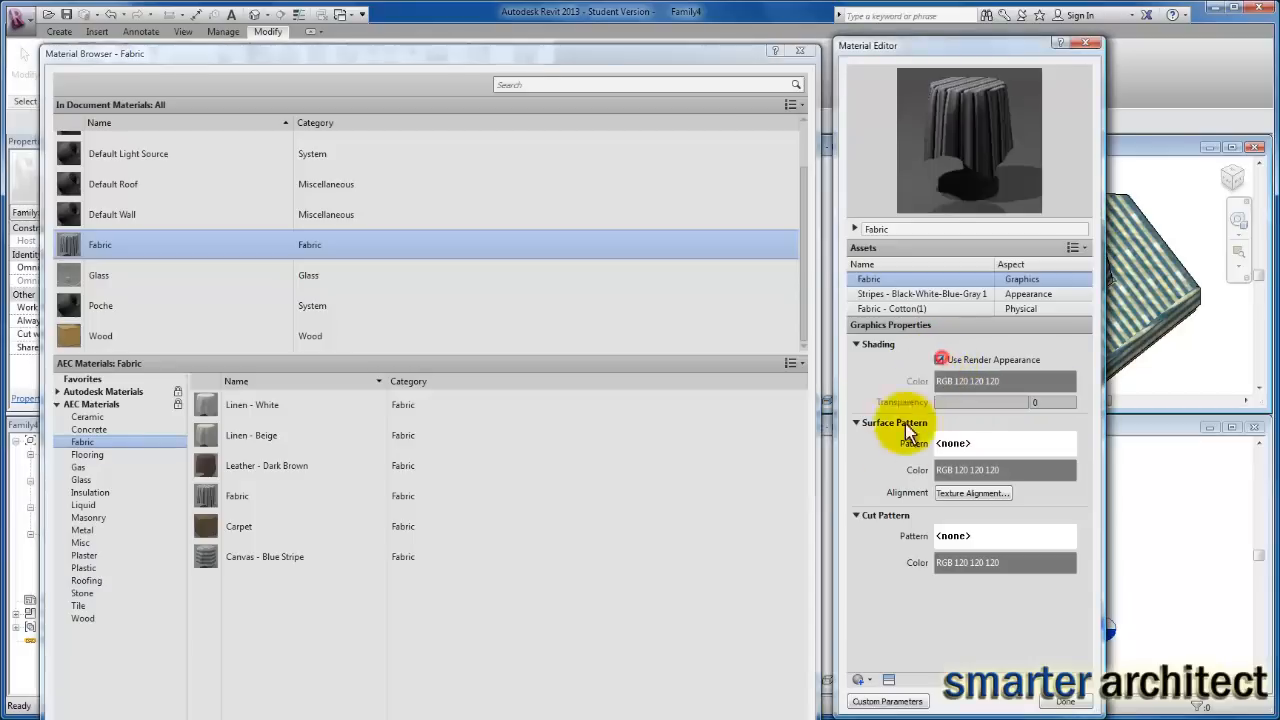
click(940, 360)
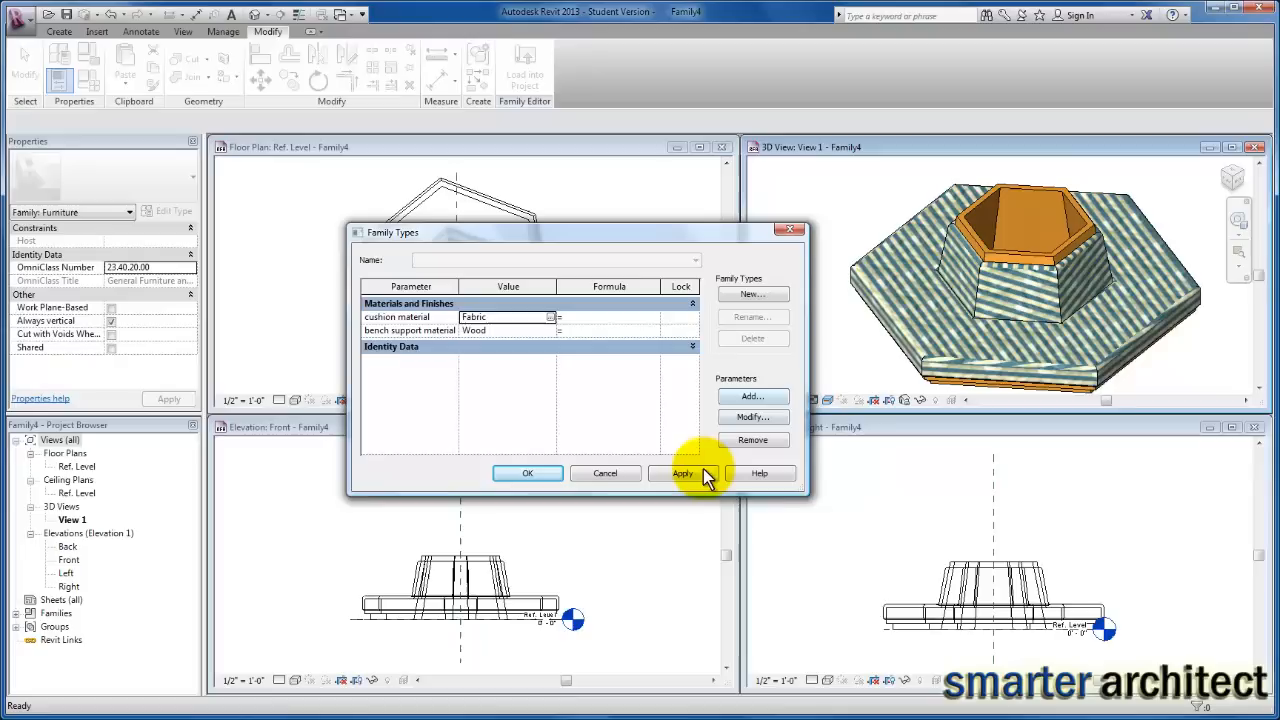
click(682, 472)
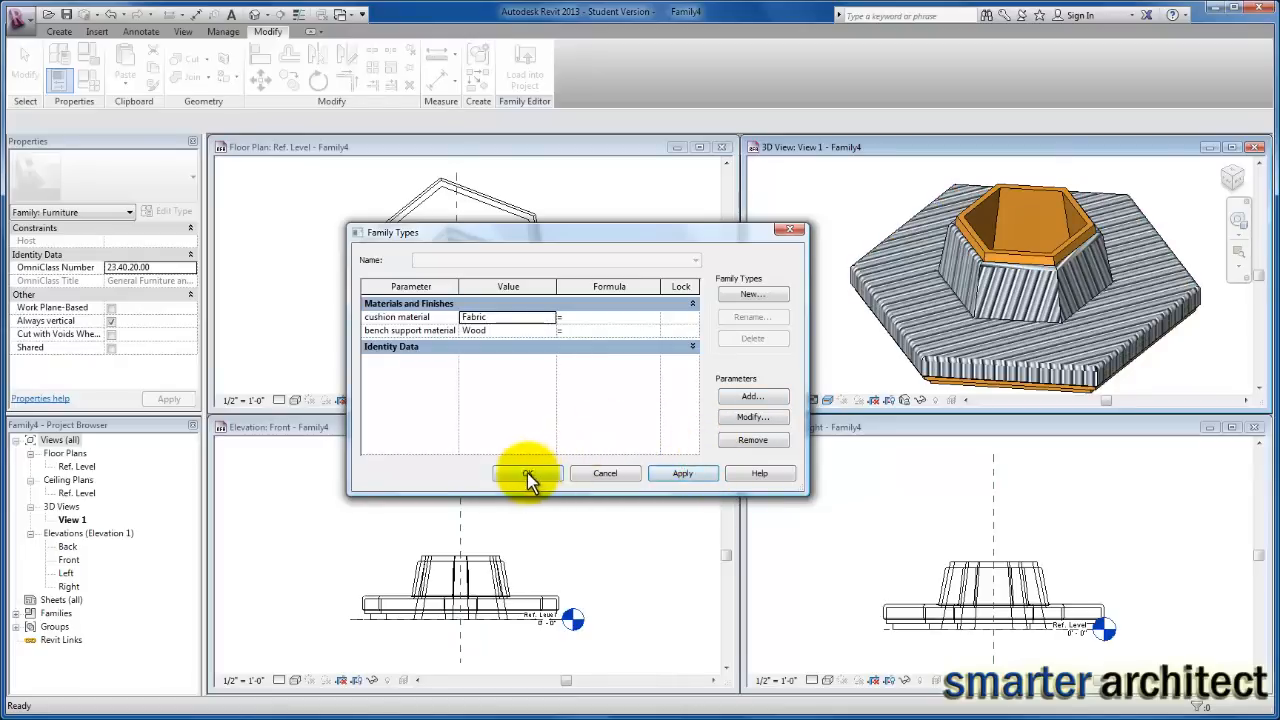
click(528, 472)
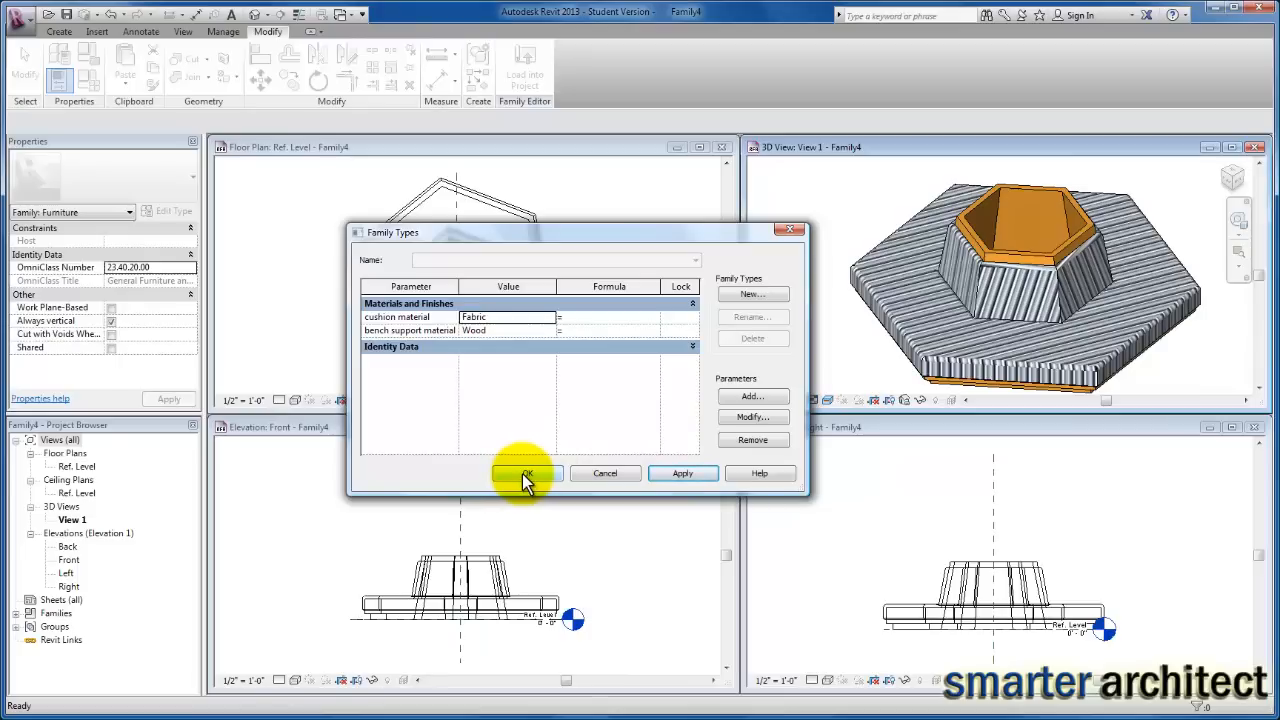
click(526, 472)
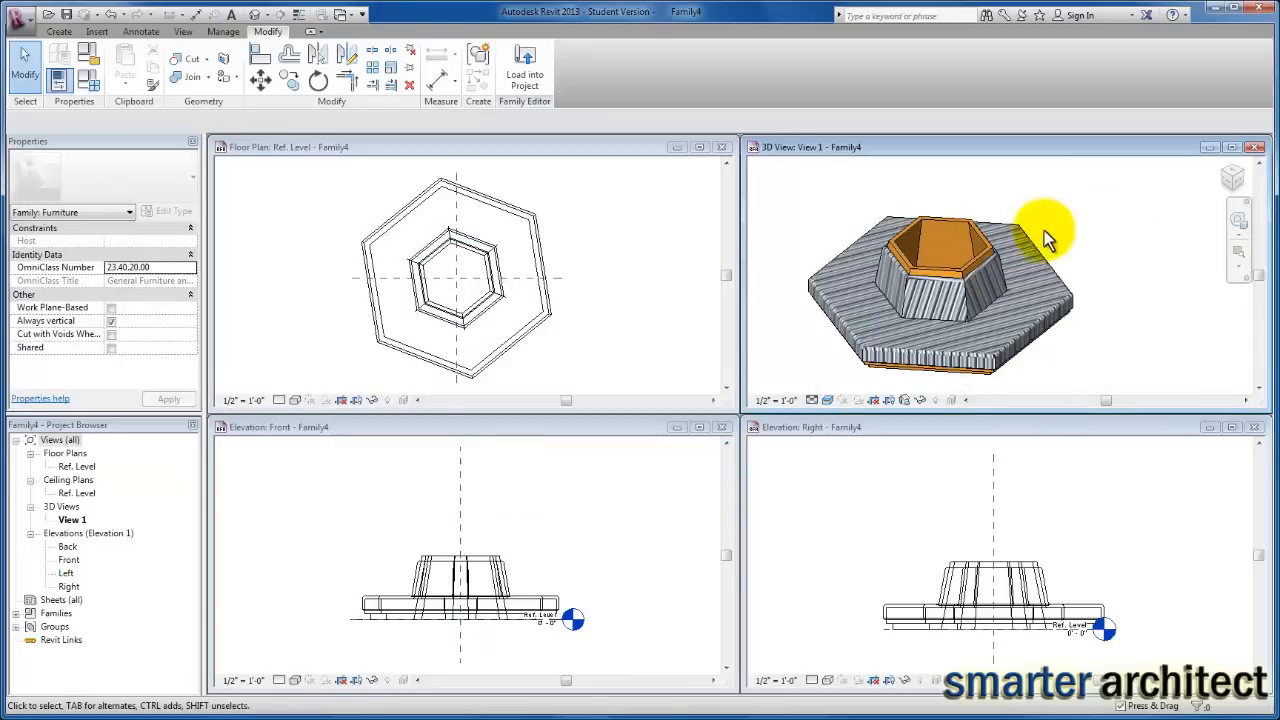